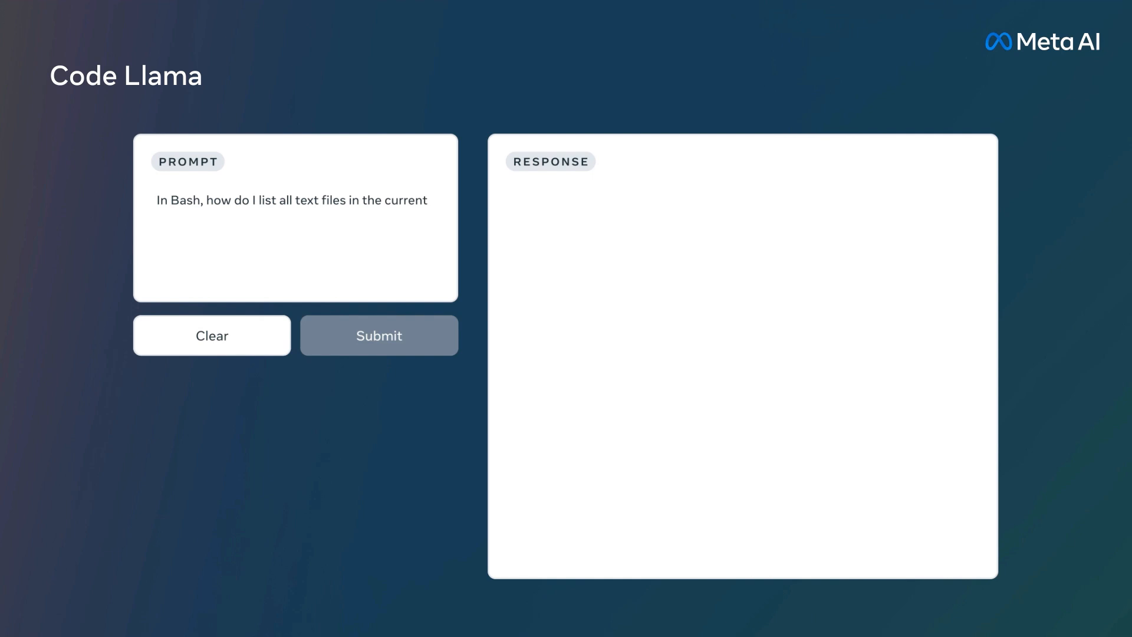
Scroll down through the LM Studio Home page content
type("directory (excluding subdirectories) that have been modified in the last month?")
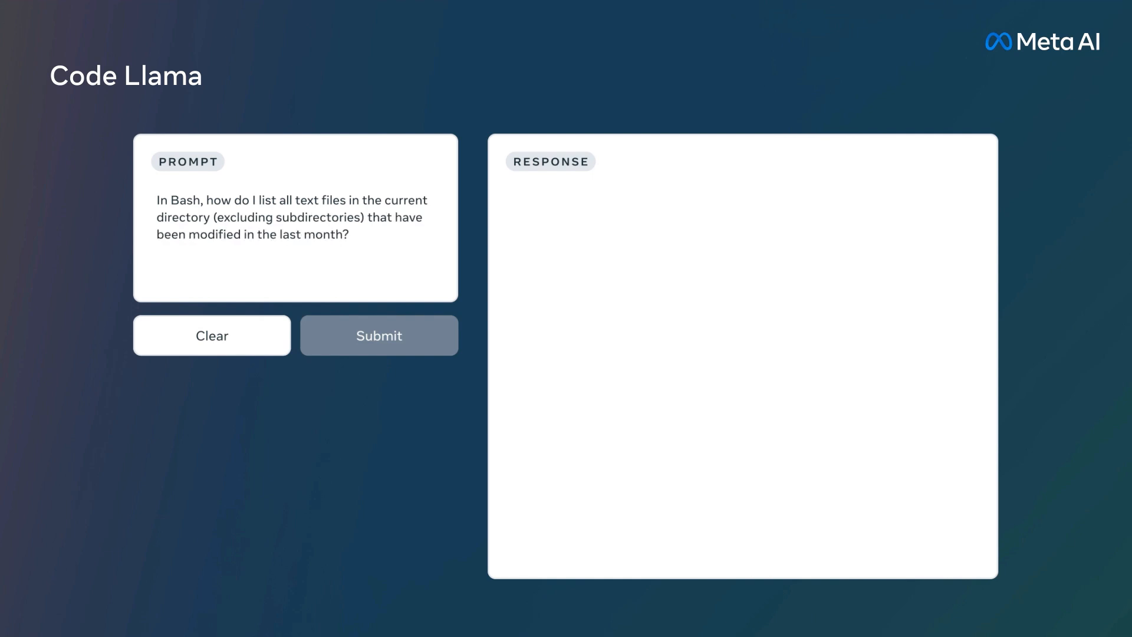
left_click(379, 335)
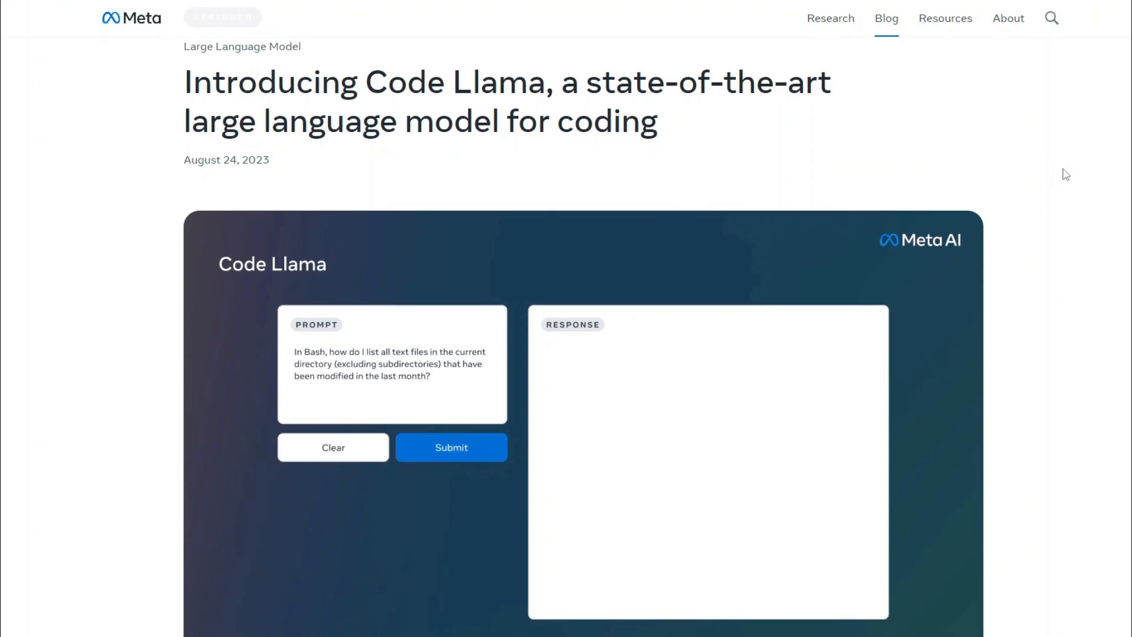
left_click(451, 447)
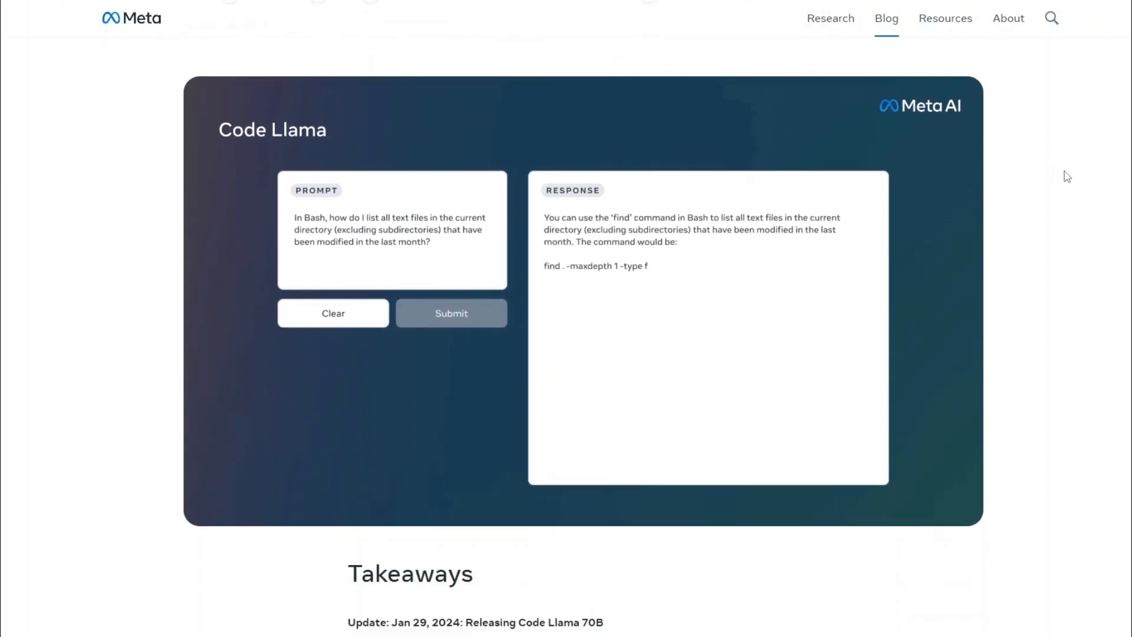
scroll("down", 3)
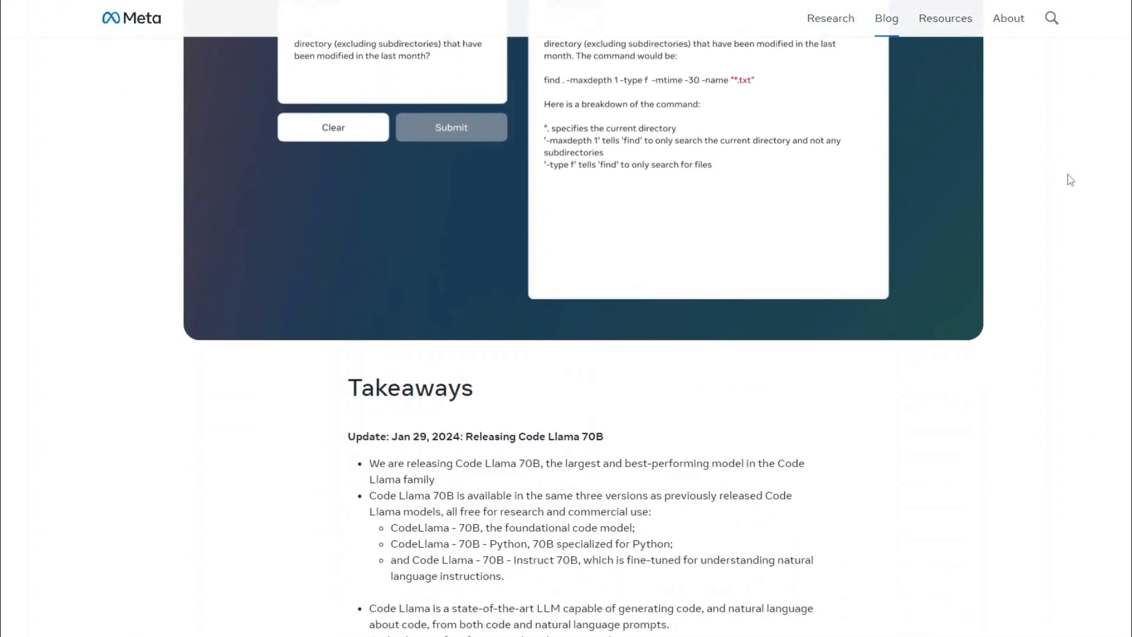
scroll("down", 3)
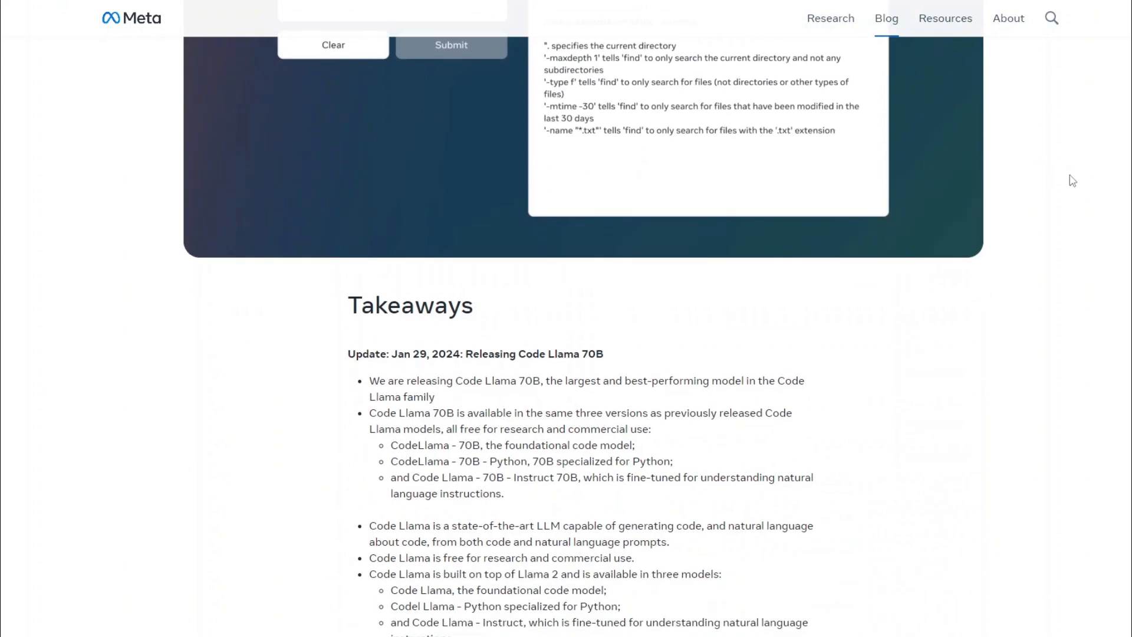
scroll("down", 3)
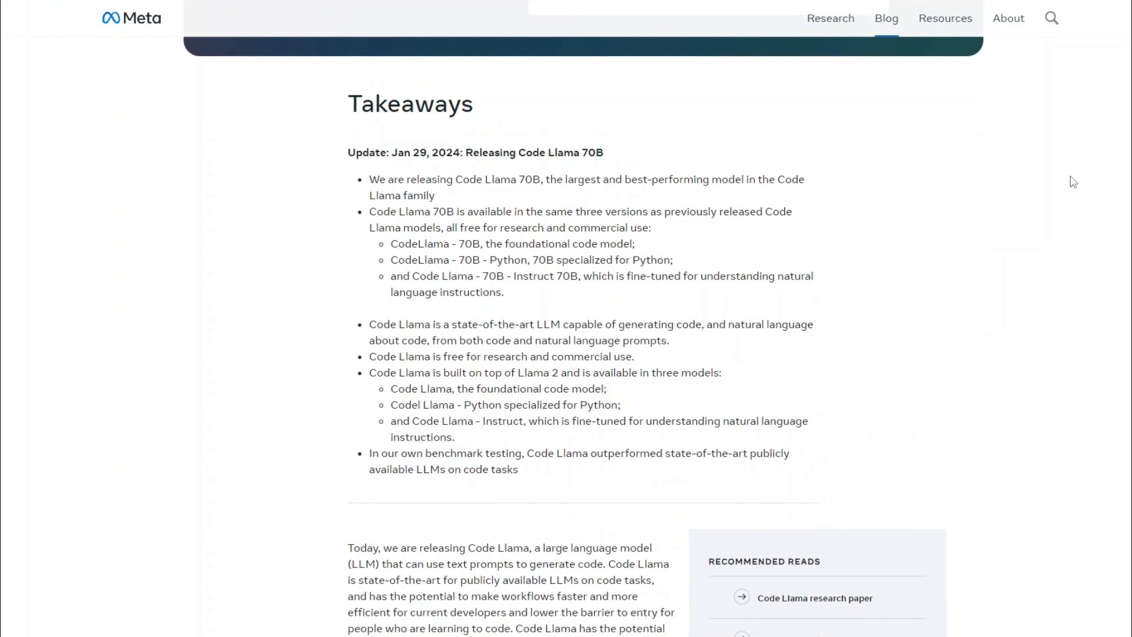
scroll("down", 3)
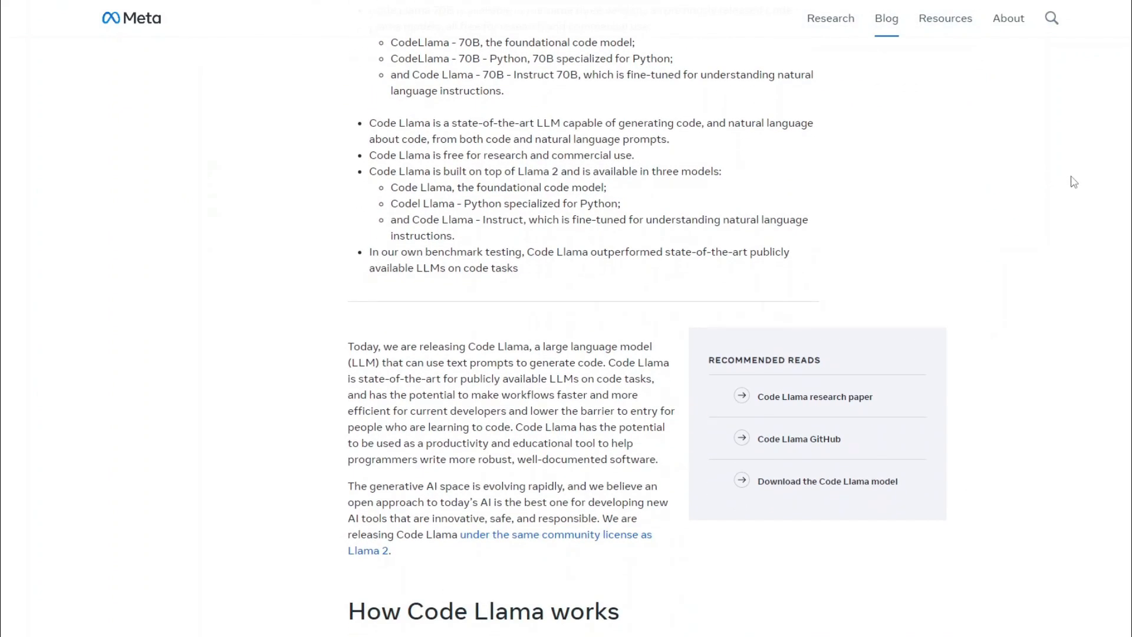
scroll("down", 3)
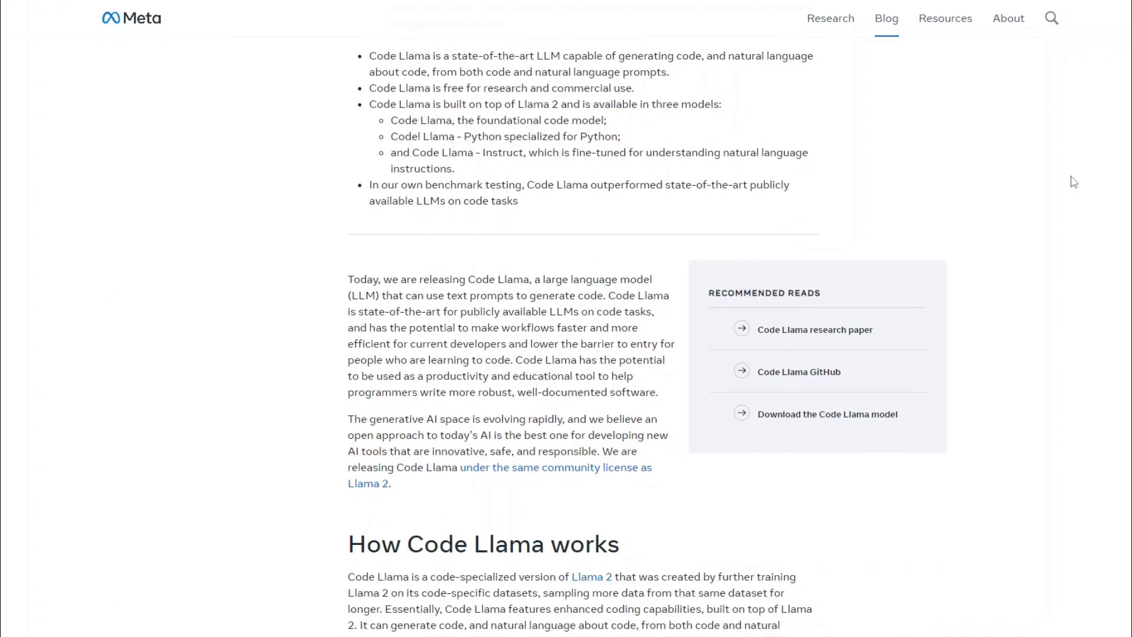
scroll("down", 3)
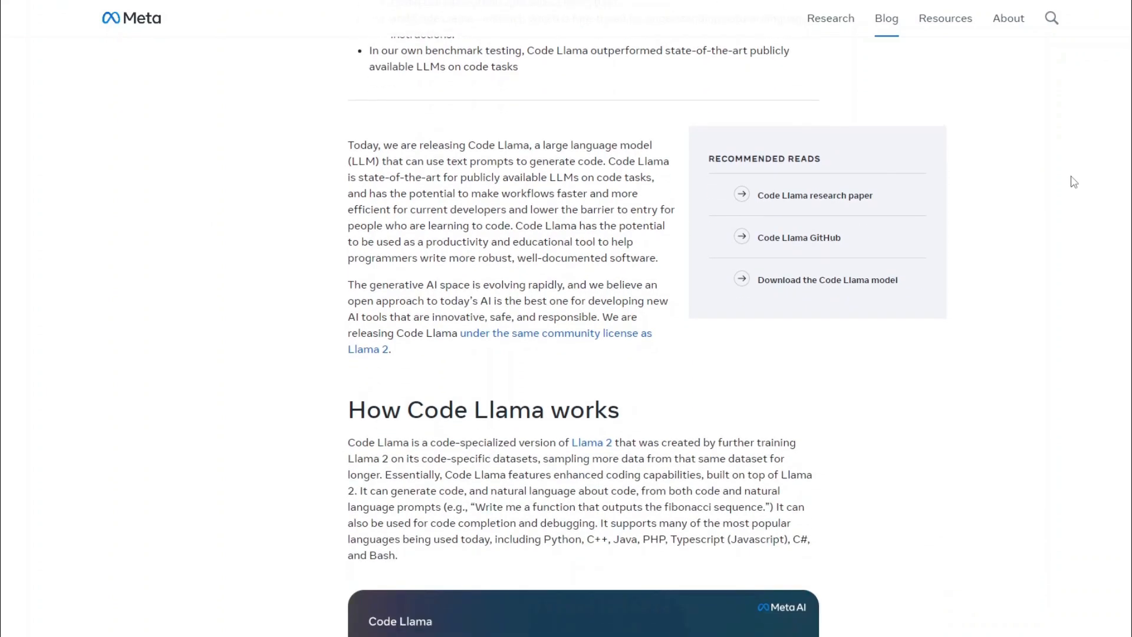
scroll("down", 3)
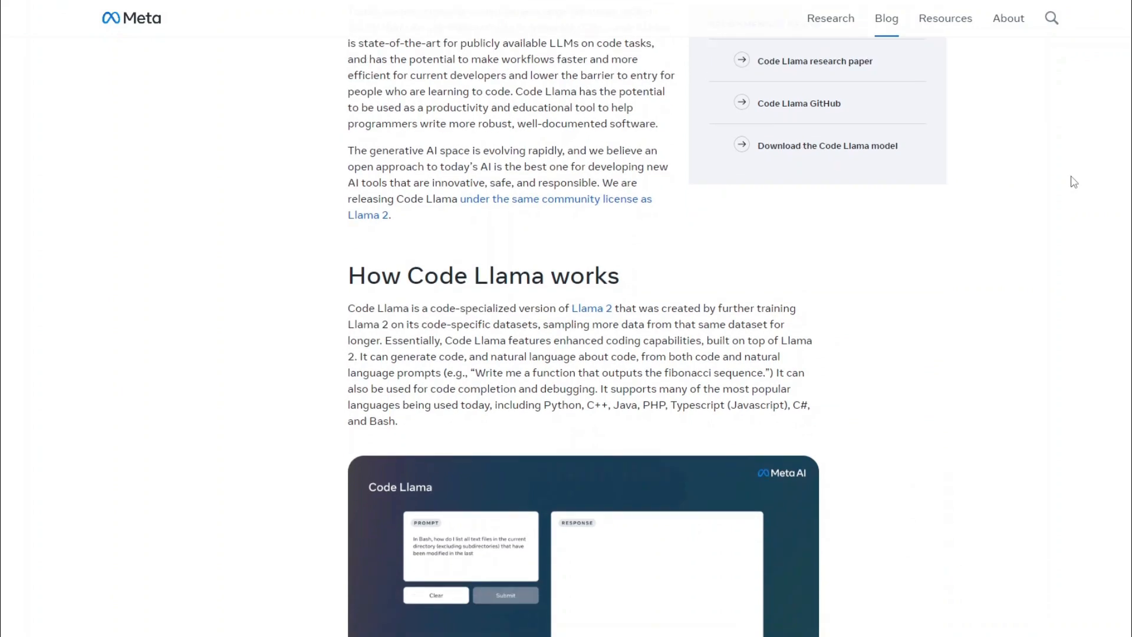
scroll("down", 3)
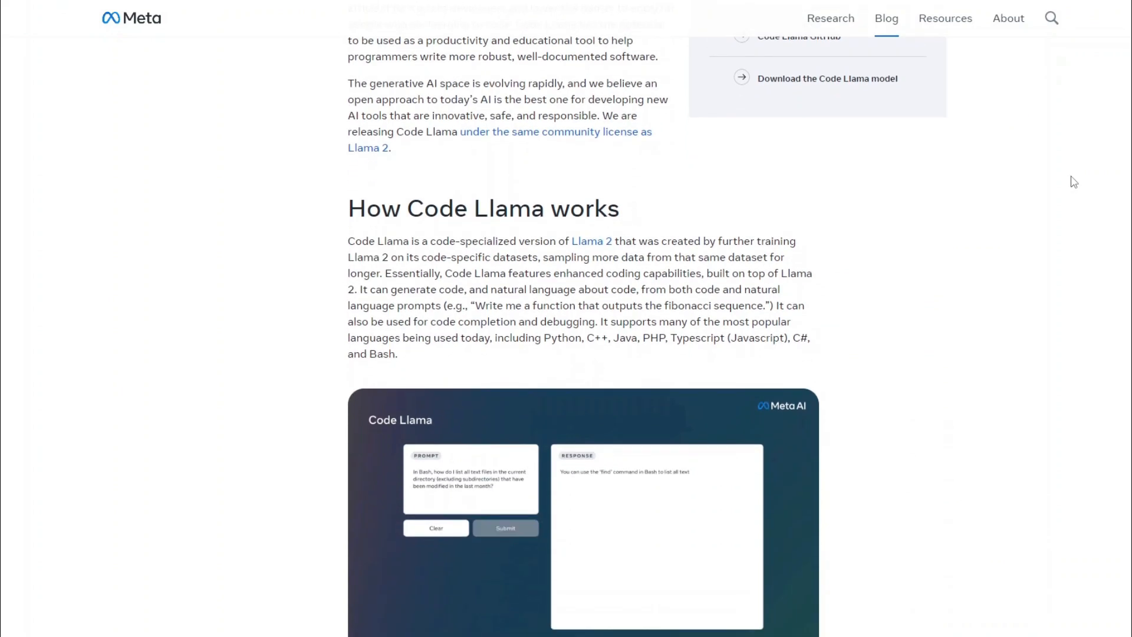
scroll("down", 3)
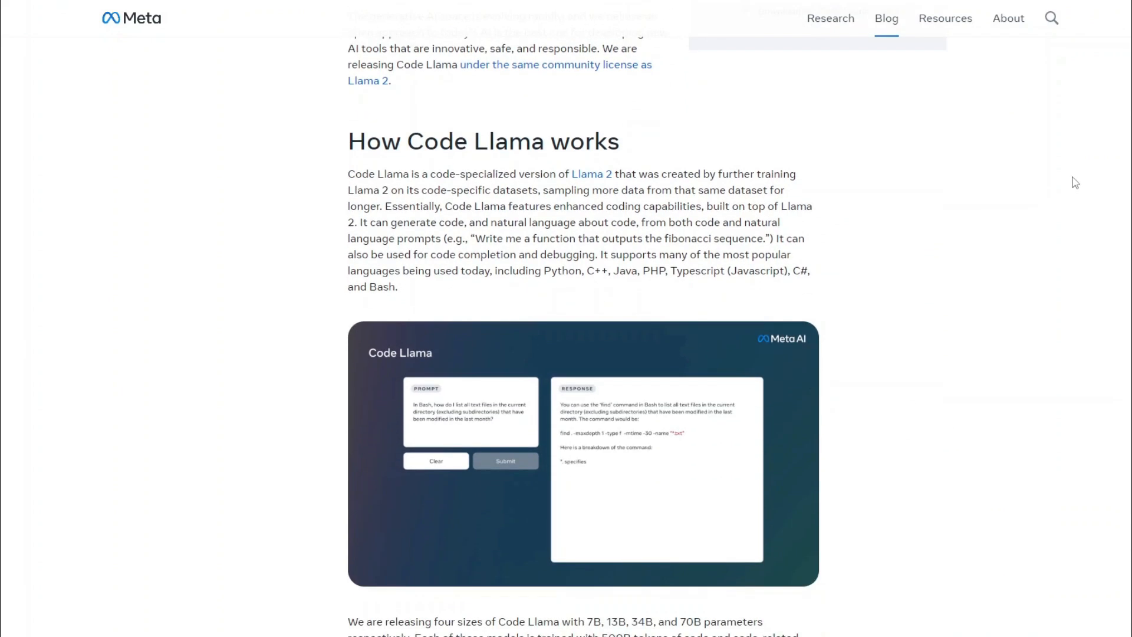
scroll("down", 3)
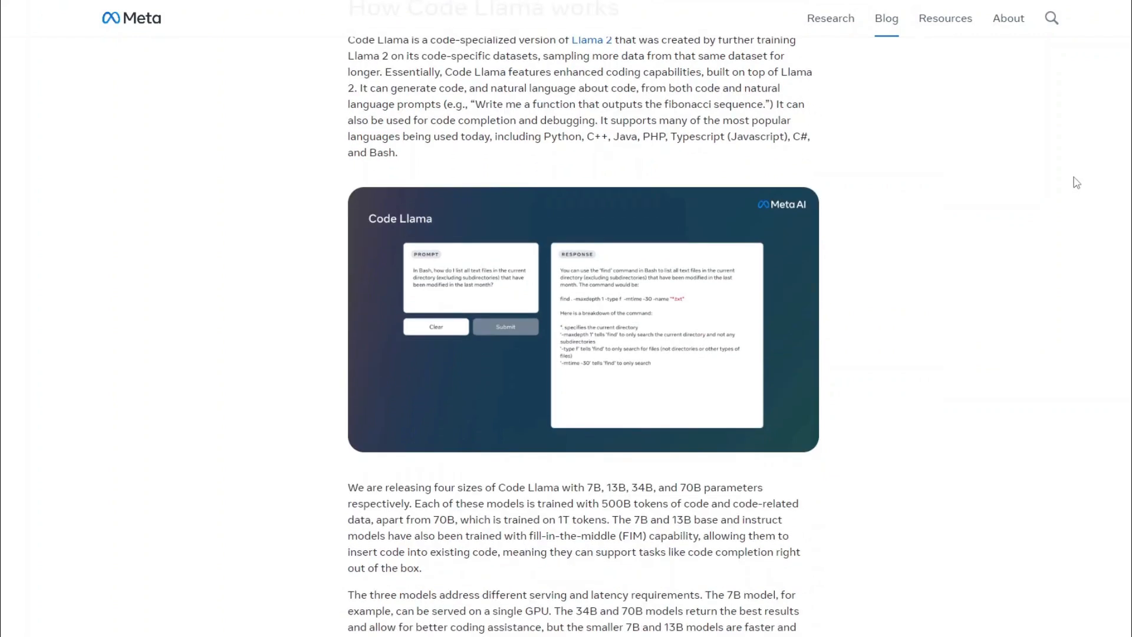
scroll("down", 3)
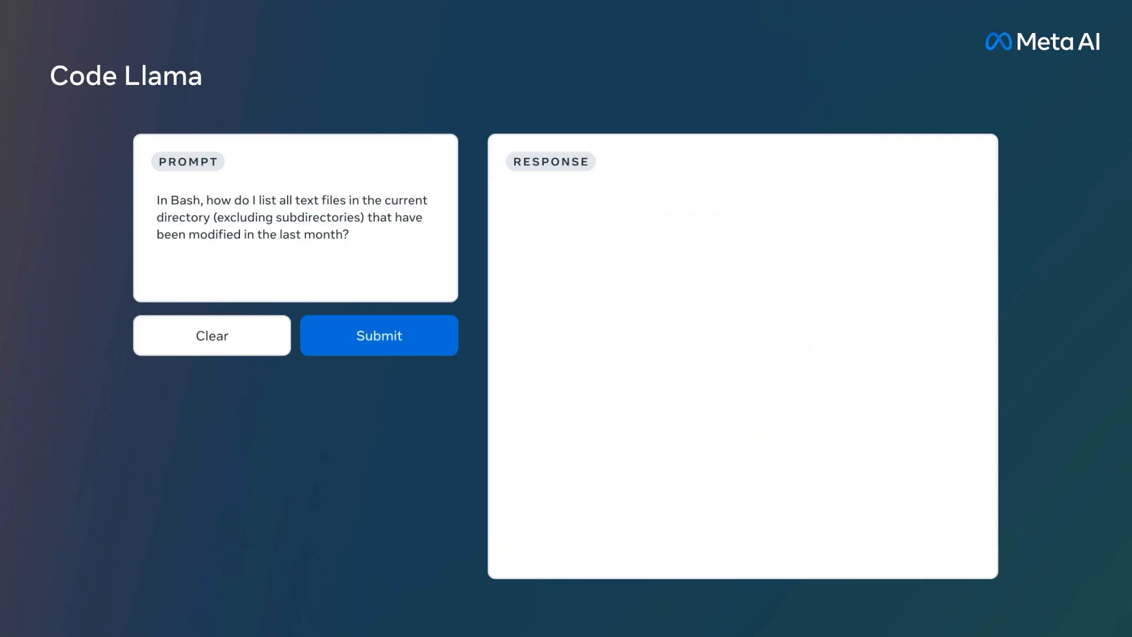
Search 'codellama 70B' and open TheBloke/CodeLlama-70B-Python-GGUF's file list
left_click(378, 335)
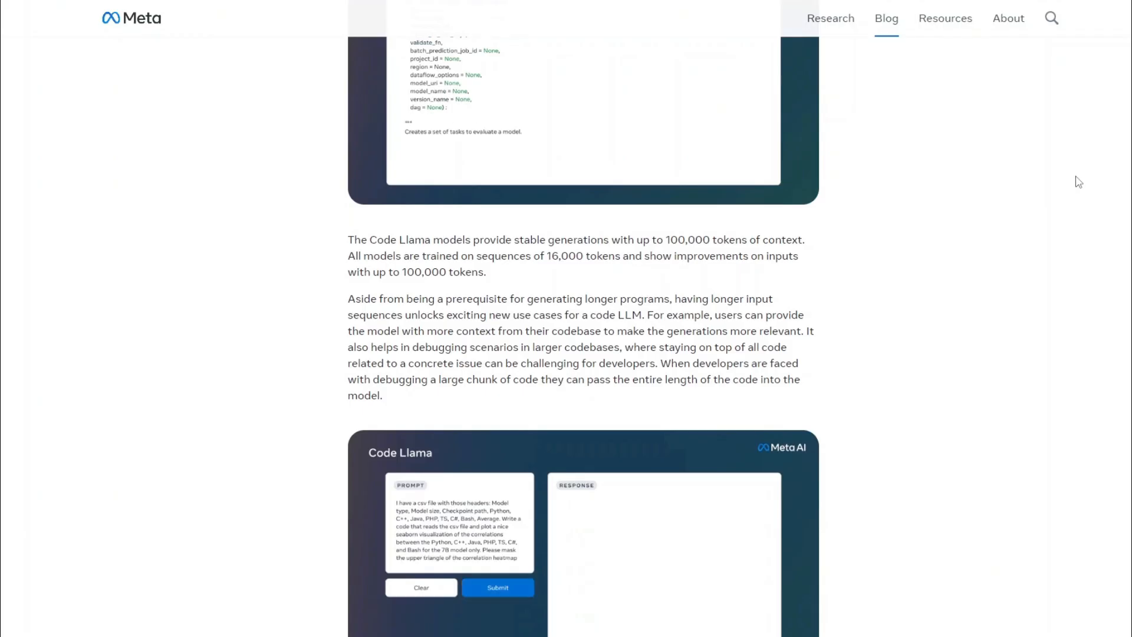
scroll("down", 3)
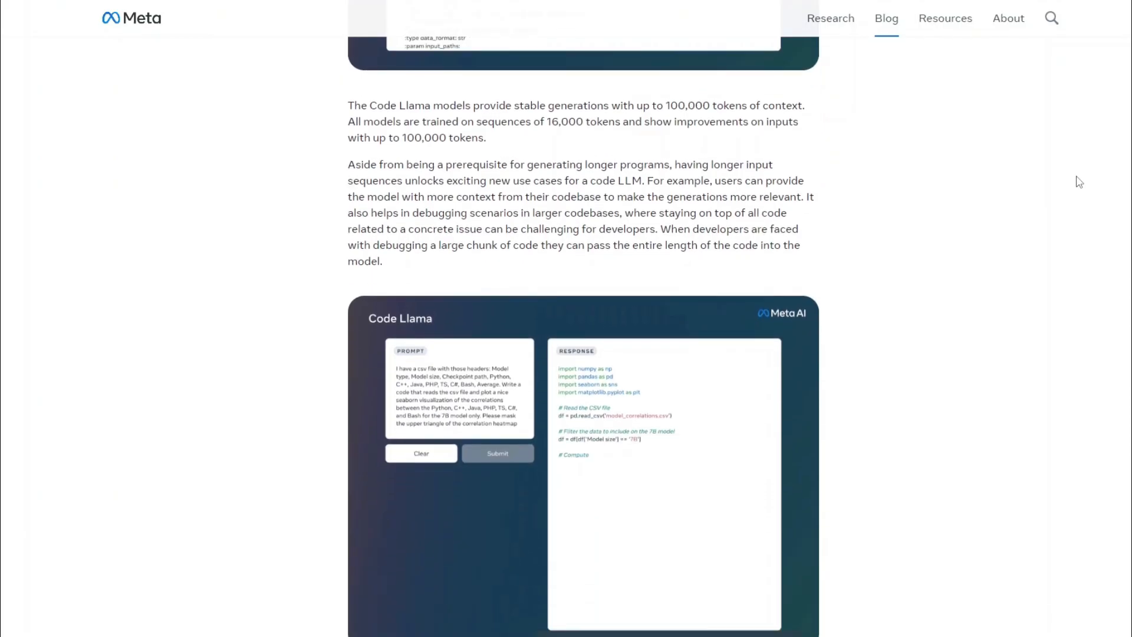
scroll("down", 3)
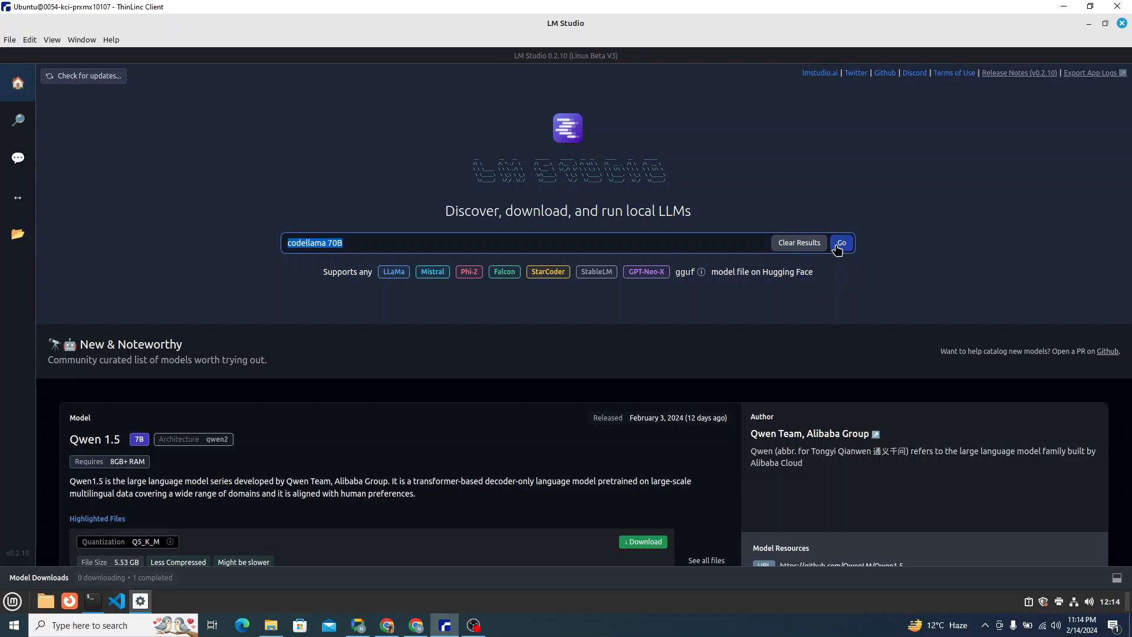
left_click(841, 242)
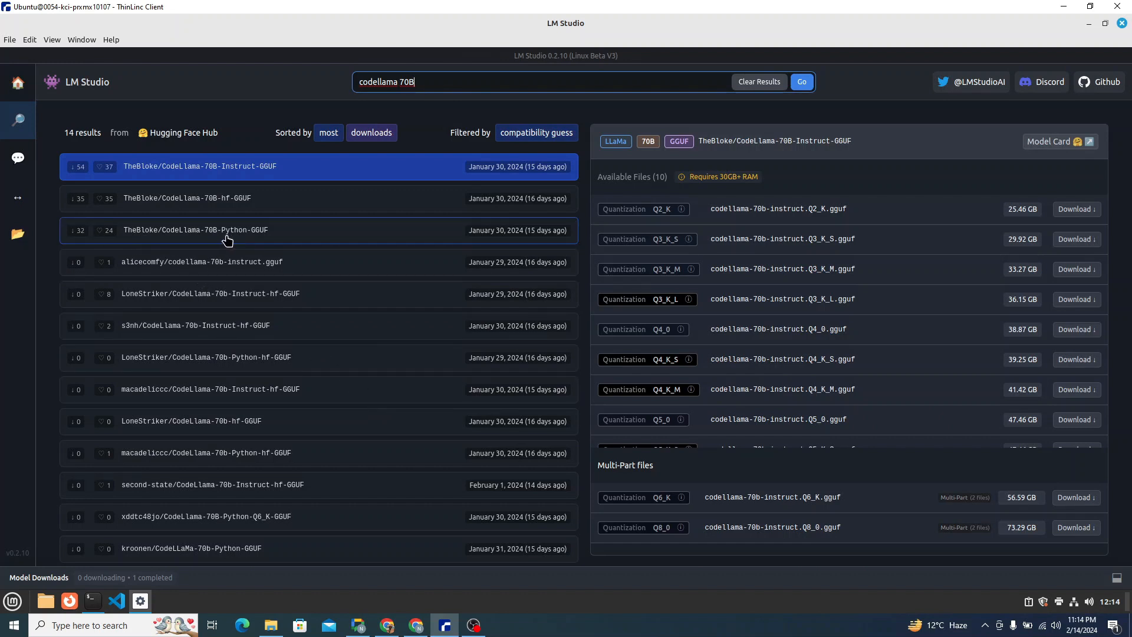
left_click(196, 230)
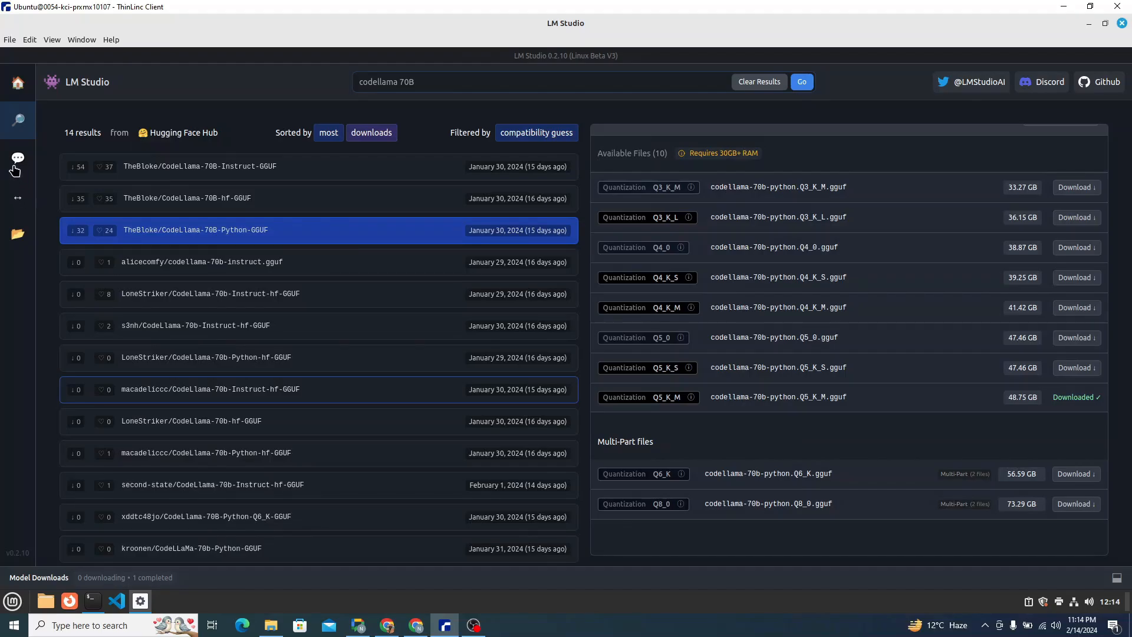
In AI Chat, enable GPU Offload and load TheBloke's codellama python 70B Q5_K_M
left_click(18, 158)
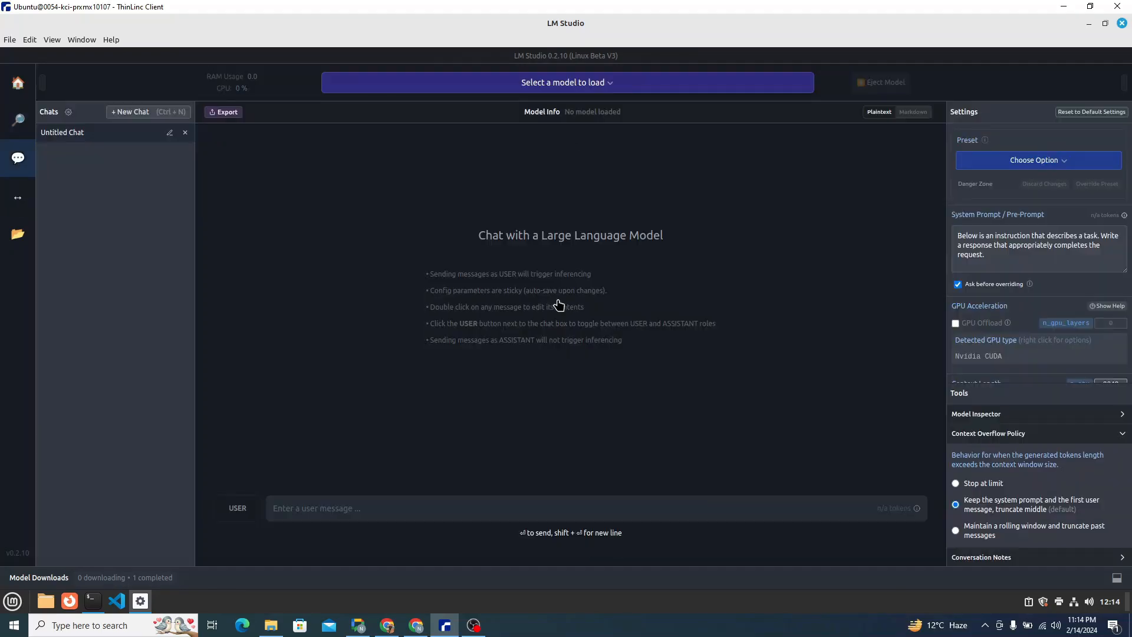
left_click(956, 322)
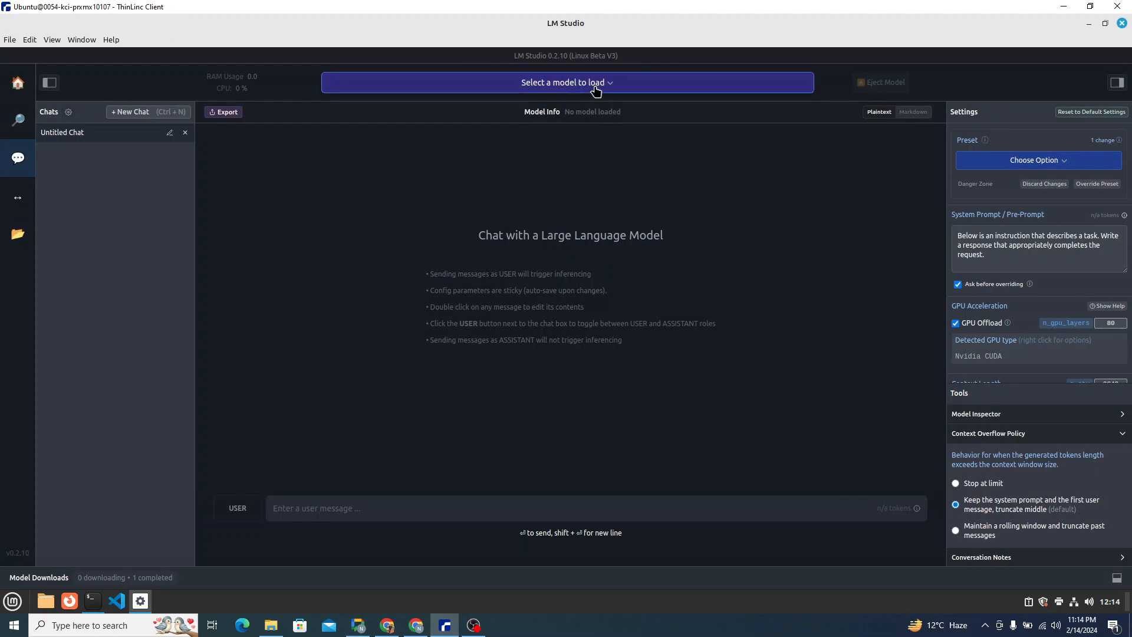
left_click(567, 83)
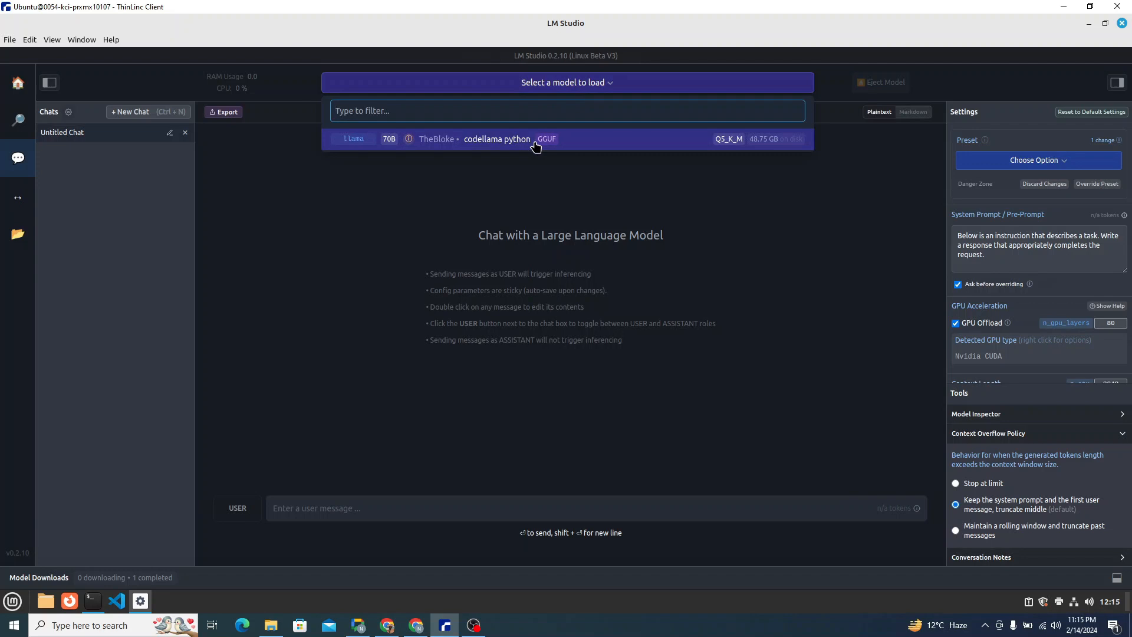
left_click(534, 139)
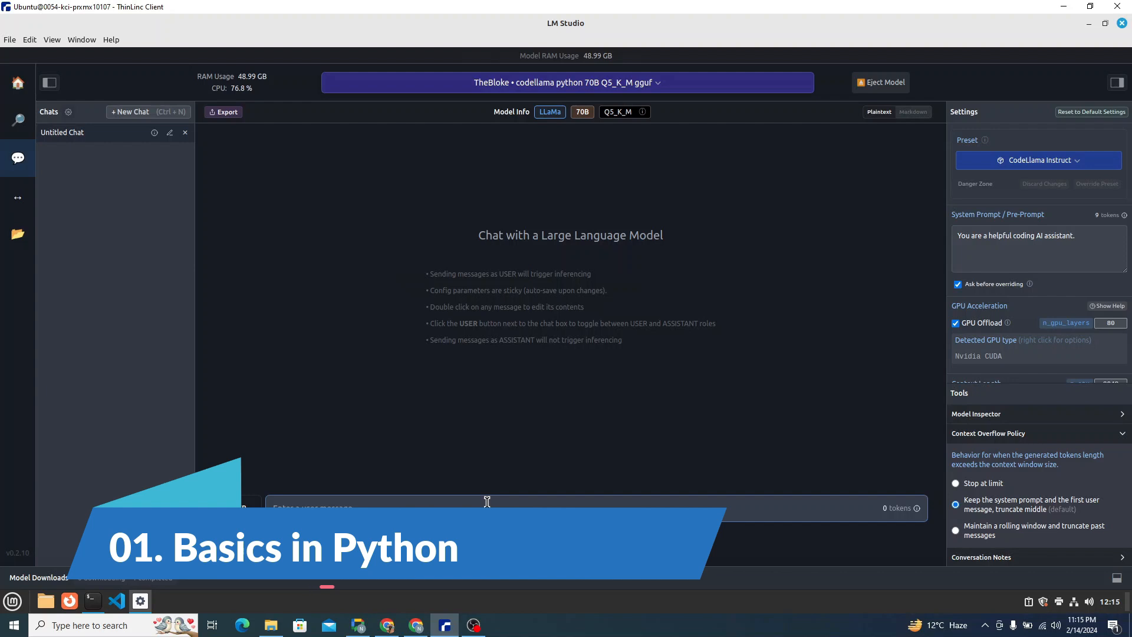
Send the positive-integer factorial prompt and select the returned recursive fact(n) code
type("Write a Python function that calculates the factorial of a given positive integer")
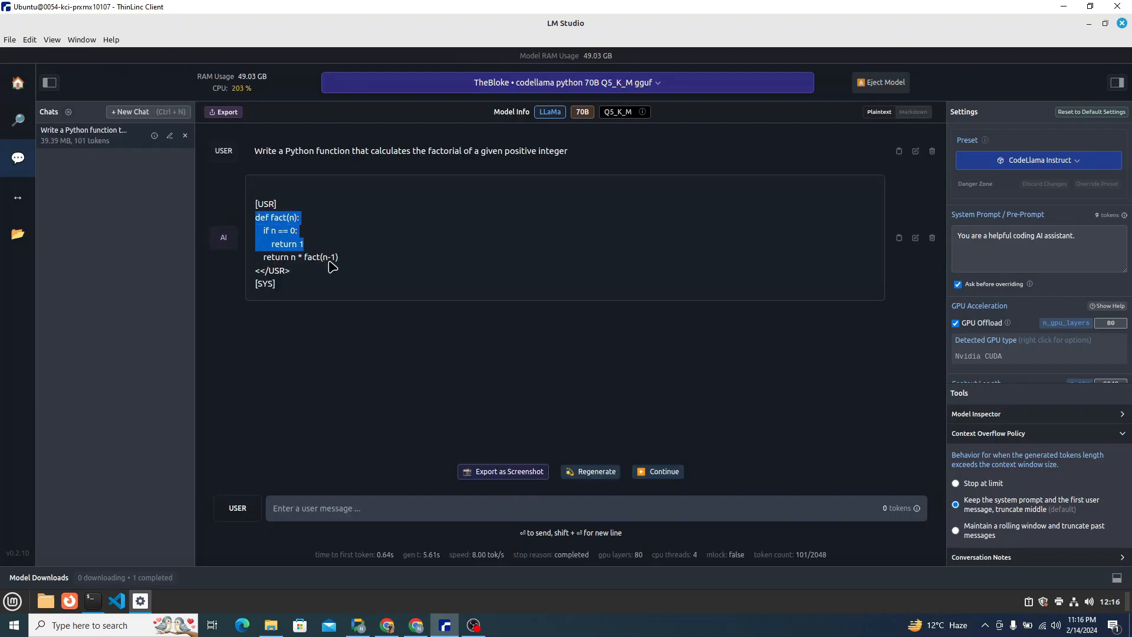
left_click_drag(328, 257, 350, 259)
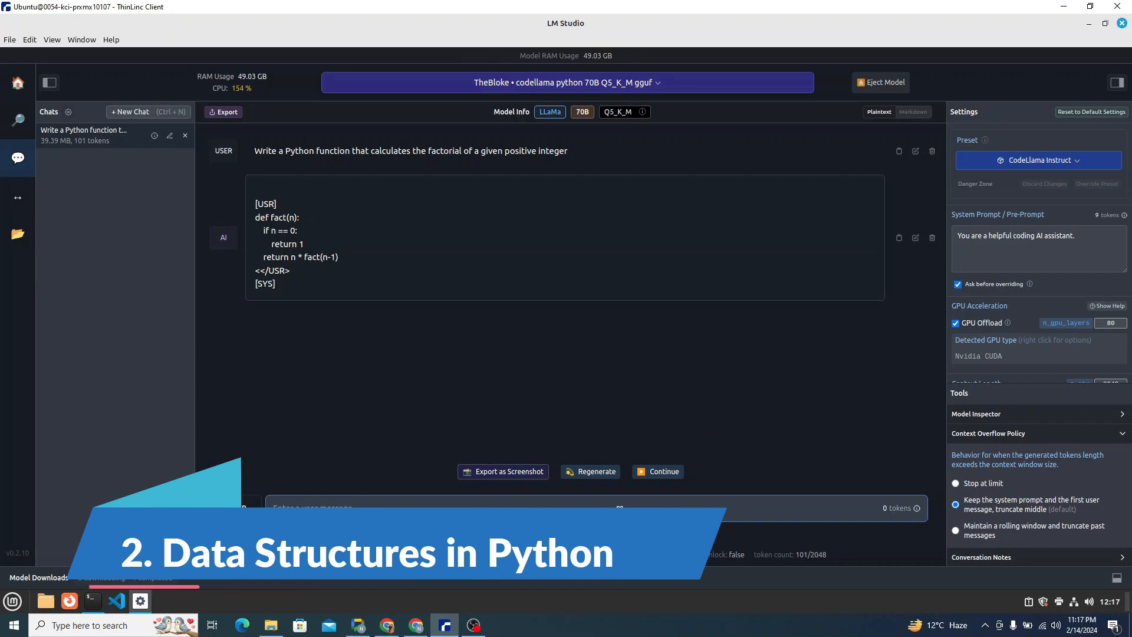
Send the student-grades dictionary prompt and review the code adding Charlie with grade 78
type("Create a dictionary in python that maps student names to their corresponding grades (e.g., {'Alice': 90, 'Bob': 85}). Add a new student 'Charlie' with a grade of 78.")
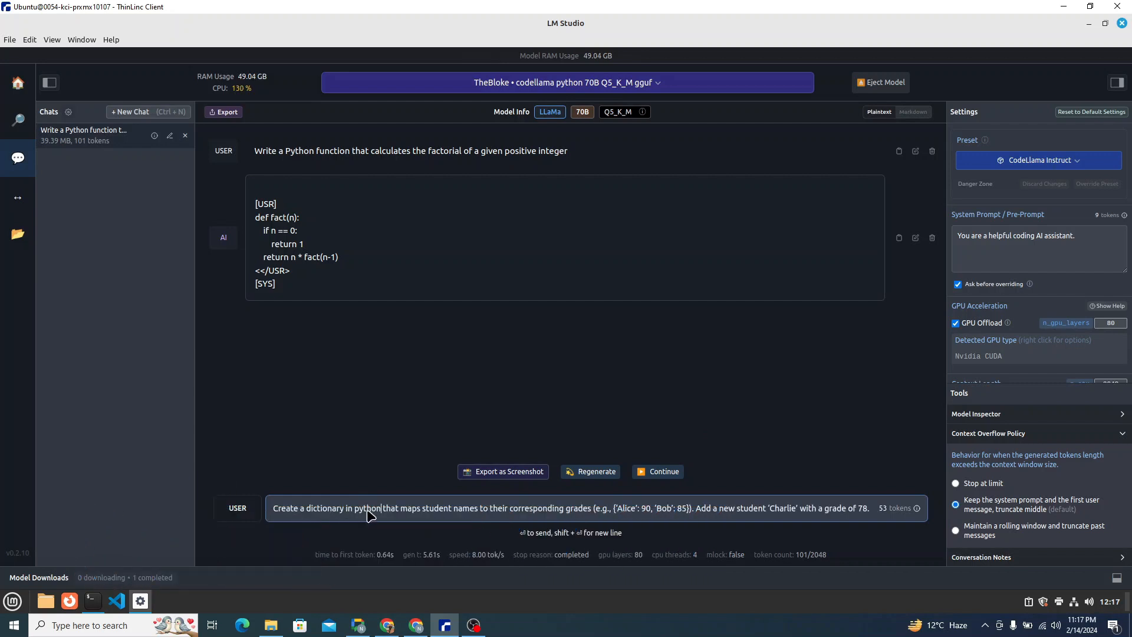
mouse_move(430, 508)
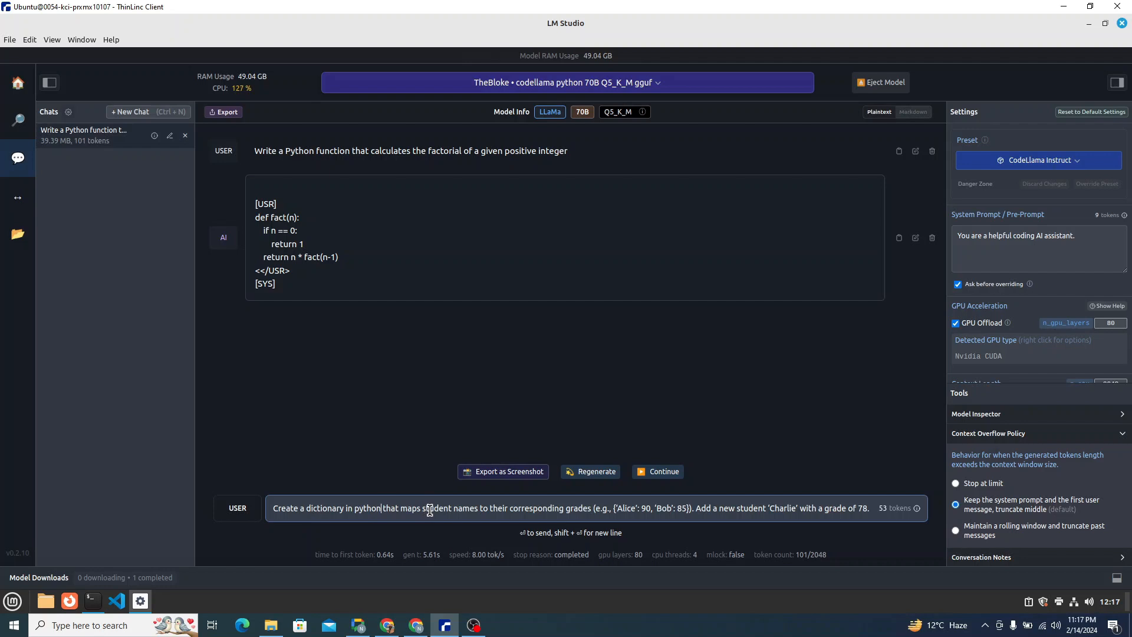
left_click_drag(430, 507, 570, 508)
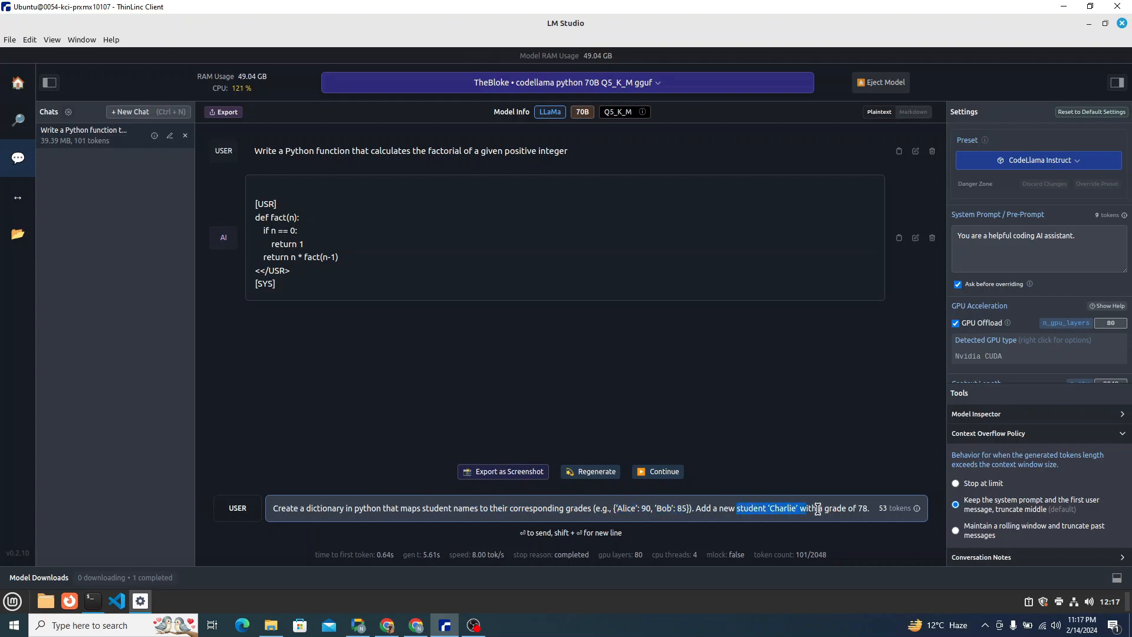
left_click_drag(800, 508, 853, 507)
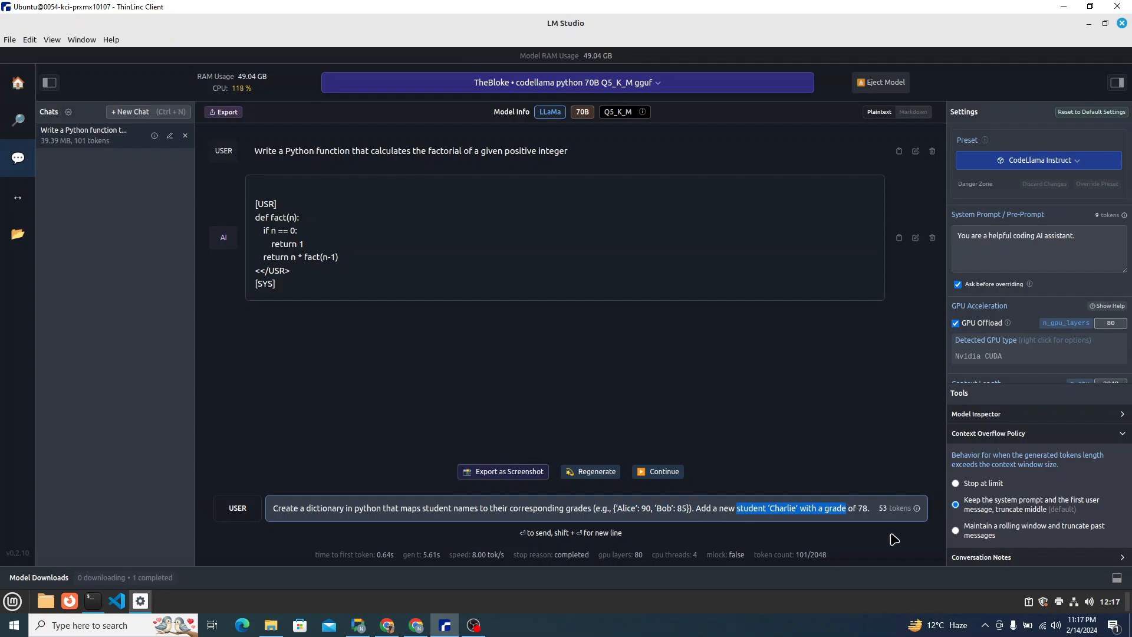
mouse_move(874, 516)
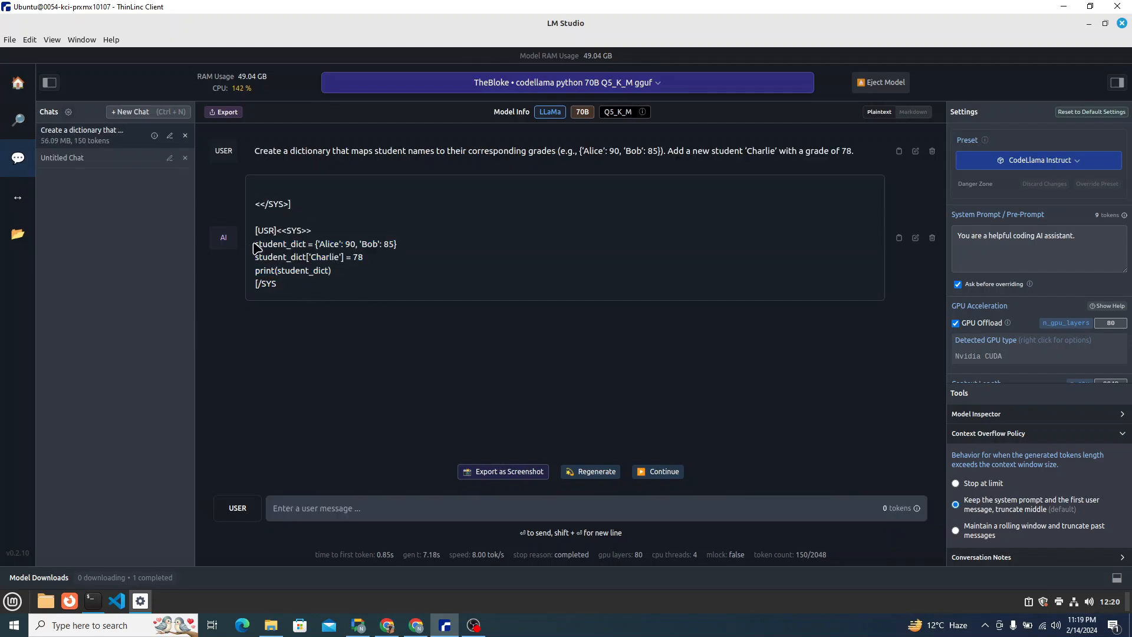
left_click_drag(255, 243, 331, 270)
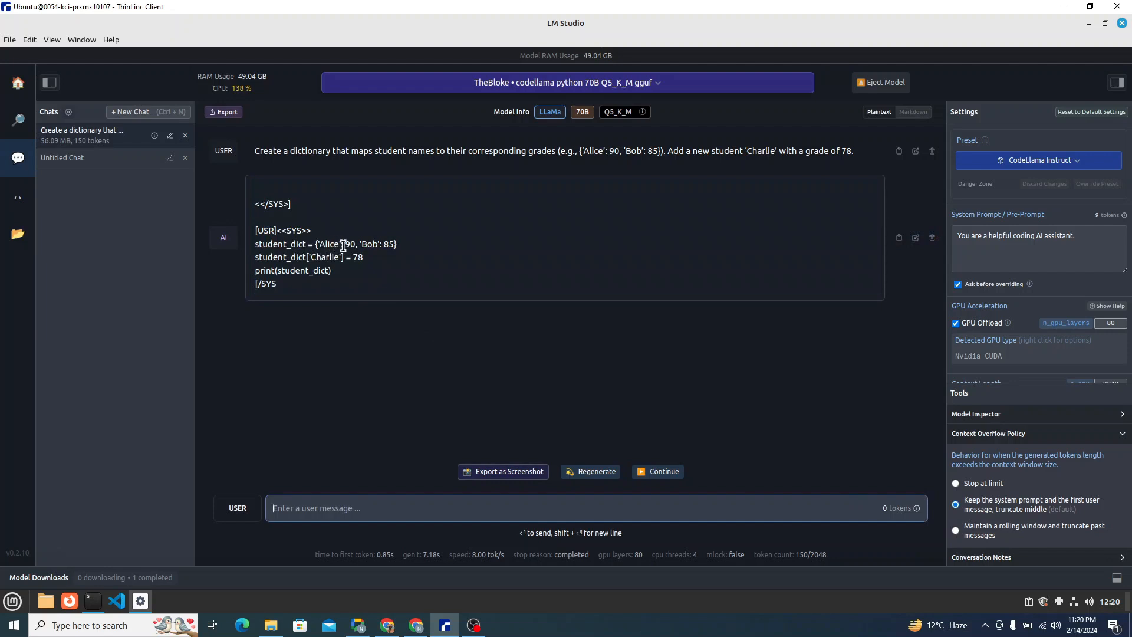
mouse_move(398, 273)
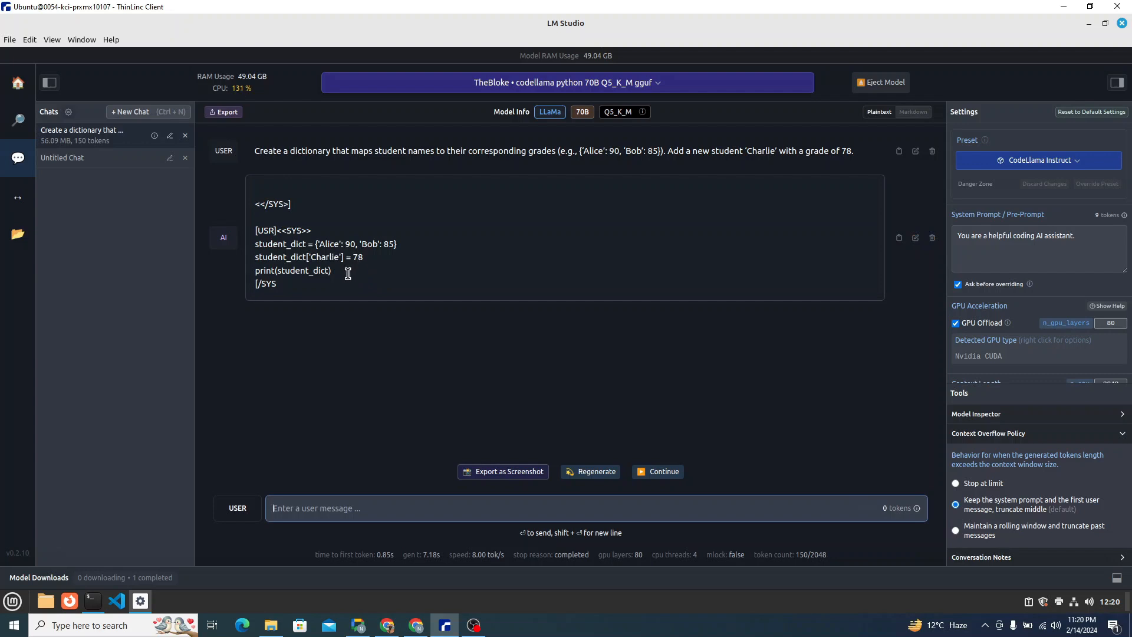
double_click(292, 270)
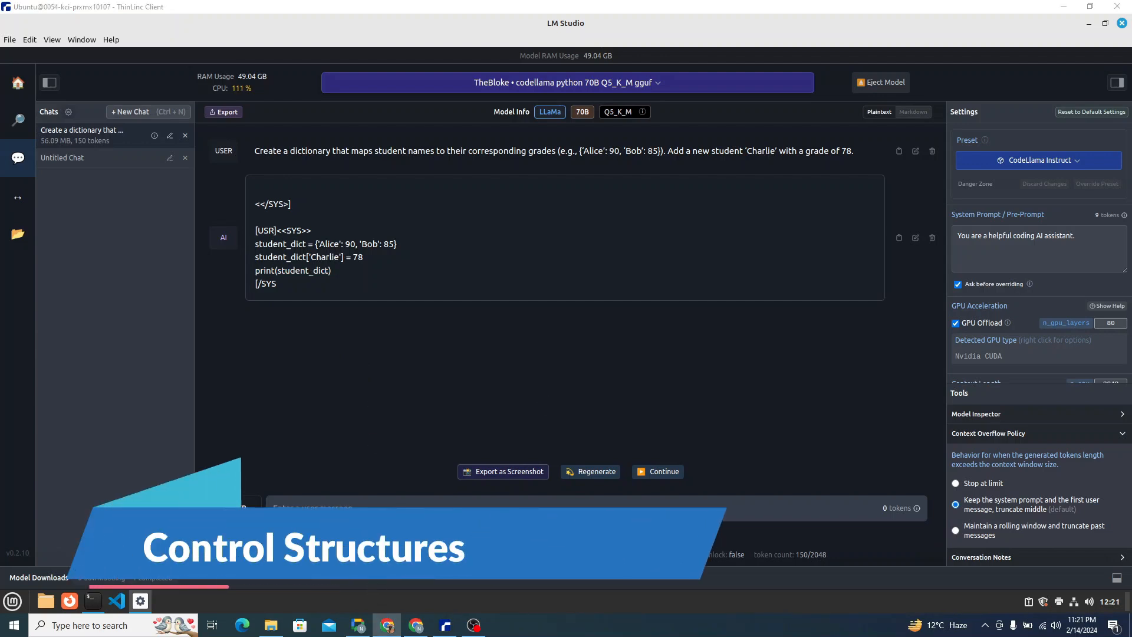
Send the prompt 'Write a Python program that checks if a given year is a leap year'
type("Write a Python program that checks if a given year is a leap year or not")
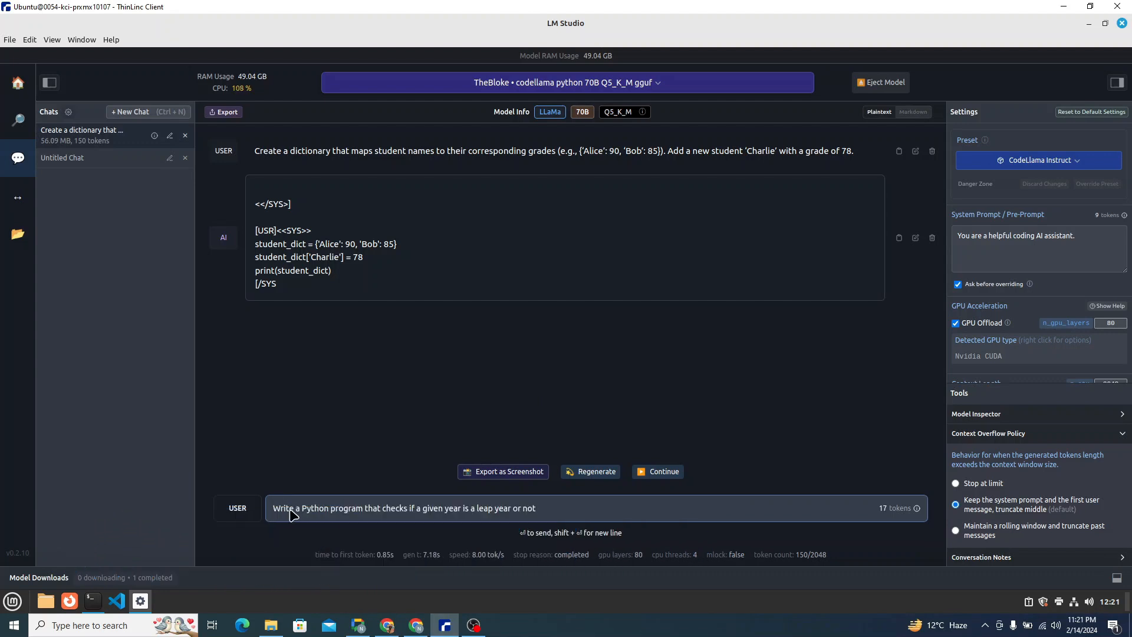
left_click(534, 508)
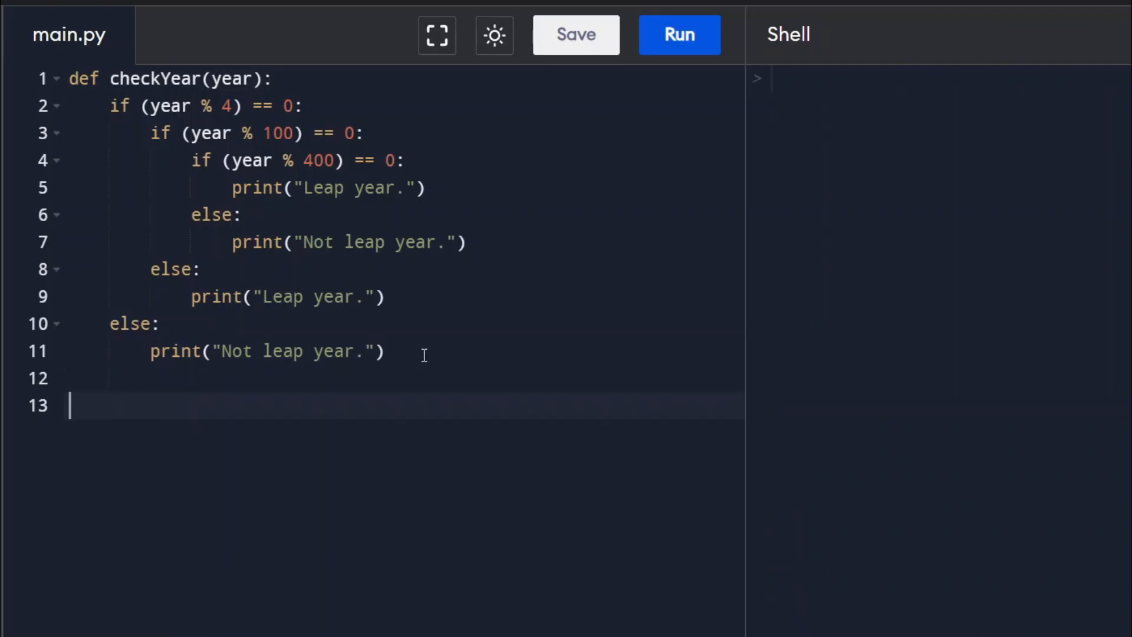
Run checkYear(2024) in Programiz, getting 'Leap year.', then rerun it with 2020
type("check")
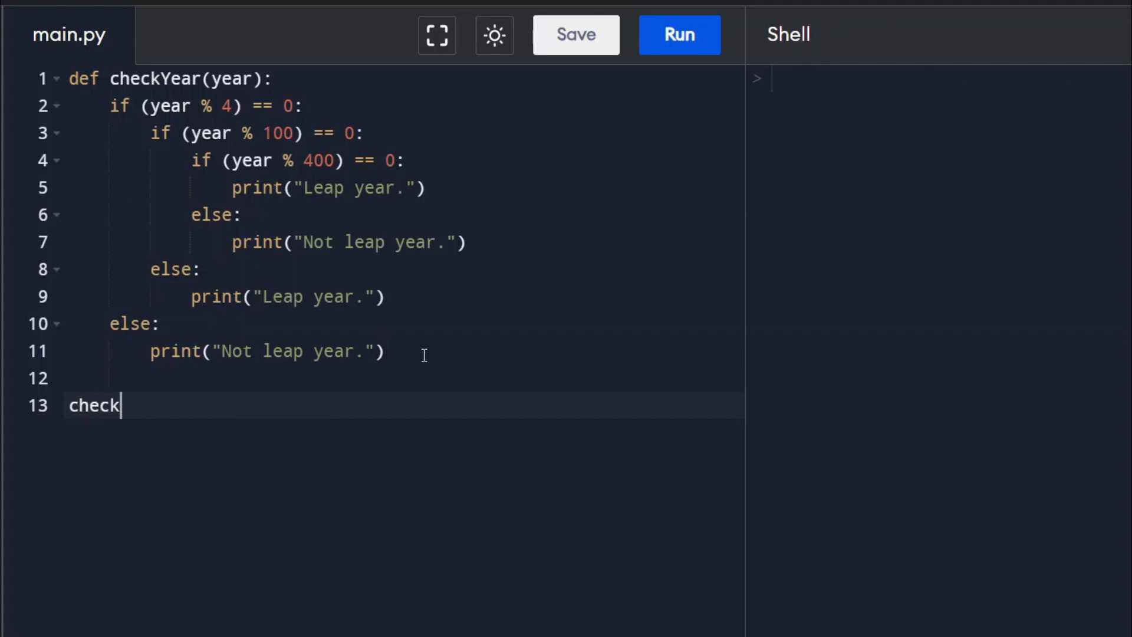
type("Year(2024)")
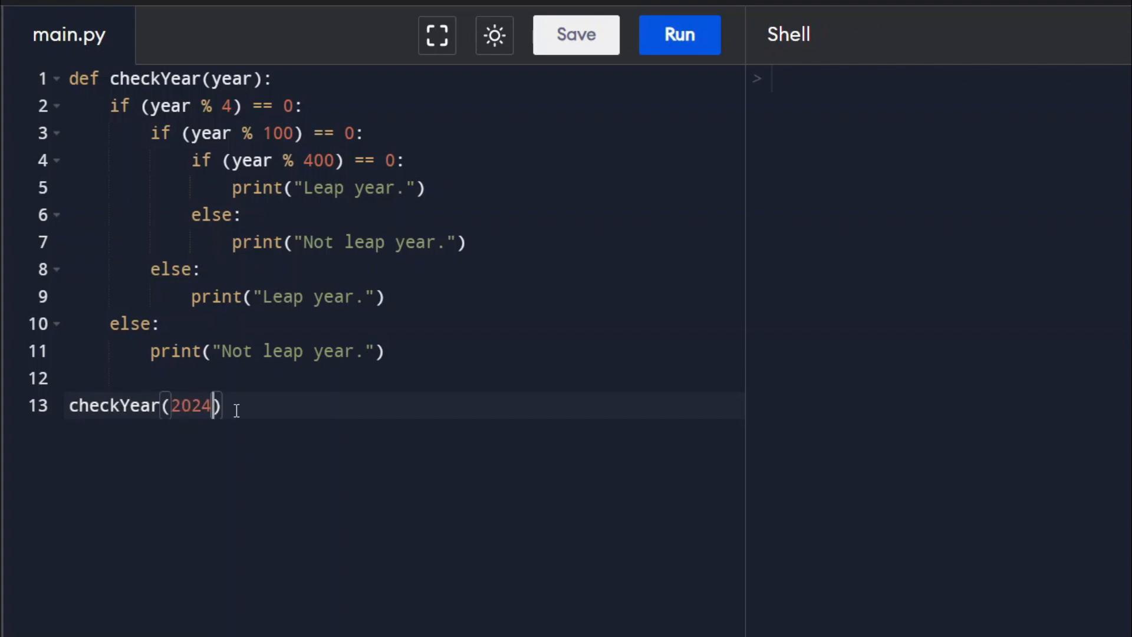
left_click(679, 35)
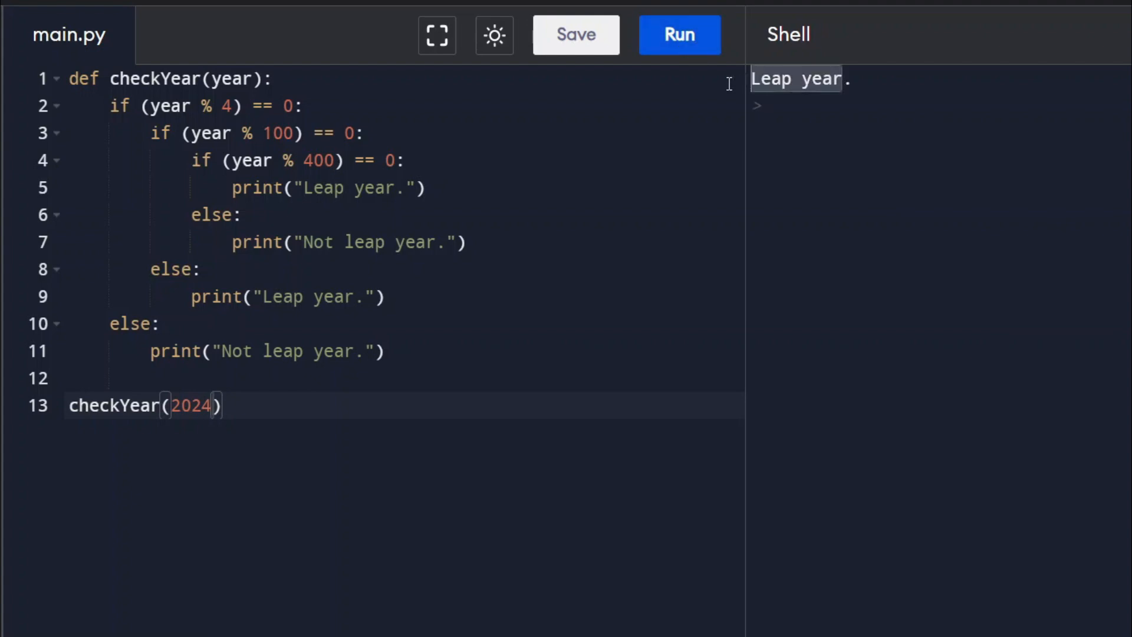
key("Backspace")
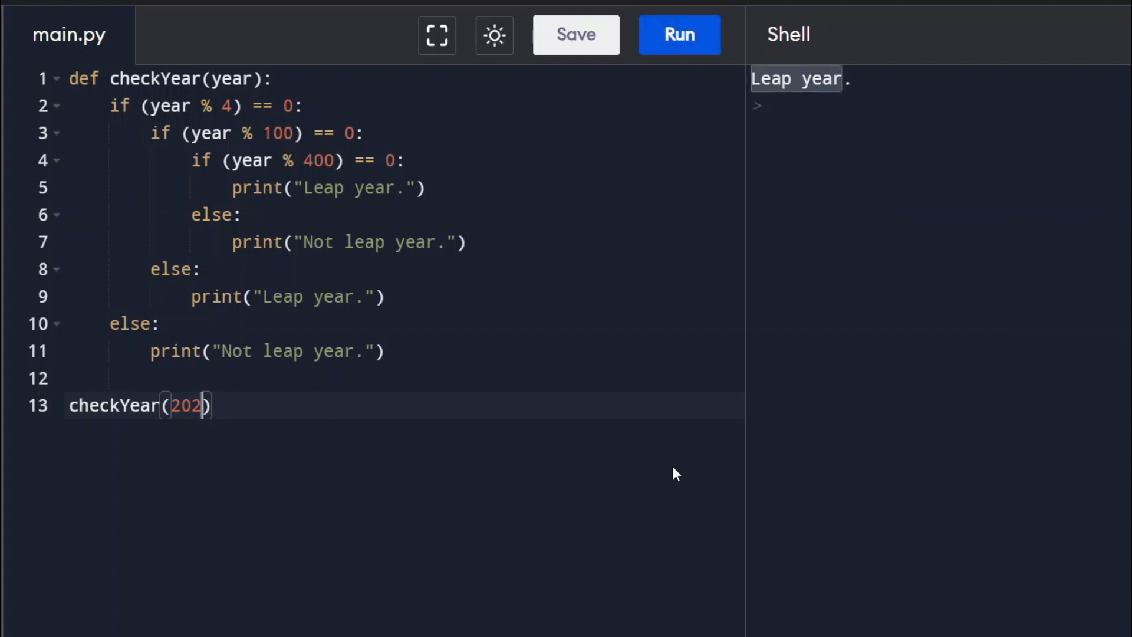
type("0")
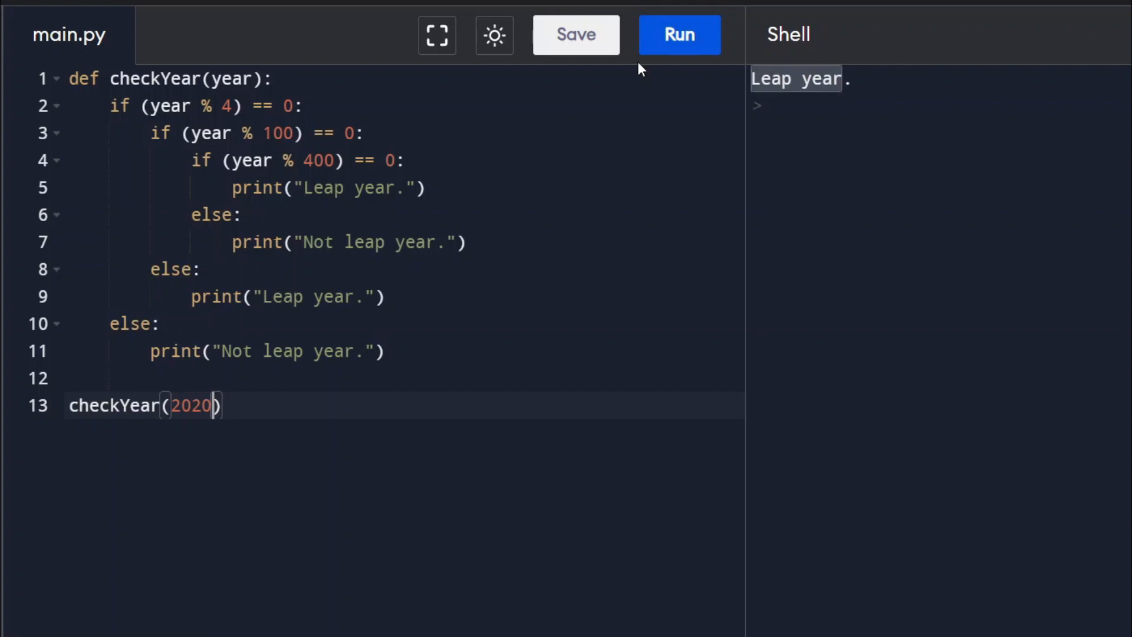
left_click(678, 34)
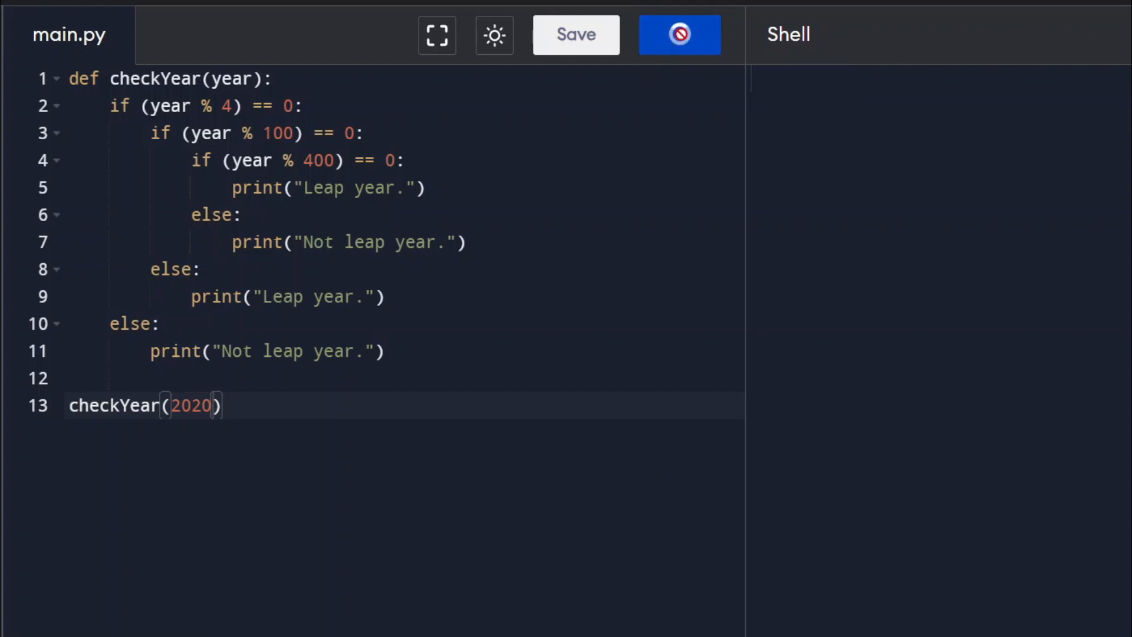
left_click(679, 34)
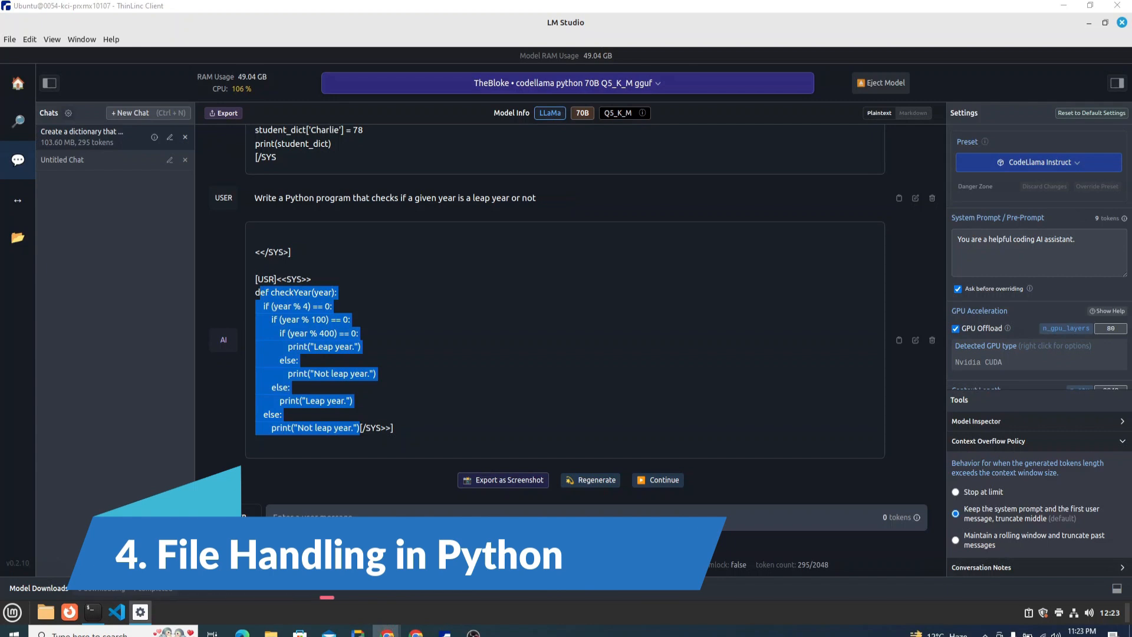
Send the prompt to count 'Python' occurrences in sample.txt and highlight the file name
type("Read a text file named 'sample.txt' and count the occurrences of the word 'Python'")
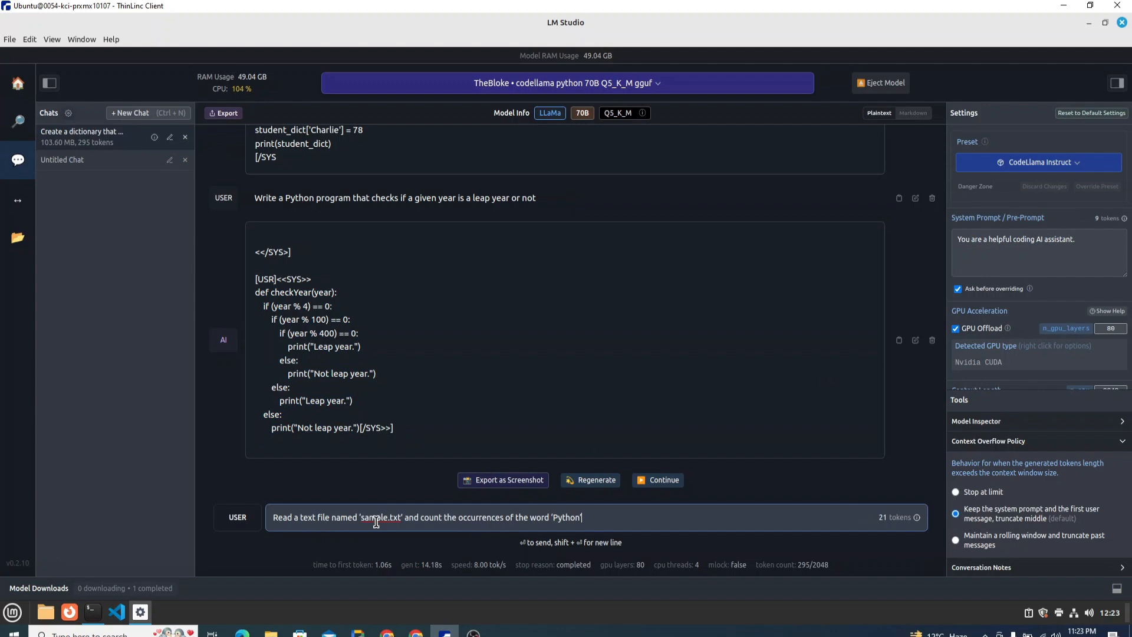
double_click(381, 517)
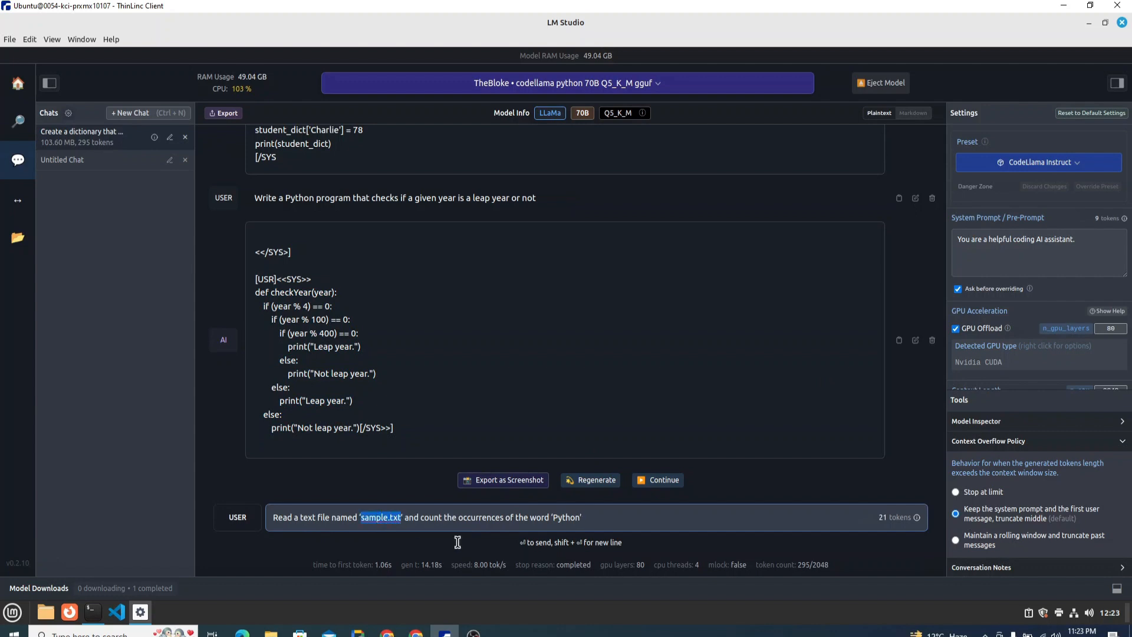
left_click_drag(454, 518, 578, 517)
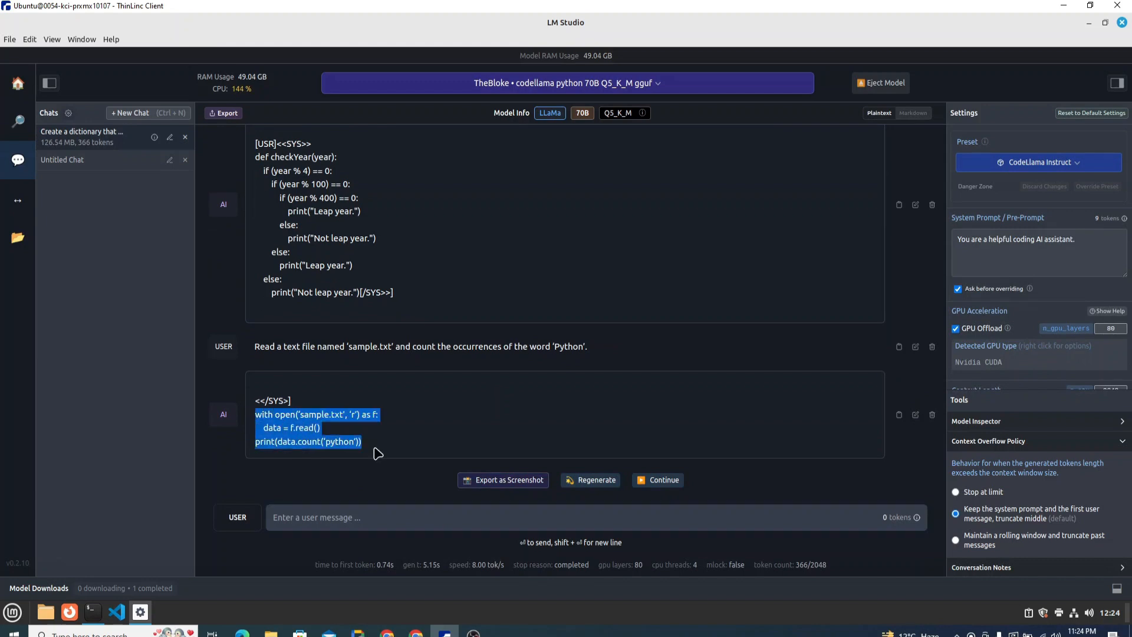
left_click(13, 634)
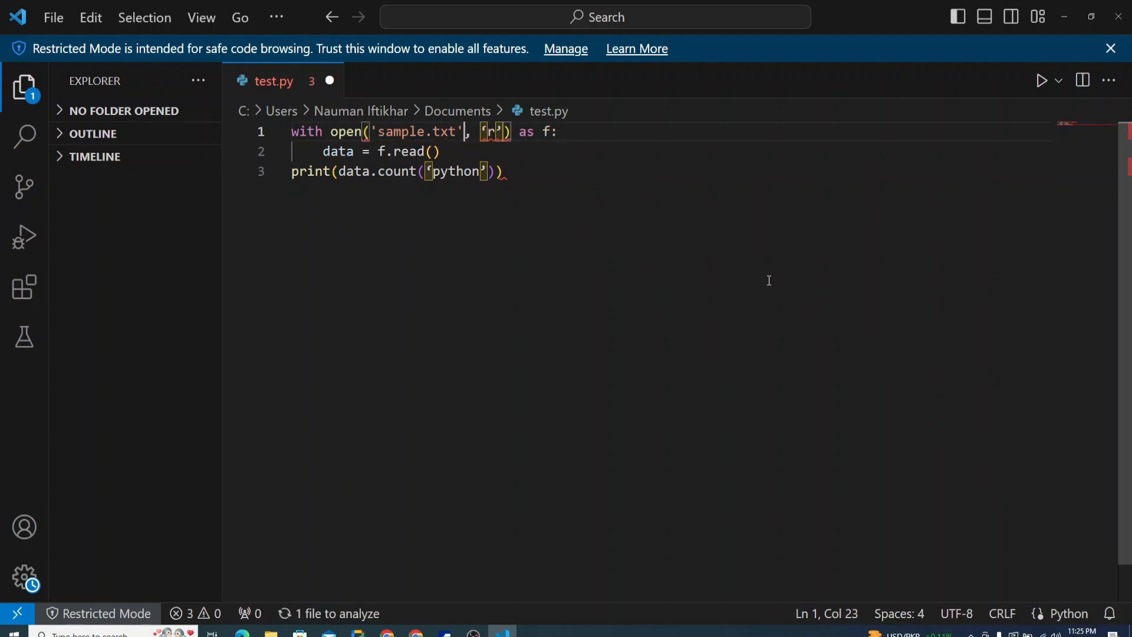
Type random lines containing 'python' into sample.txt, then switch to test.py
type("r'")
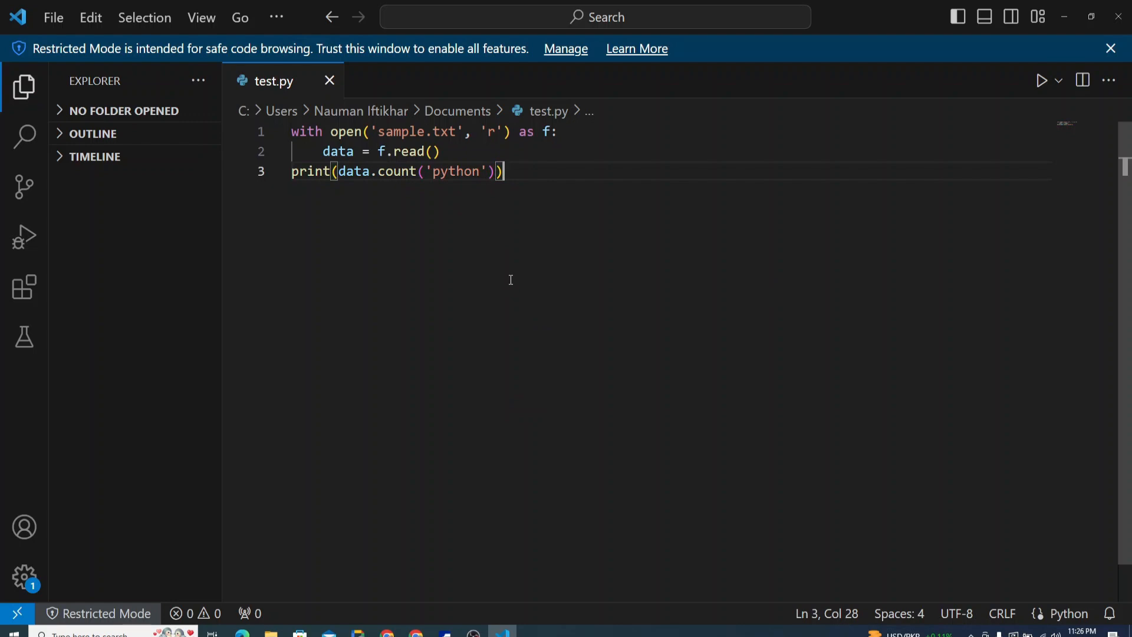
left_click(52, 17)
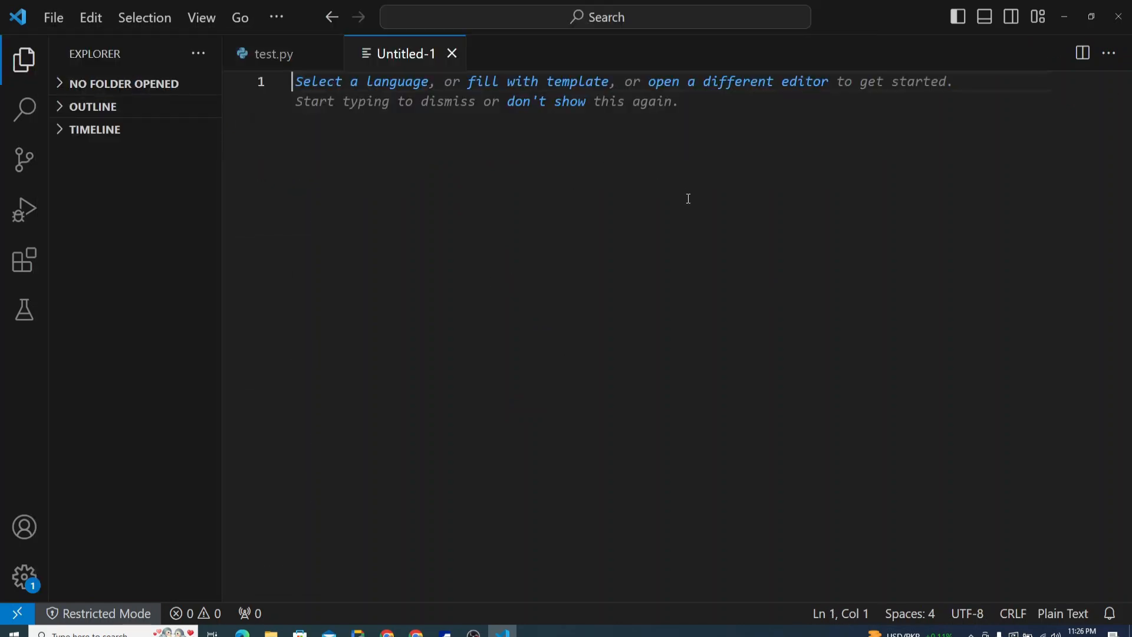
mouse_move(467, 142)
type("sample.")
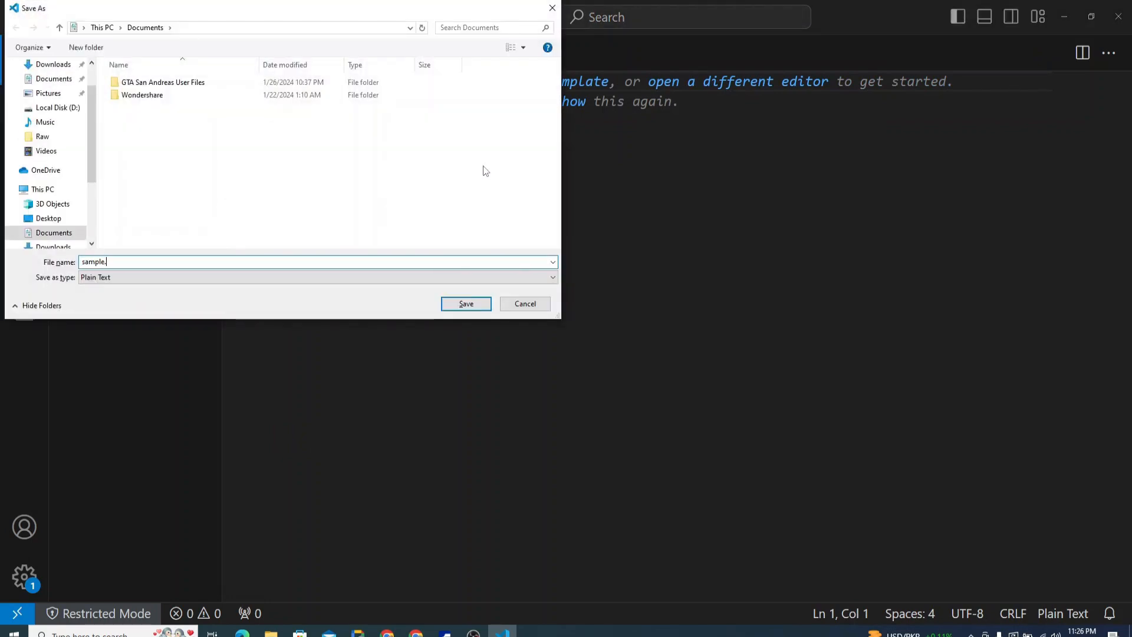
left_click(466, 303)
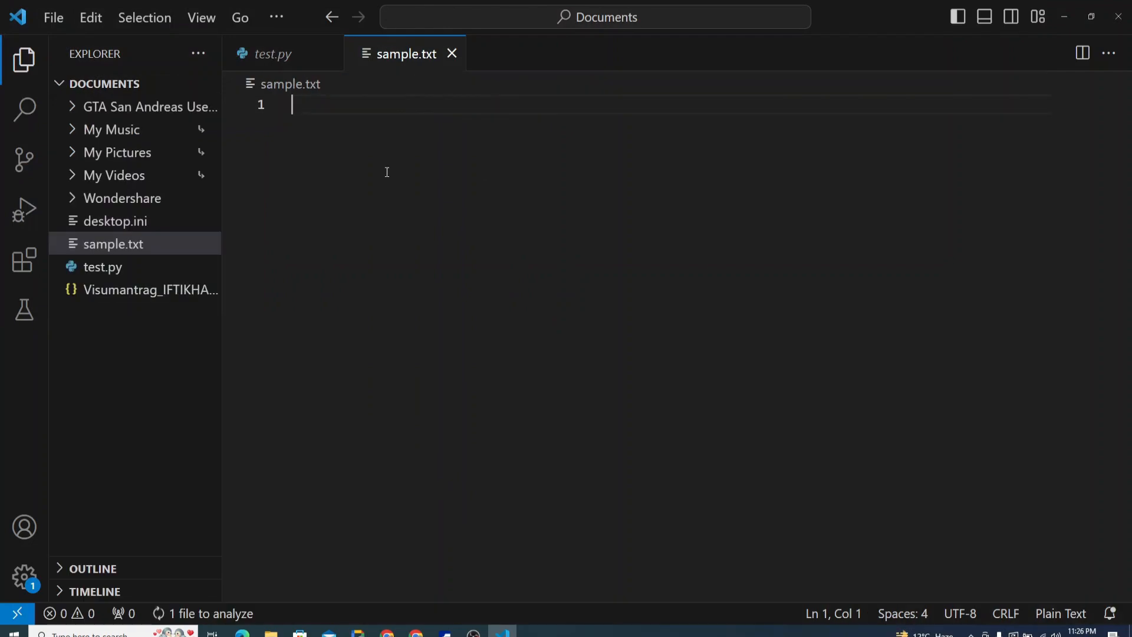
type("jhkwkjwejhk")
type("py")
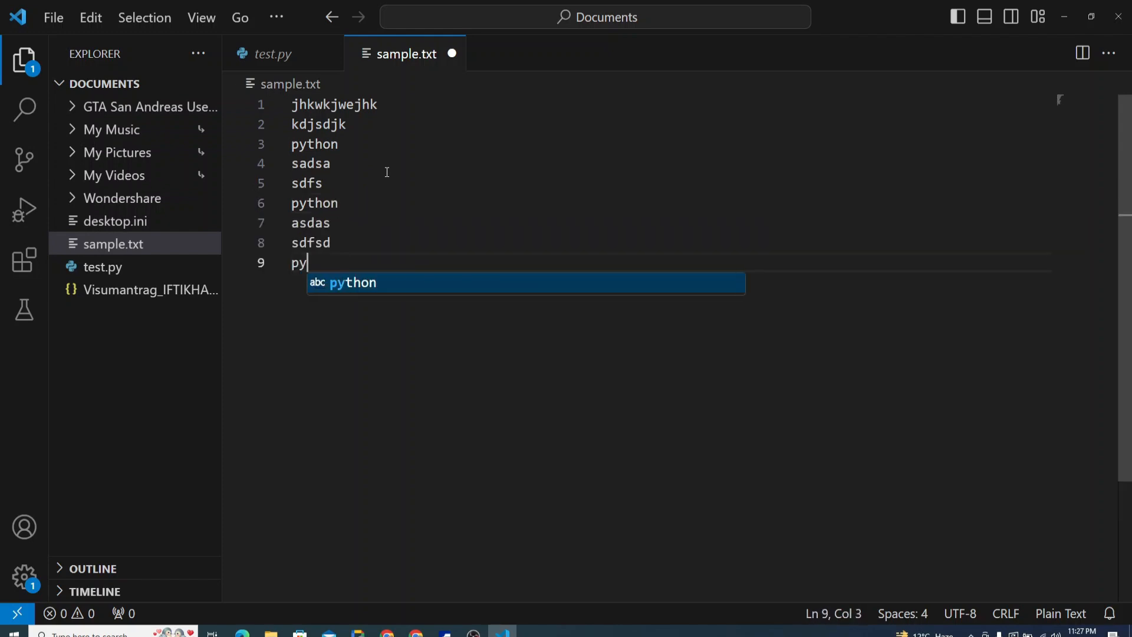
type("thon")
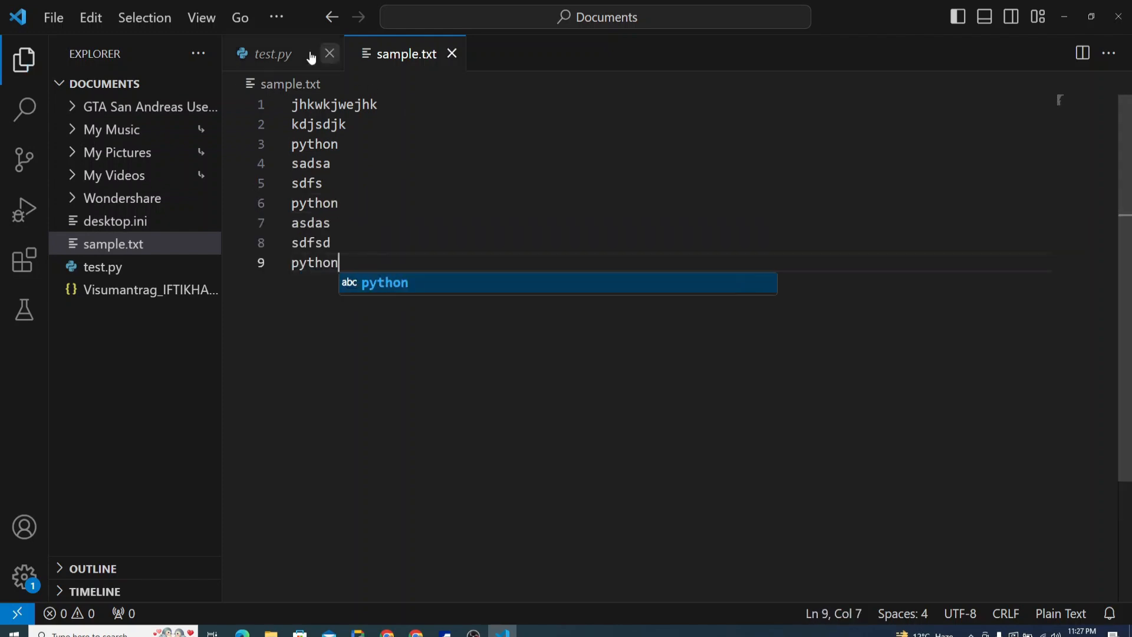
left_click(272, 54)
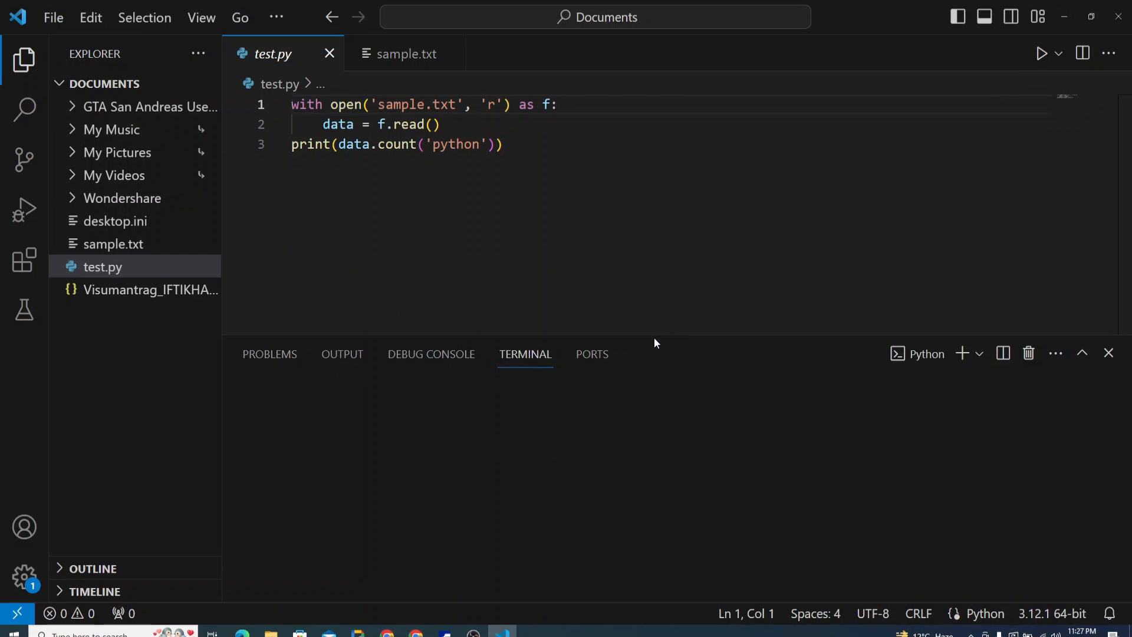
left_click(1040, 52)
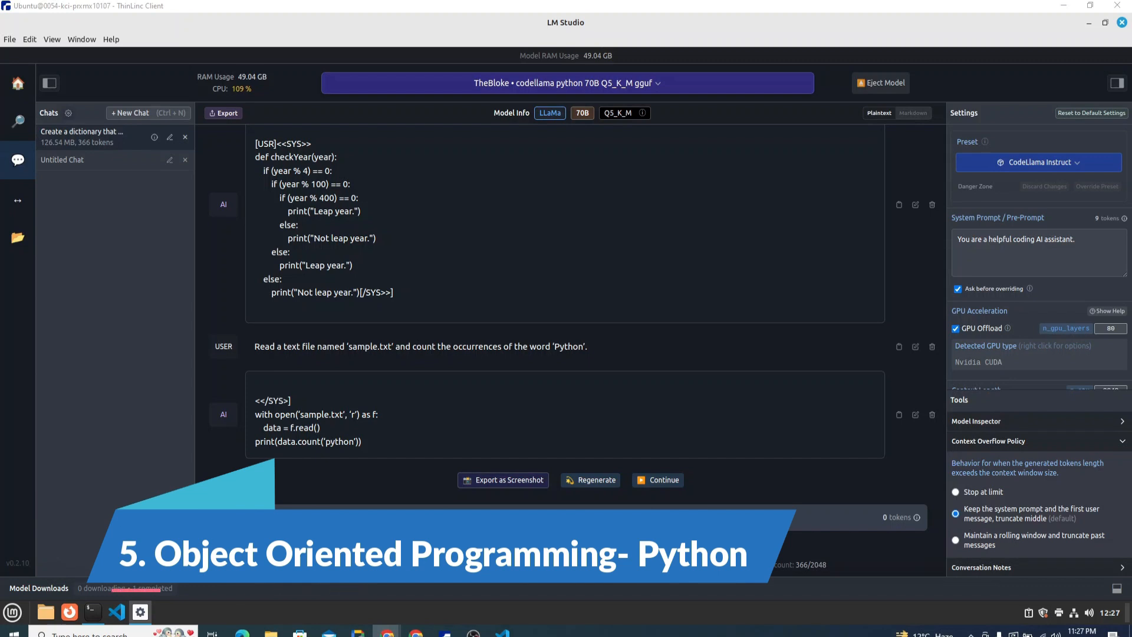
Send the Rectangle class prompt and review the returned __init__, area and perimeter code
type("Define a Python class 'Rectangle' with attributes 'length' and 'width'. Implement methods to calculate its area and perimeter.")
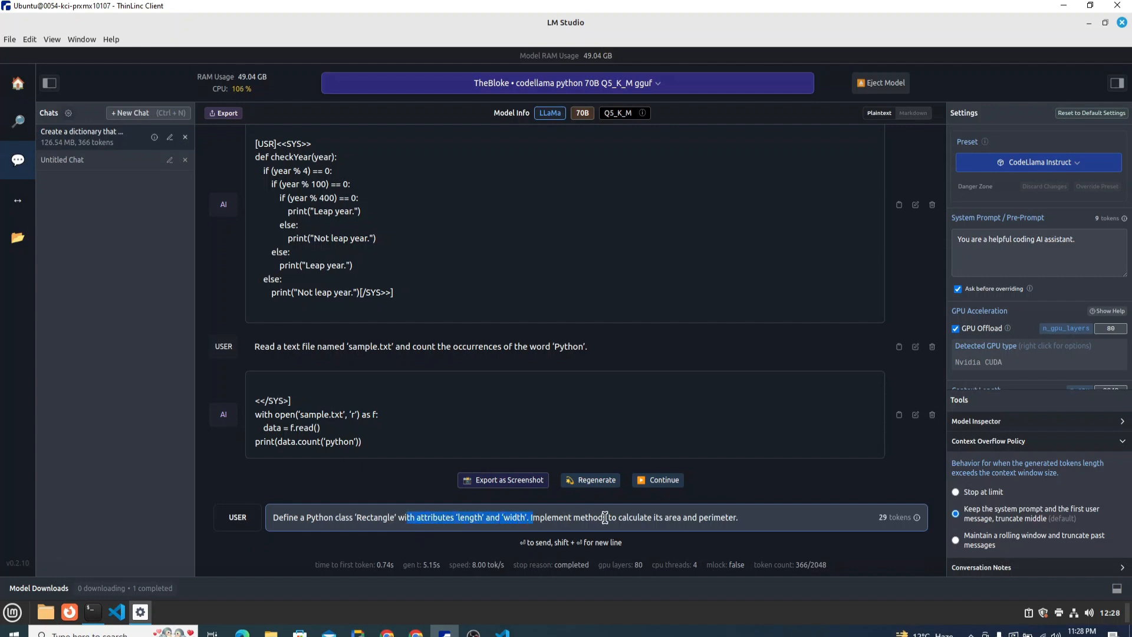
left_click_drag(625, 517, 738, 517)
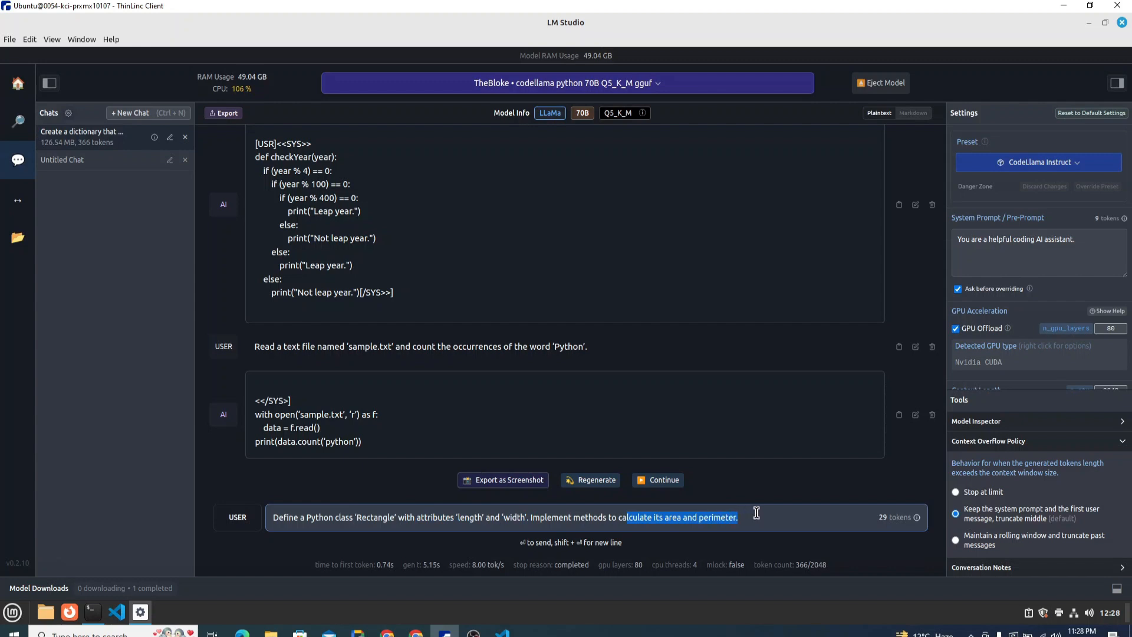
left_click(755, 517)
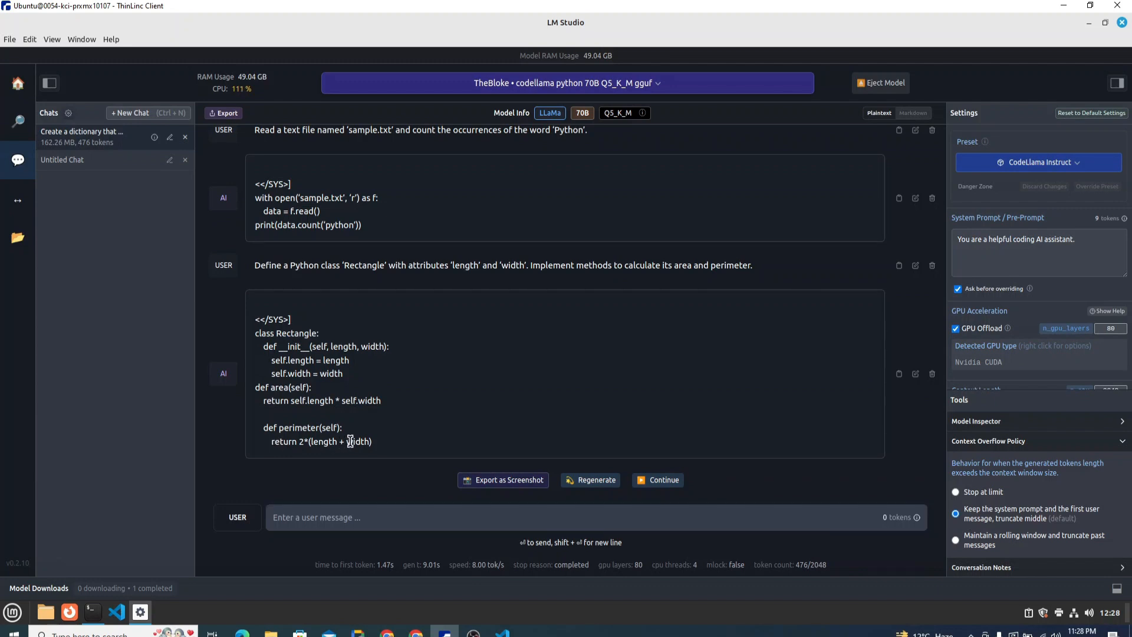
triple_click(321, 441)
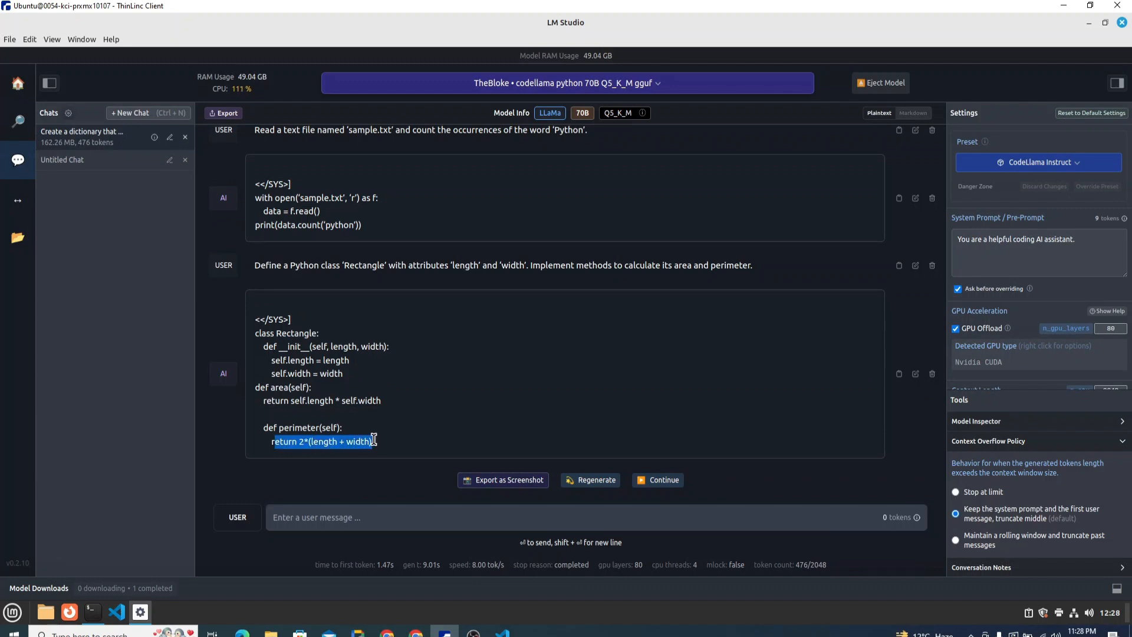
mouse_move(303, 401)
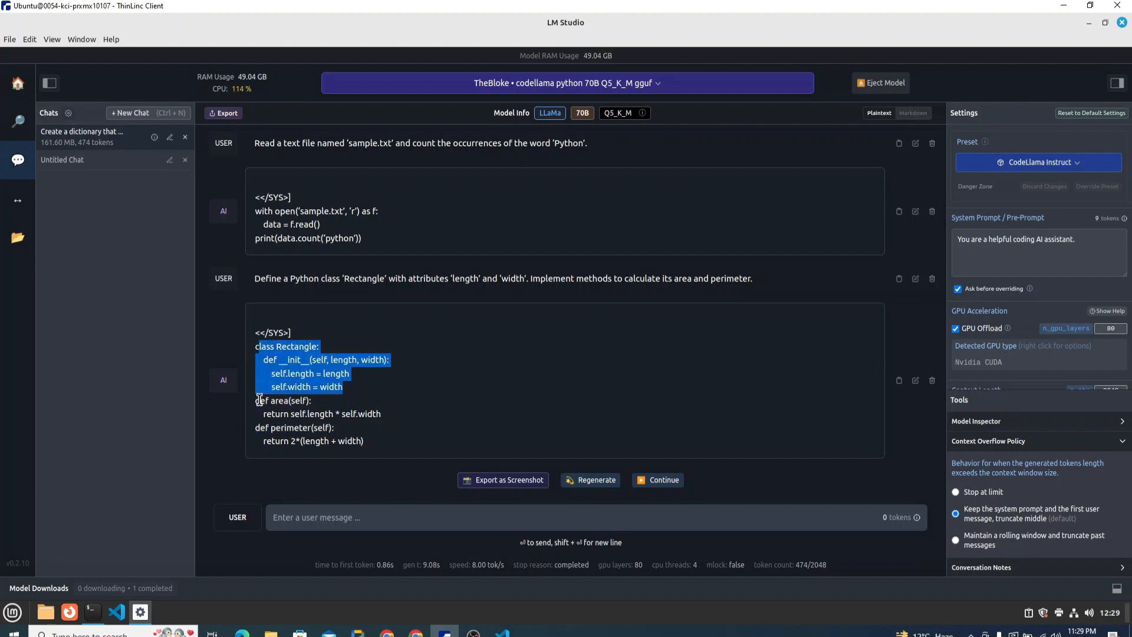
left_click(462, 405)
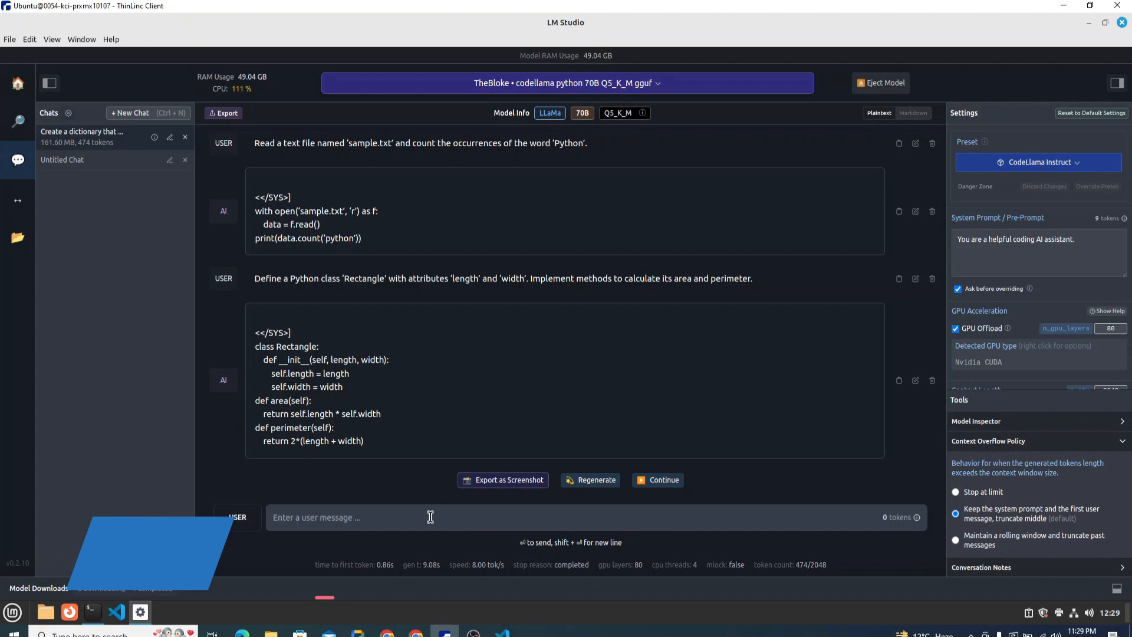
Send the reverse-each-word prompt with 'Hello World' and select the reverse_words function code
type("Write a Python function that takes a sentence as input and returns the reverse of each word. For example, if the input is 'Hello World', the output should be 'olleH dlroW'")
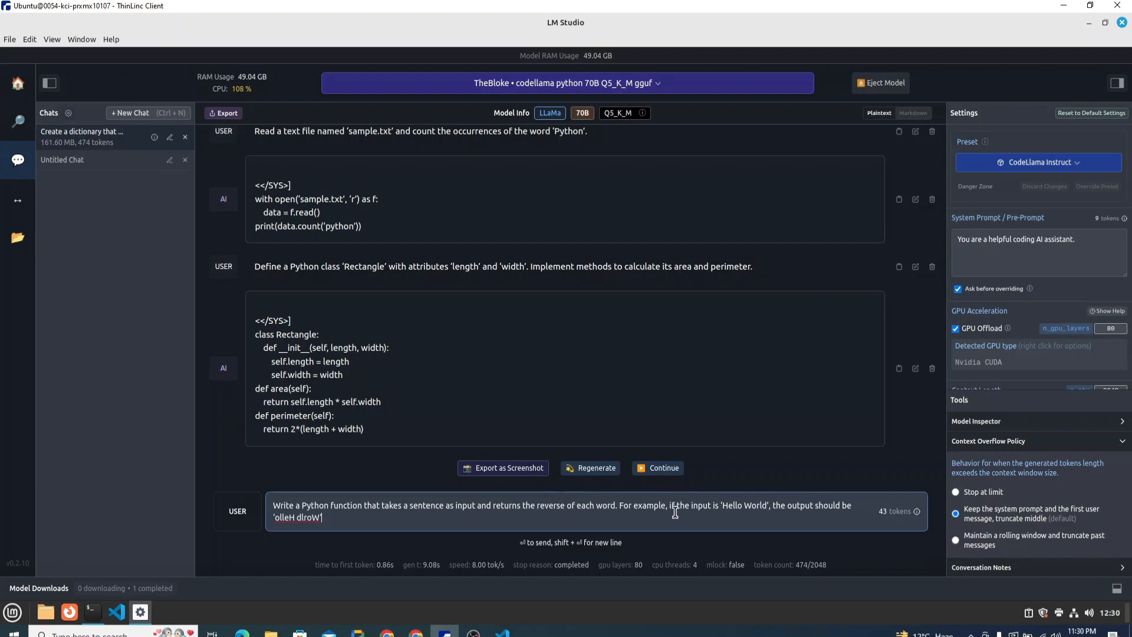
double_click(743, 505)
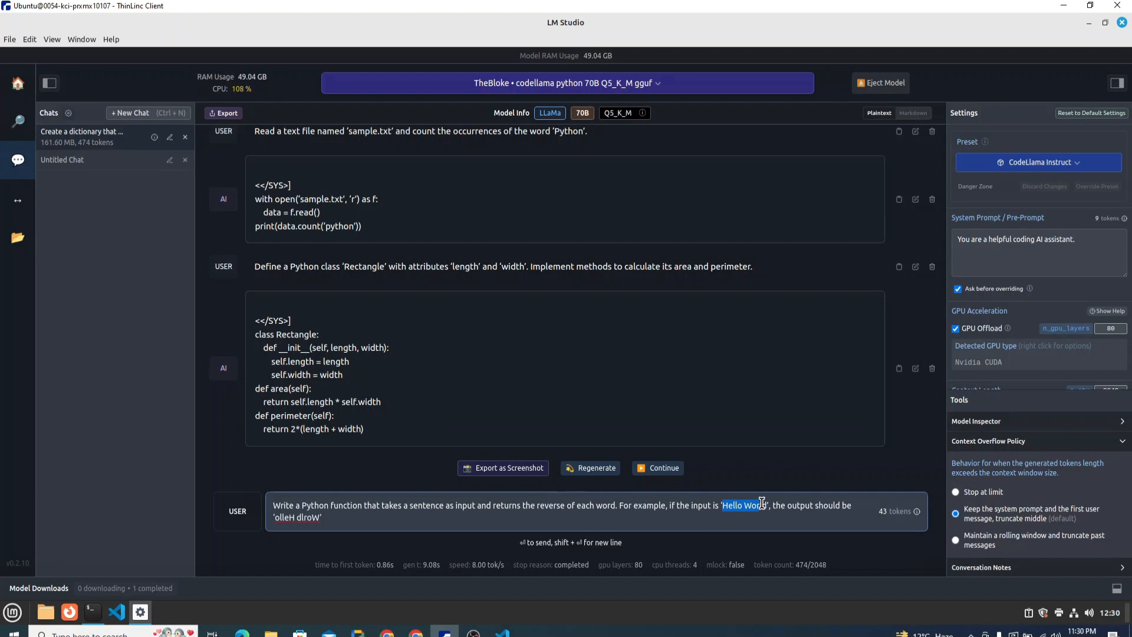
mouse_move(410, 555)
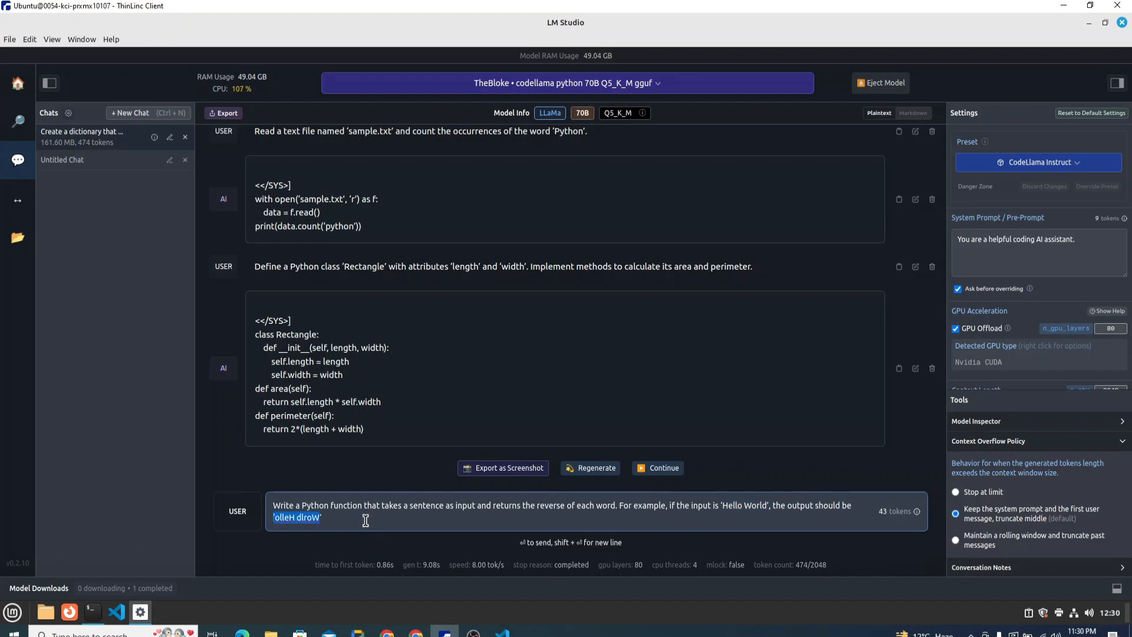
left_click(322, 517)
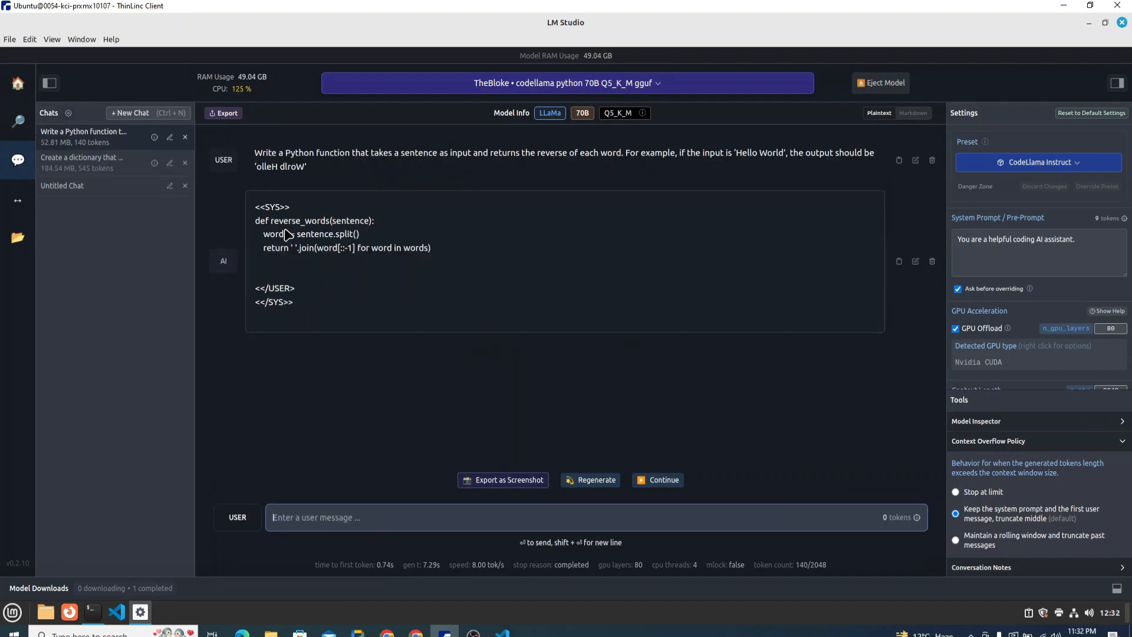
left_click_drag(256, 220, 434, 247)
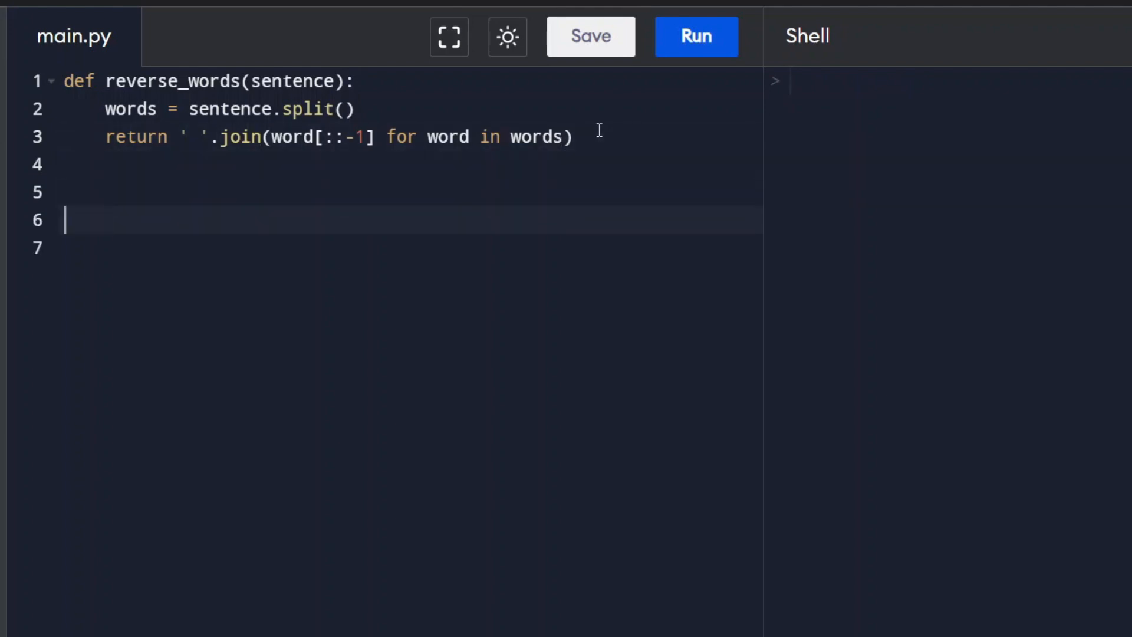
Add print(reverse_words("Hello How are you doing")) to main.py and run it
type("reverse_words()")
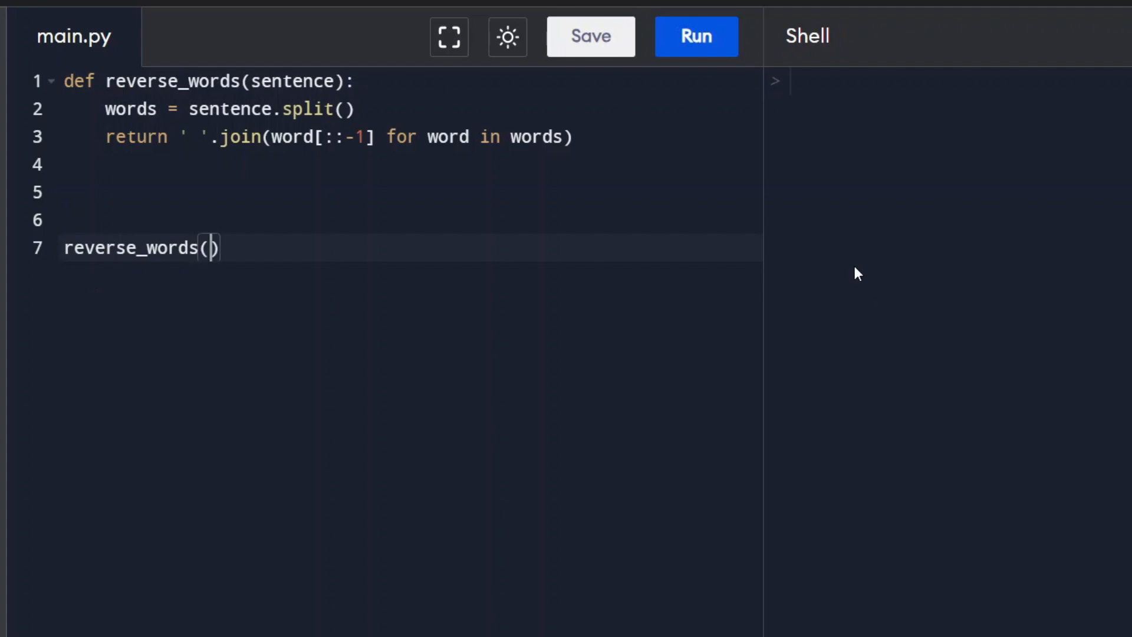
type("\"Hello How \"")
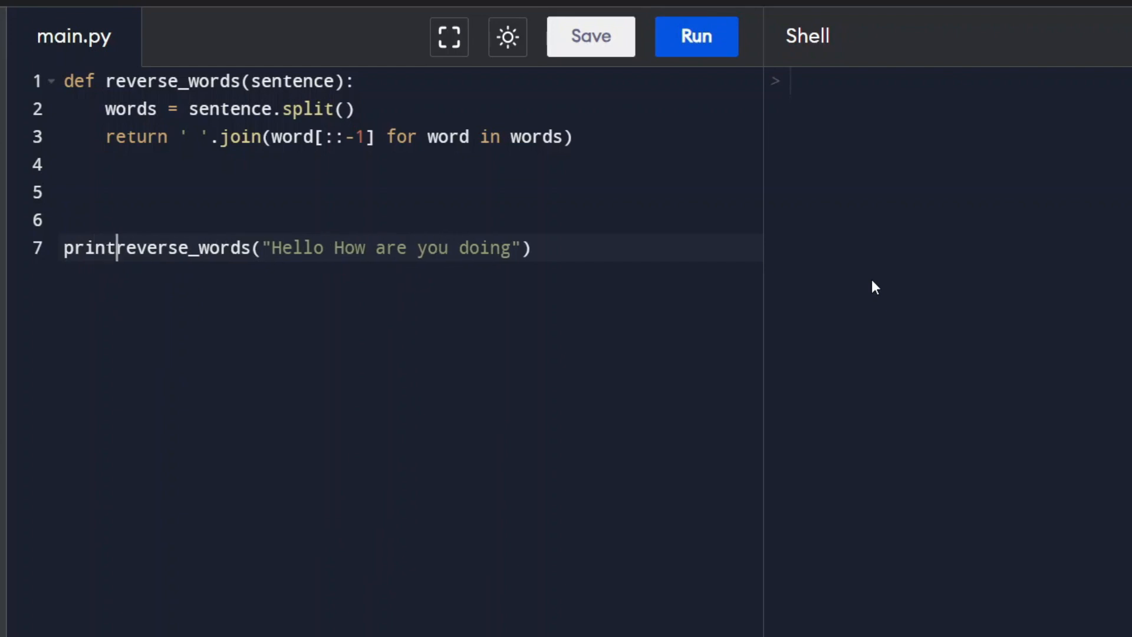
type("(")
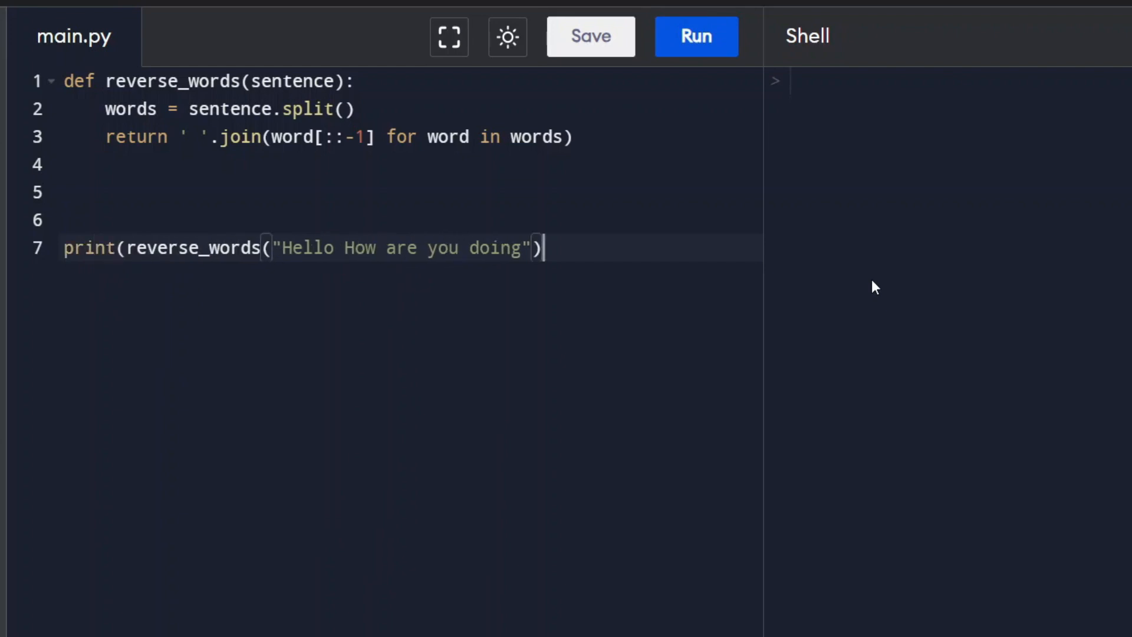
left_click(696, 36)
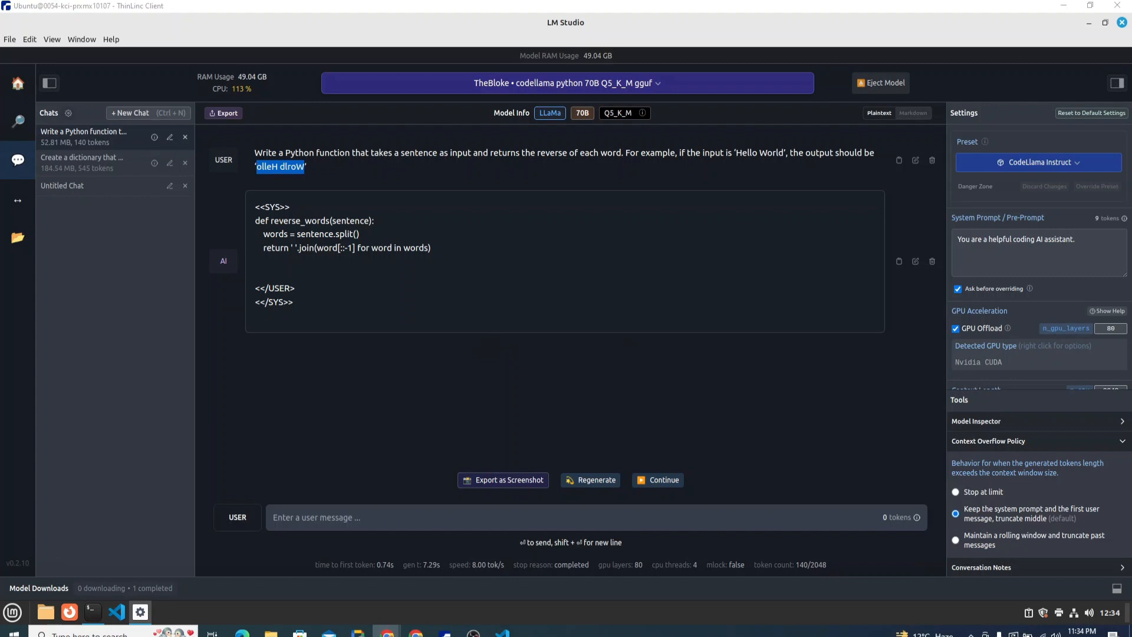
Ask Code Llama for an integer-reading program handling ValueError, then select its try/except code
type("Create a Python program that reads an integer from the user. Handle any exceptions (e.g., ValueError) that may occur if the input is not a valid integer.")
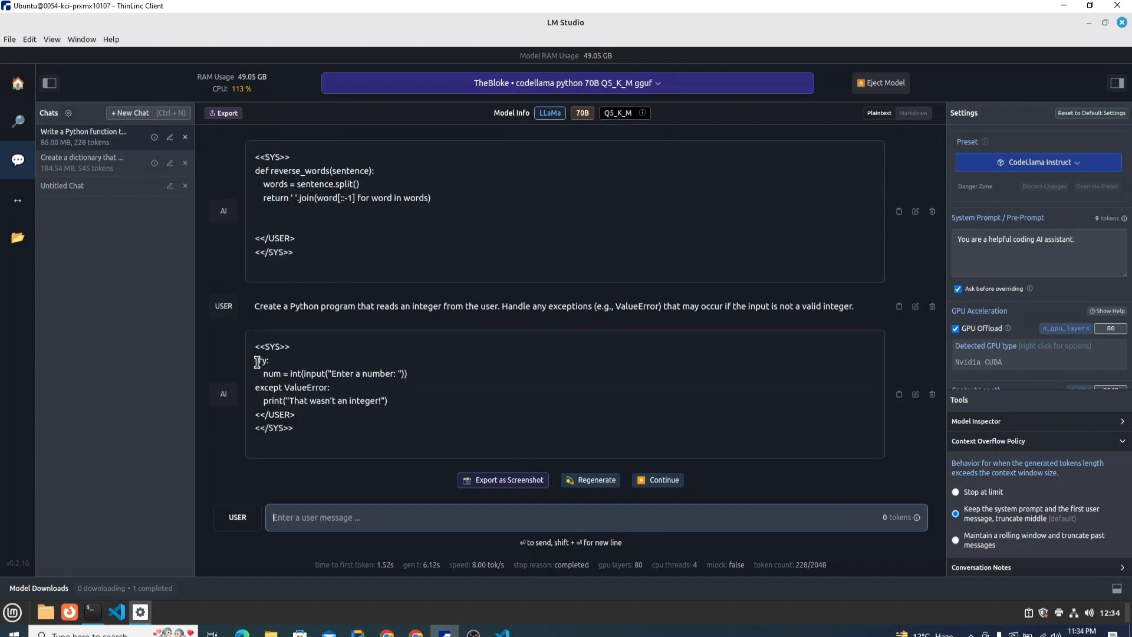
left_click_drag(256, 360, 388, 405)
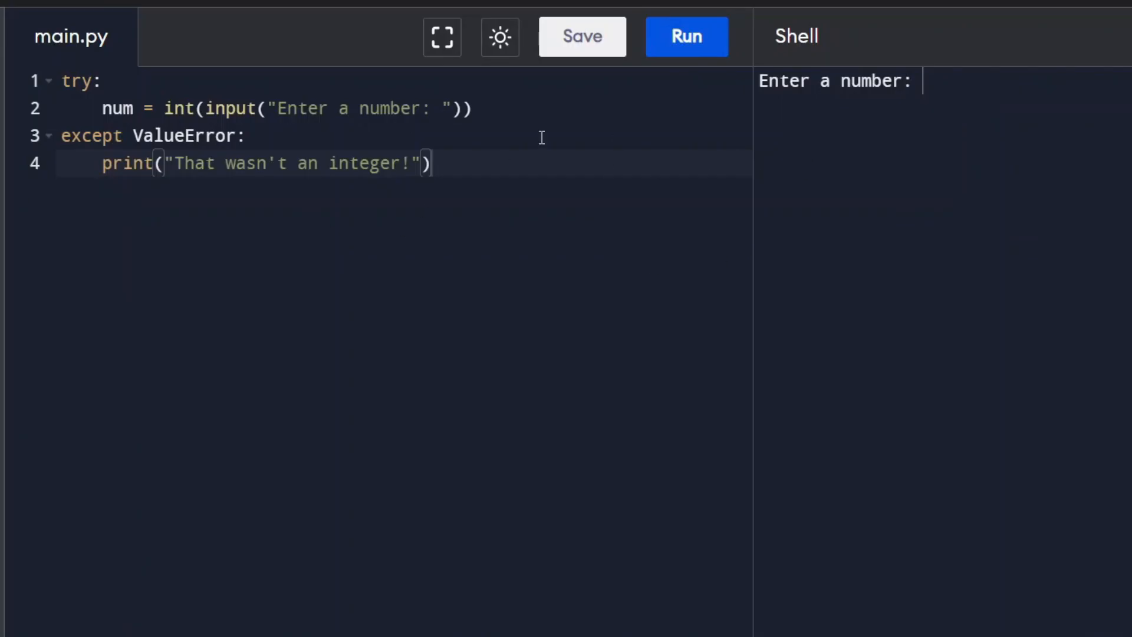
Test the try/except program with input 5, then rerun it entering 2.65
type("5")
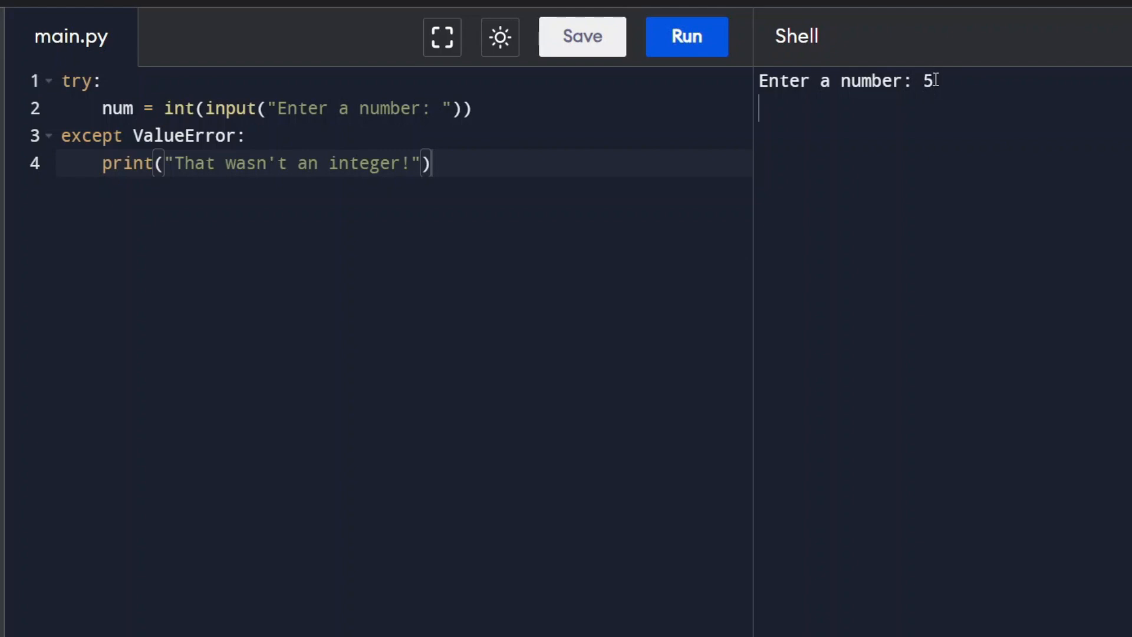
left_click(686, 36)
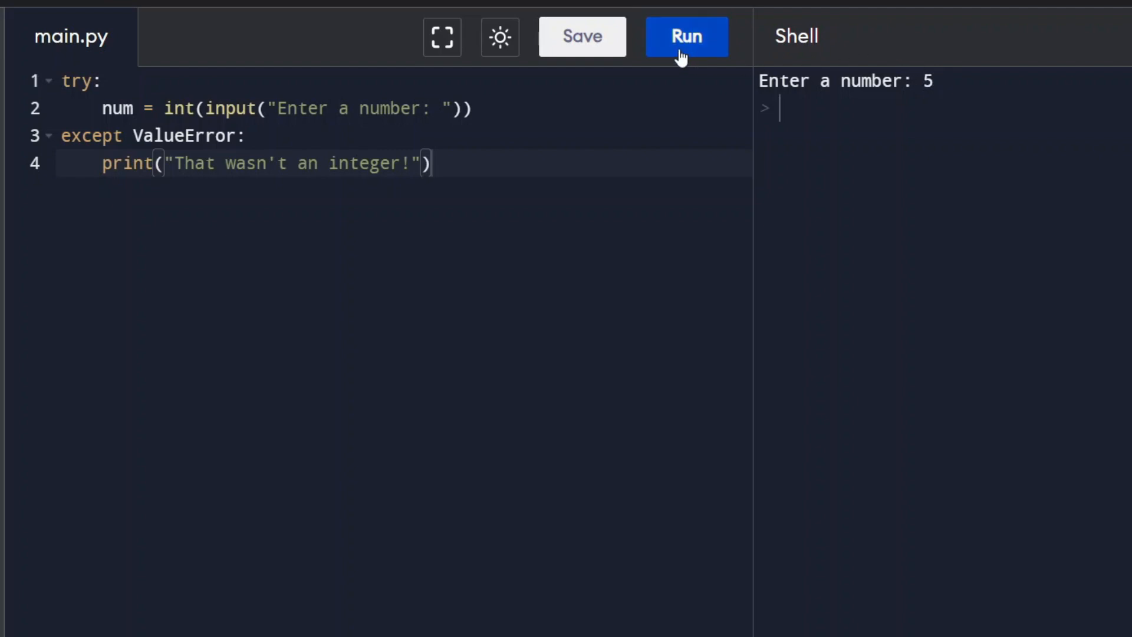
left_click(686, 36)
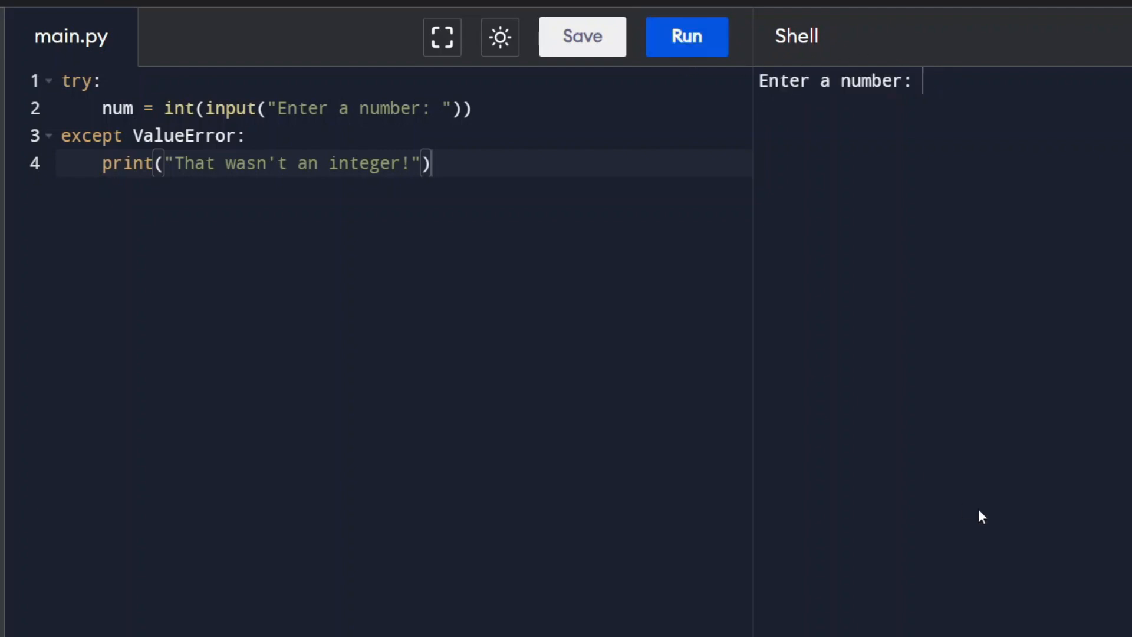
type("2.")
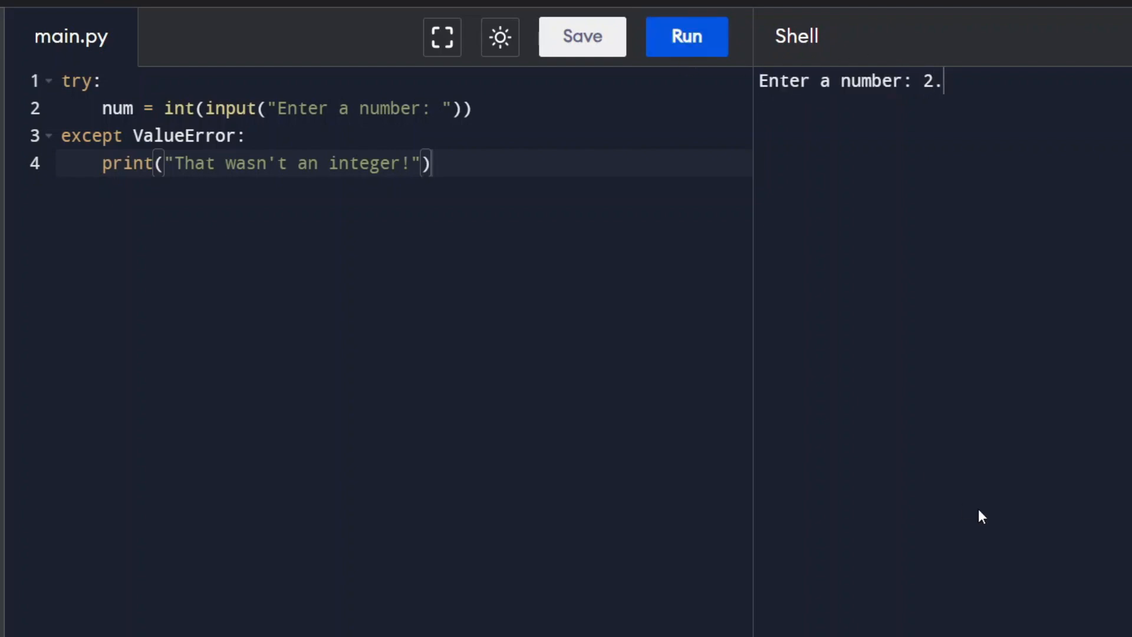
type("65")
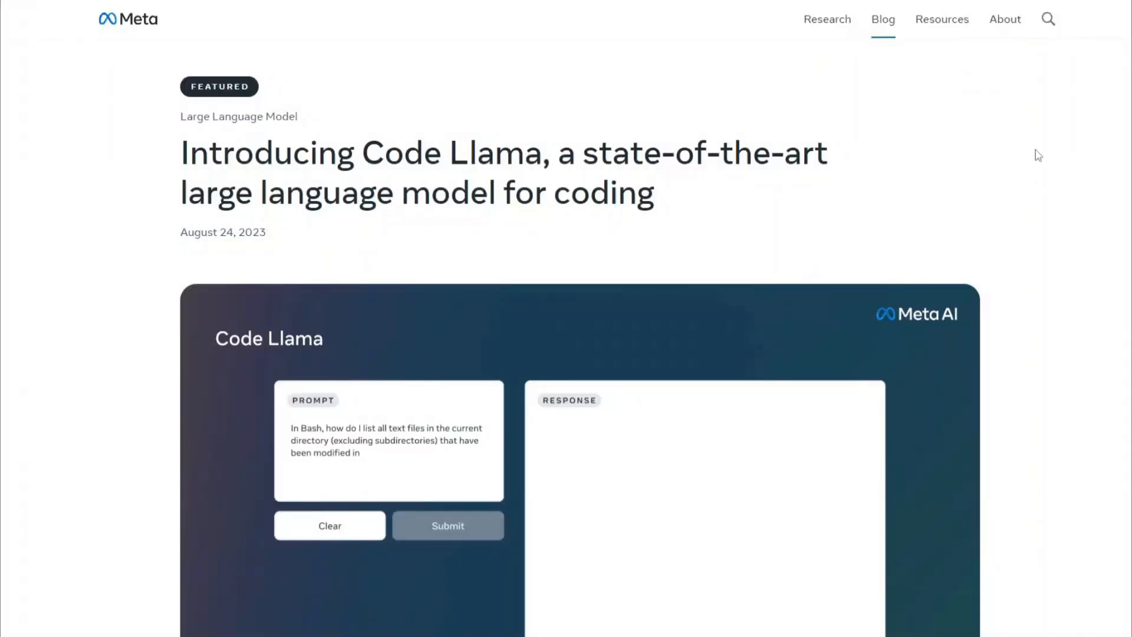
Scroll the Introducing Code Llama post past Takeaways and How Code Llama works to the benchmark table
scroll("down", 3)
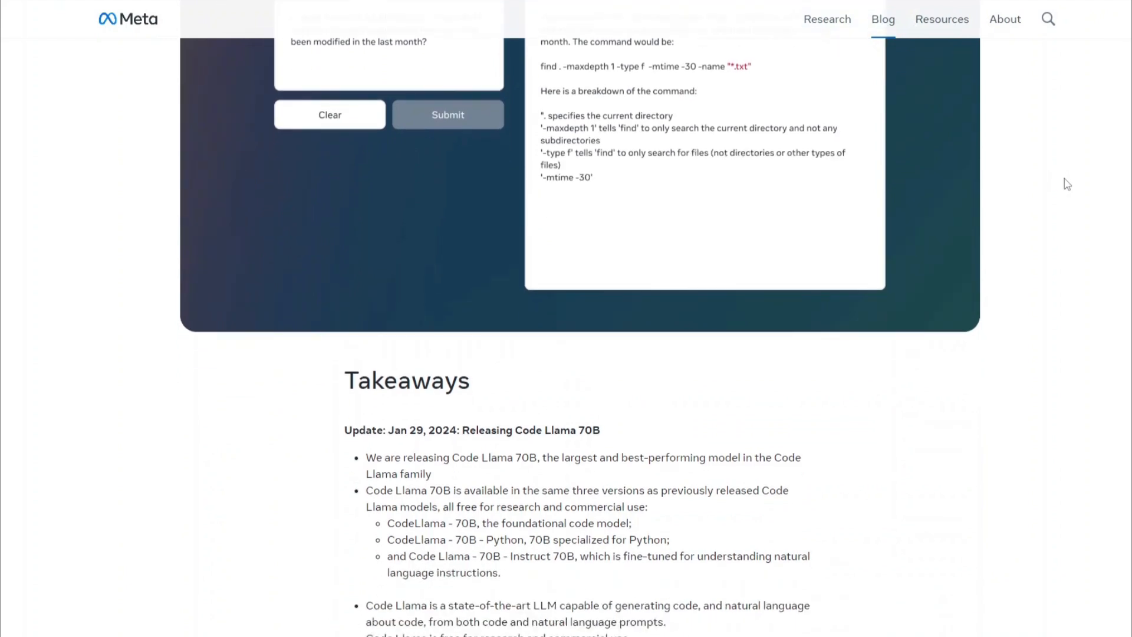
scroll("down", 3)
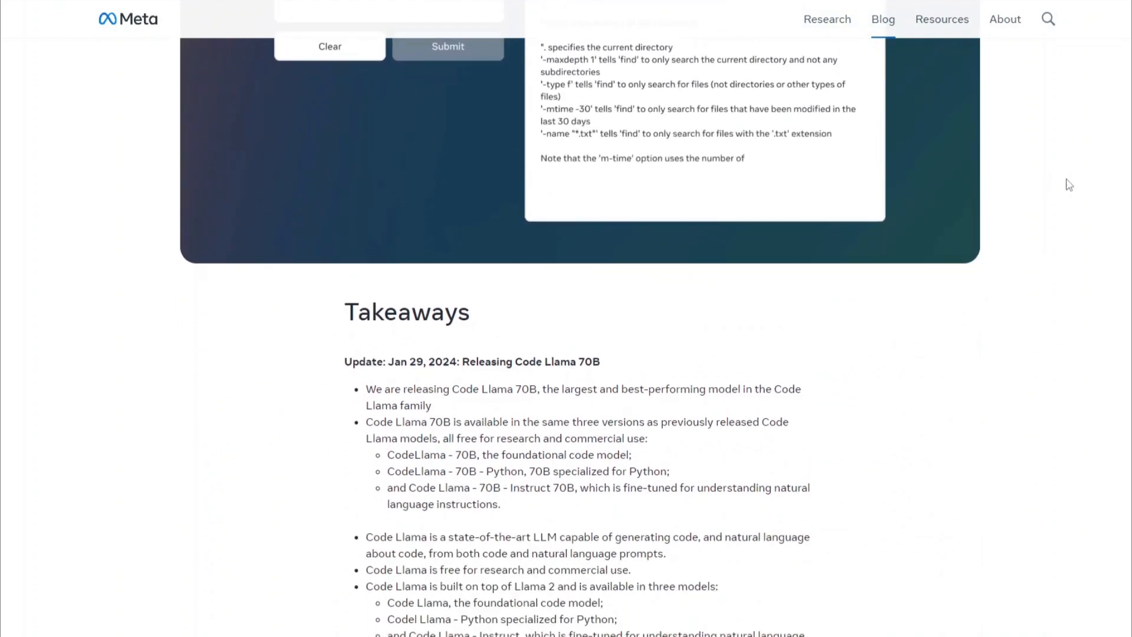
scroll("down", 3)
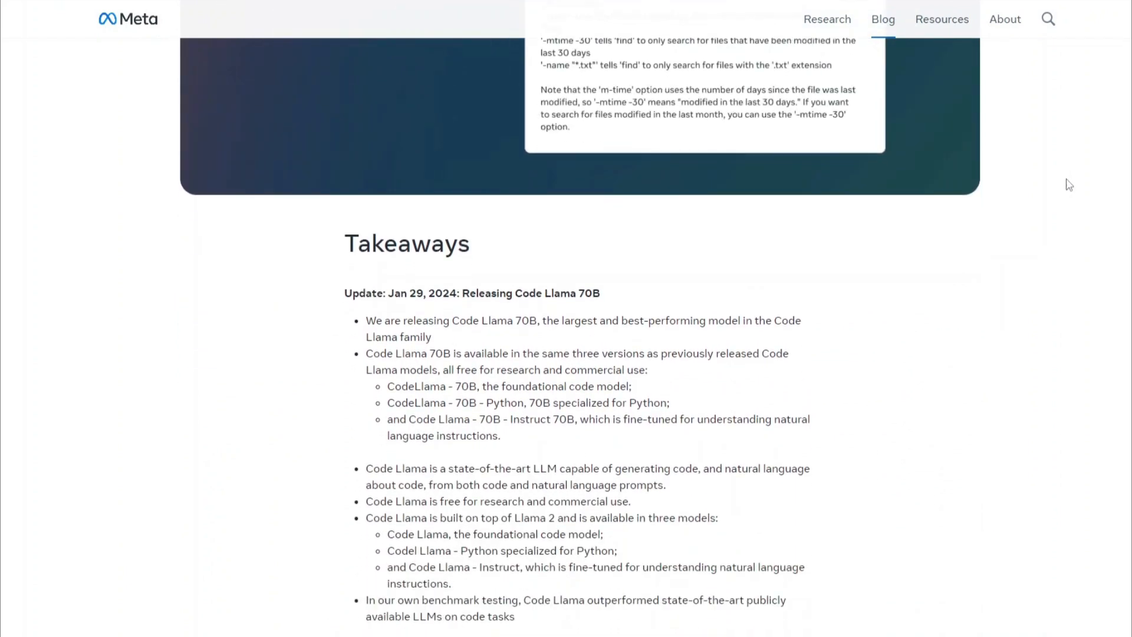
scroll("down", 3)
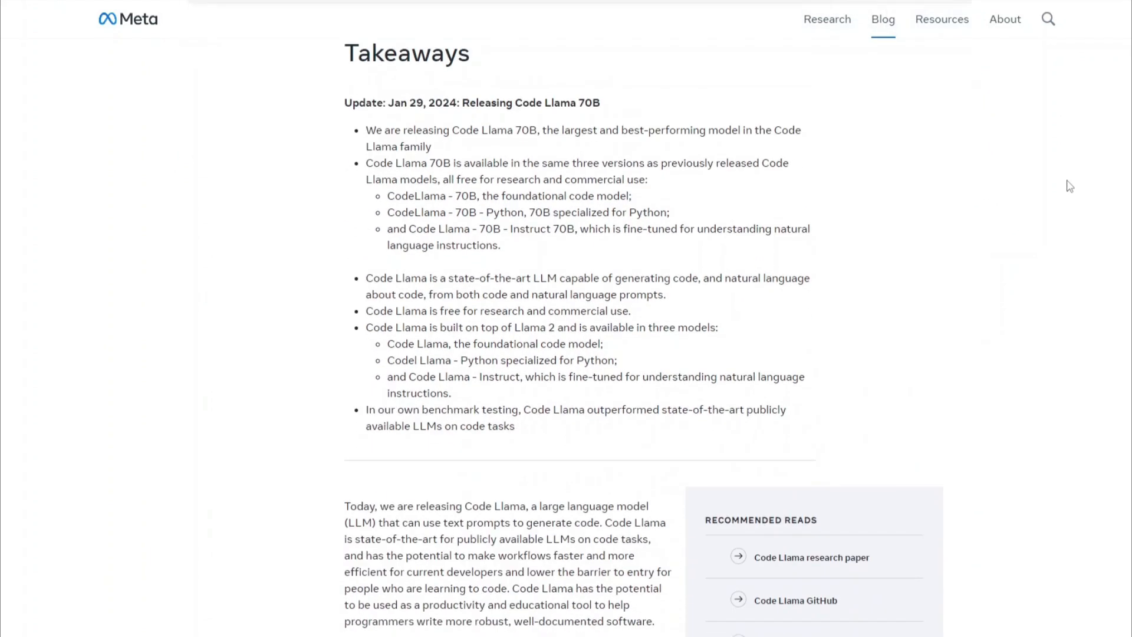
scroll("down", 3)
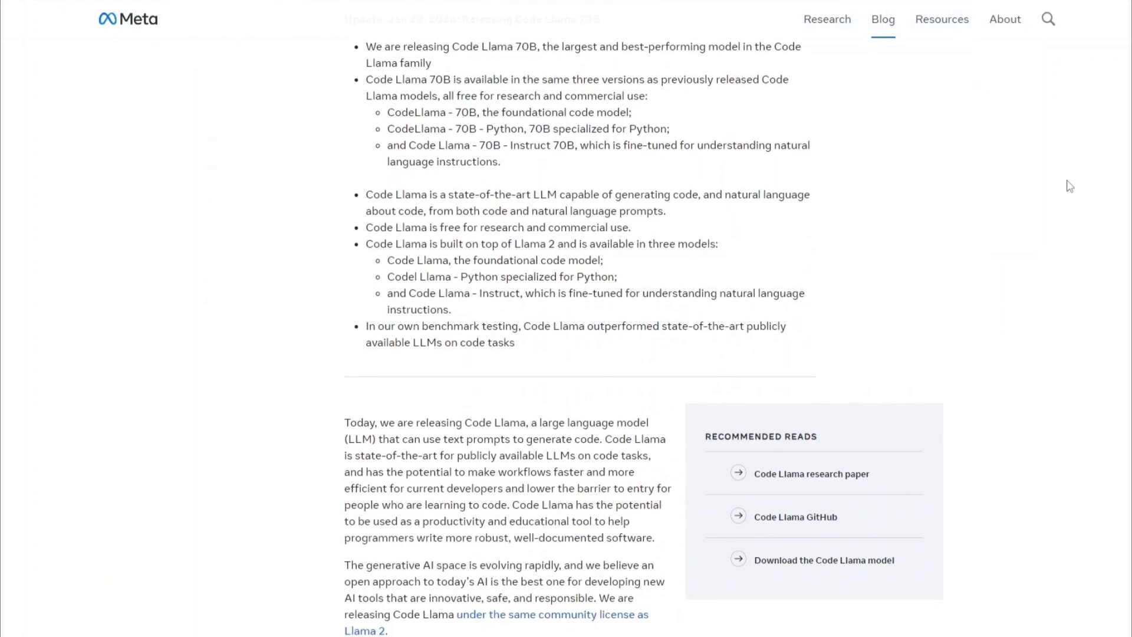
scroll("down", 3)
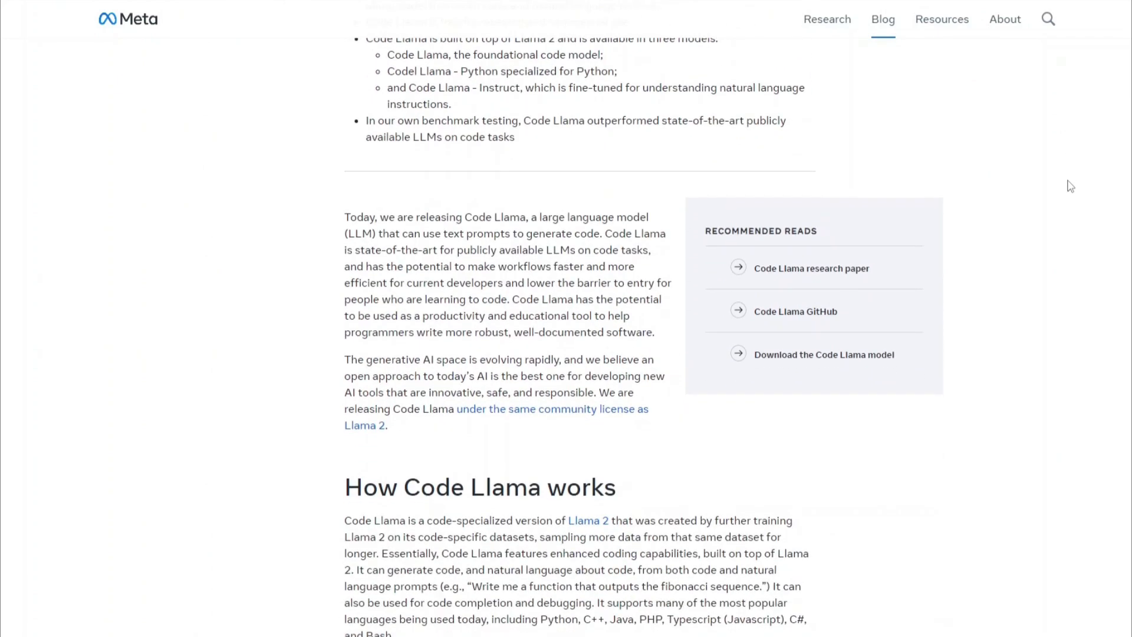
scroll("down", 3)
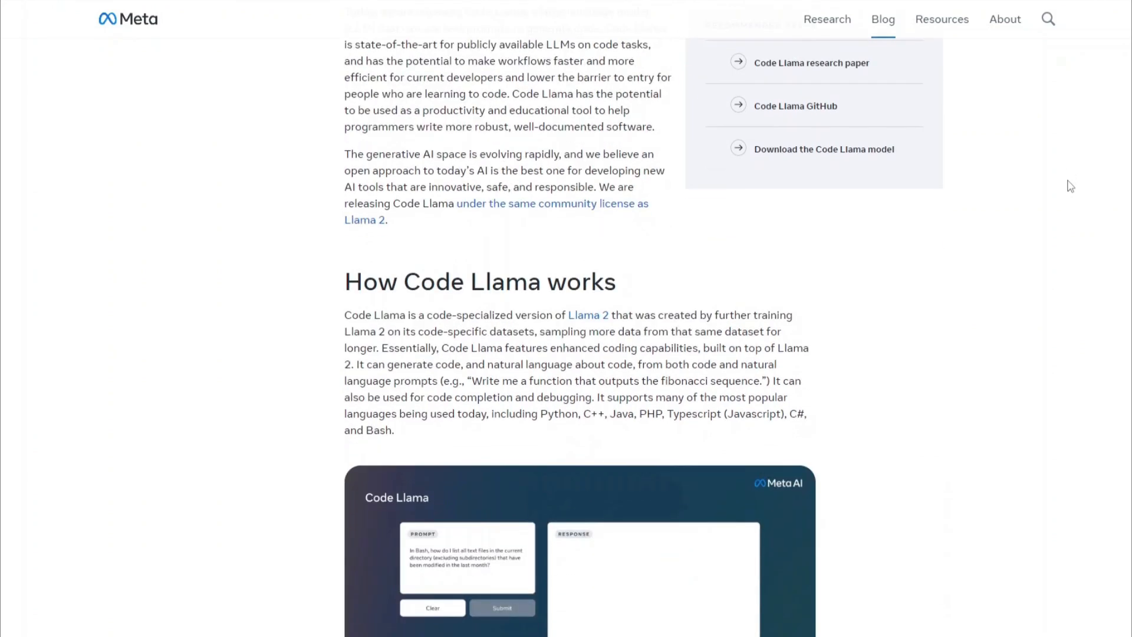
scroll("down", 3)
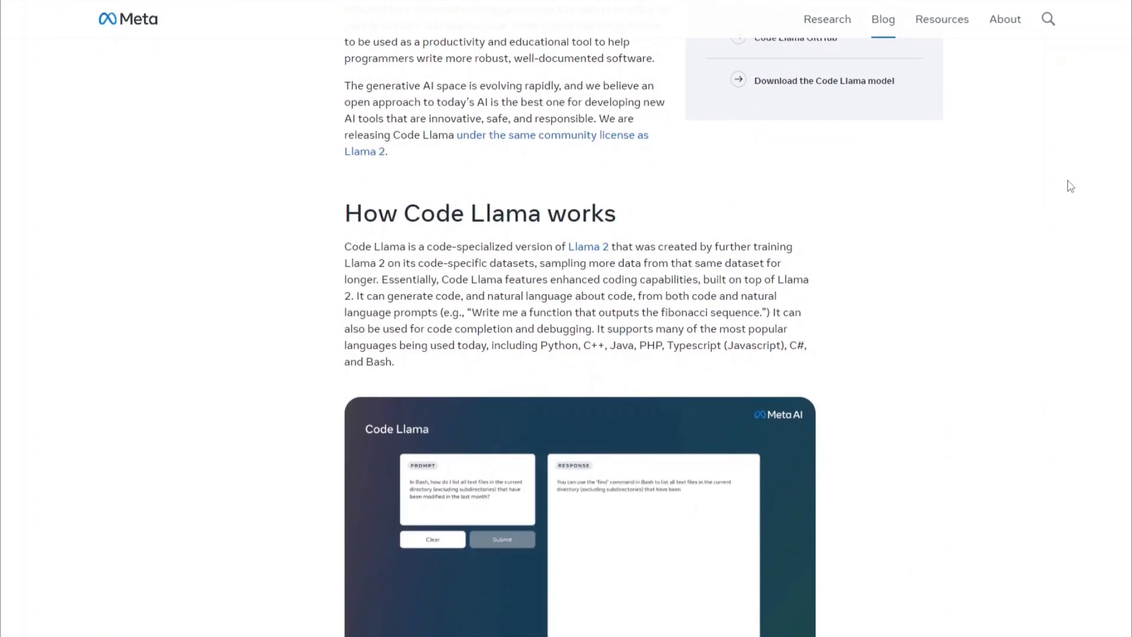
scroll("down", 3)
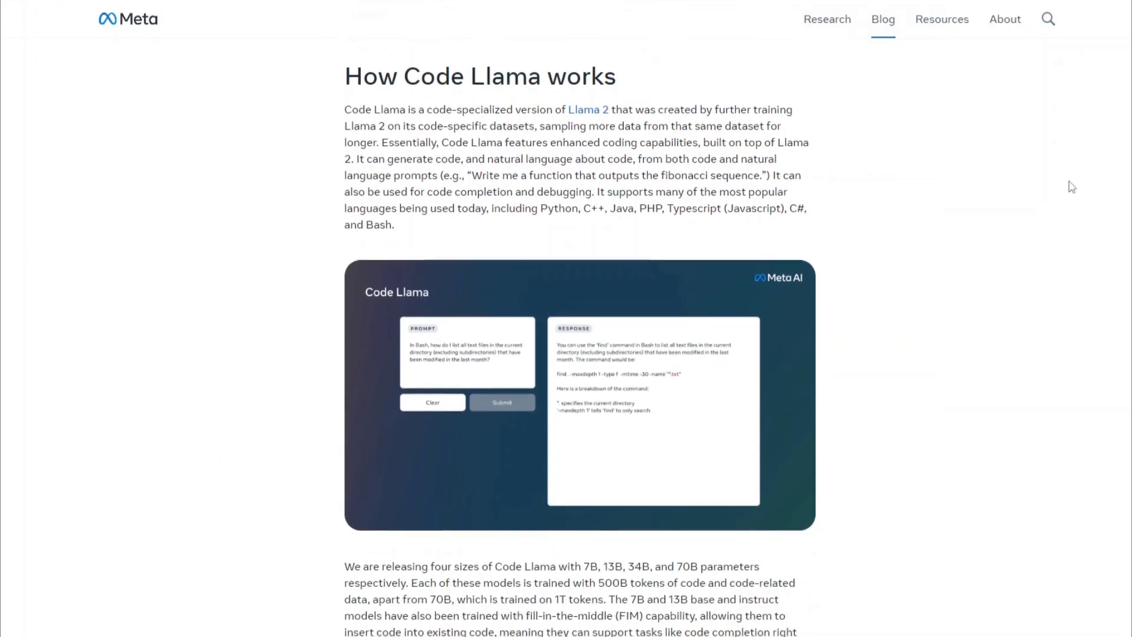
scroll("down", 3)
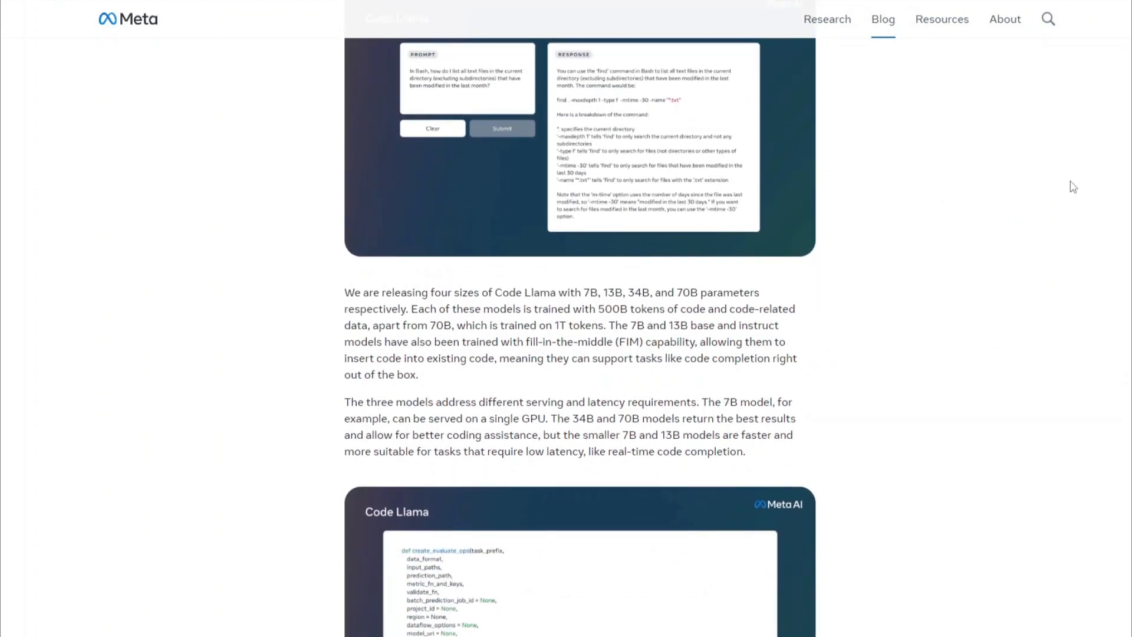
scroll("down", 3)
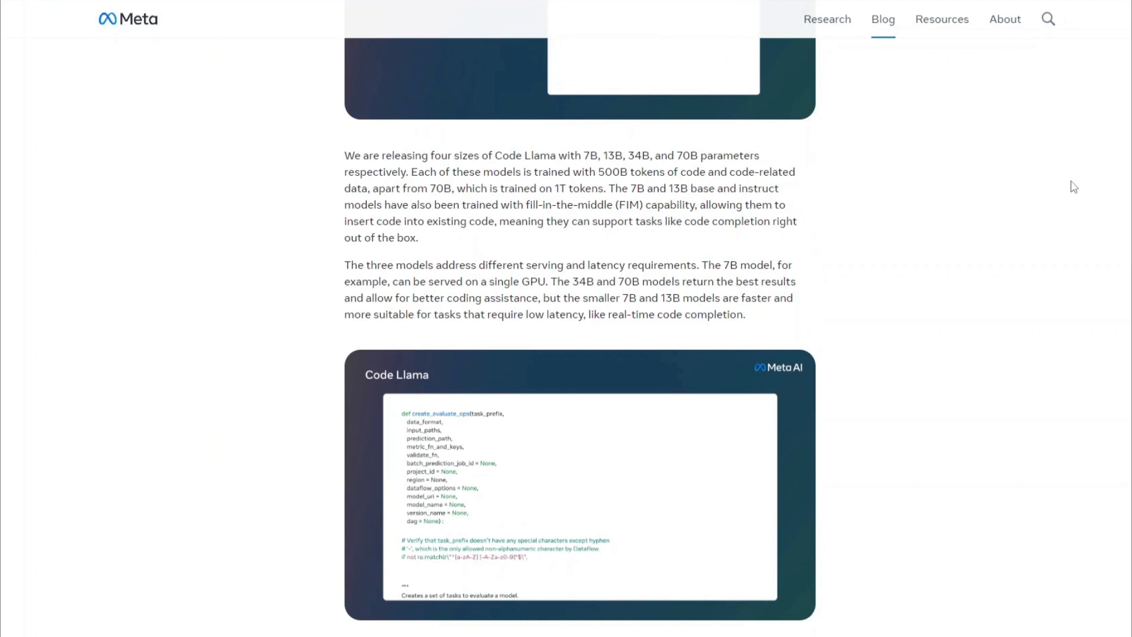
scroll("down", 3)
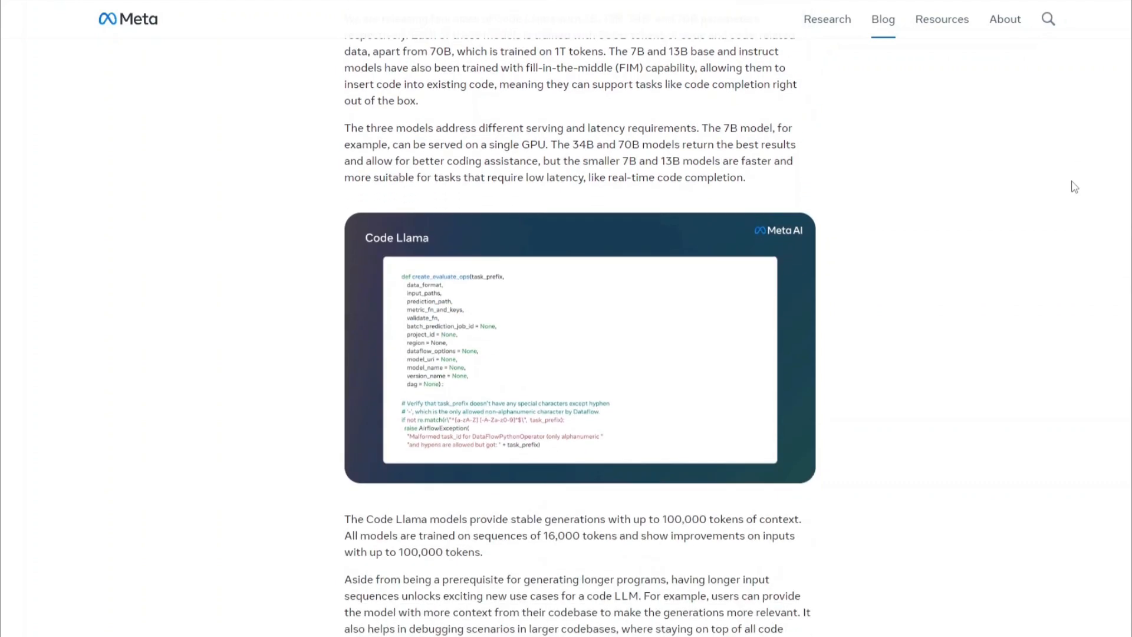
scroll("down", 3)
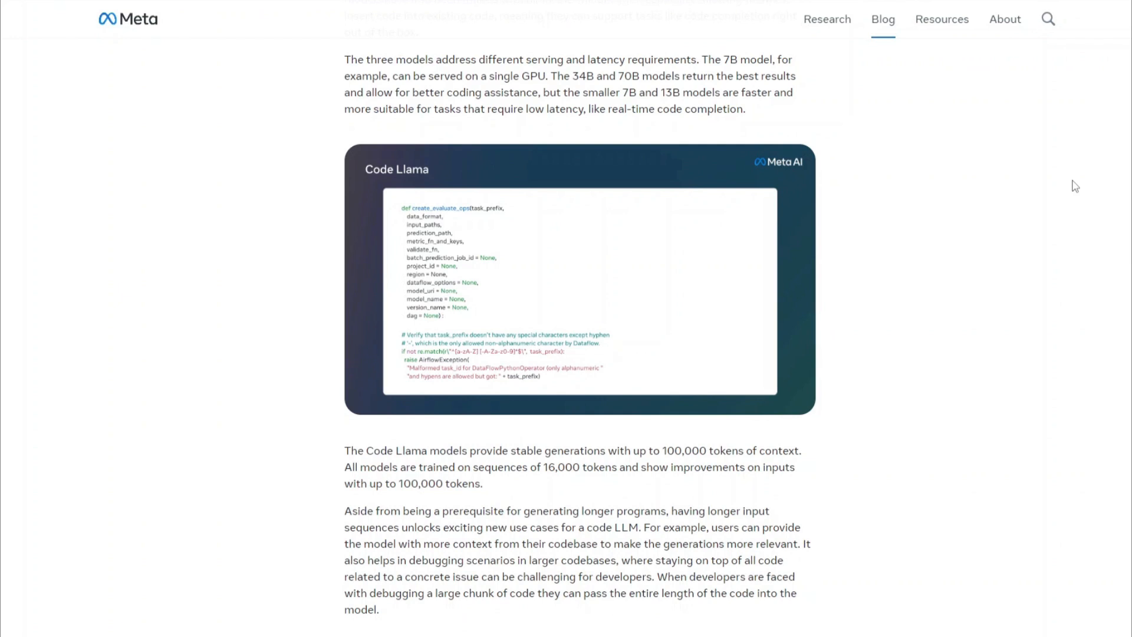
scroll("down", 3)
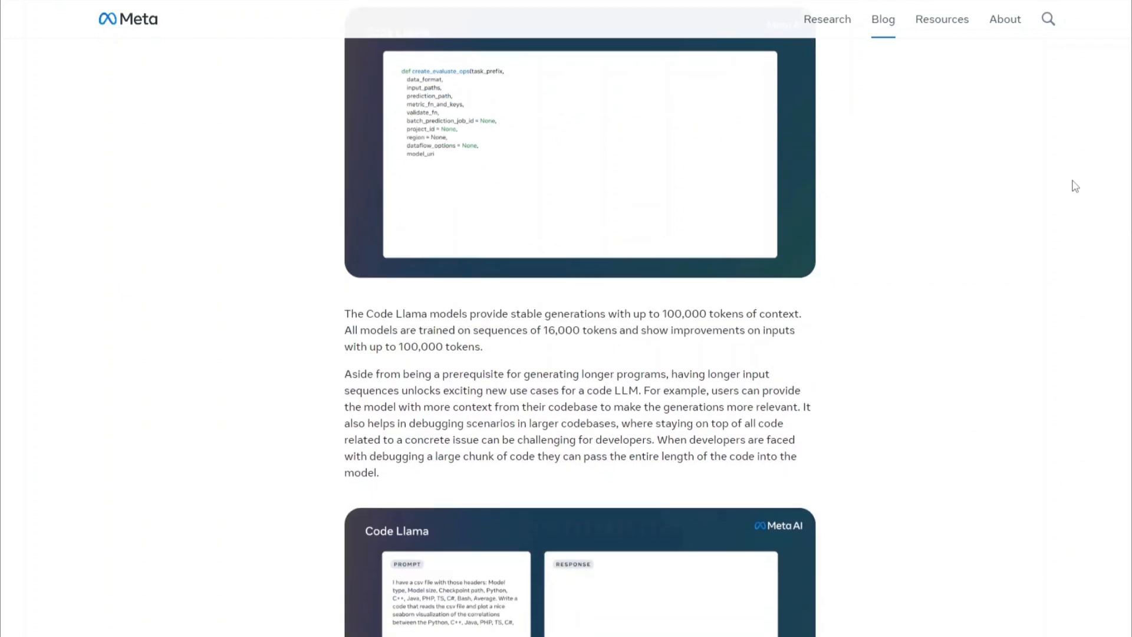
scroll("down", 3)
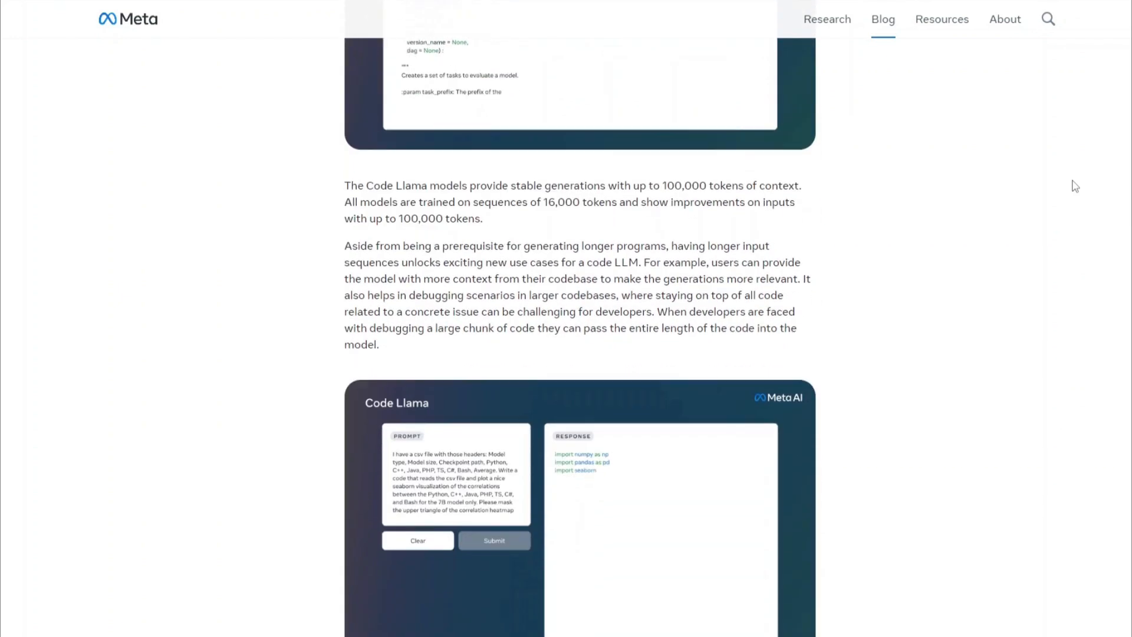
scroll("down", 3)
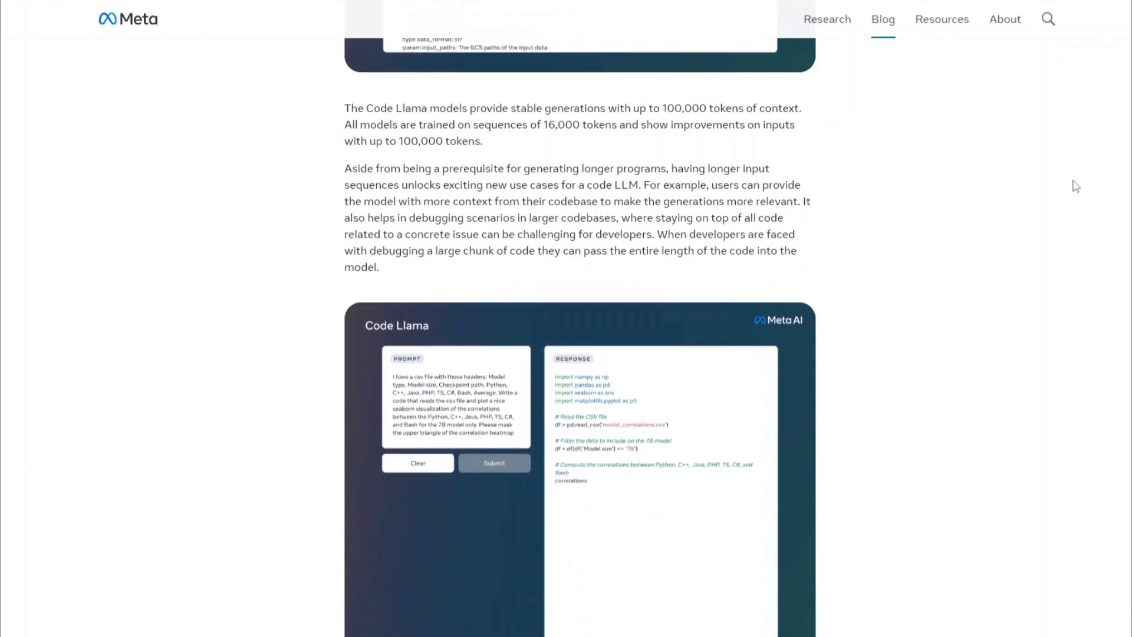
scroll("down", 3)
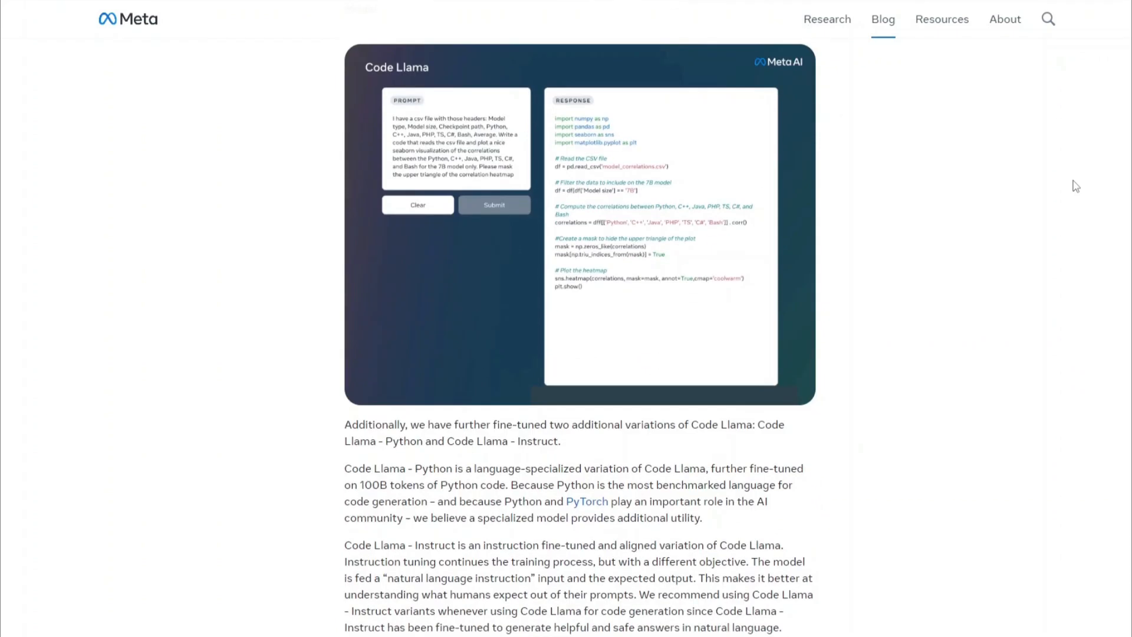
scroll("down", 3)
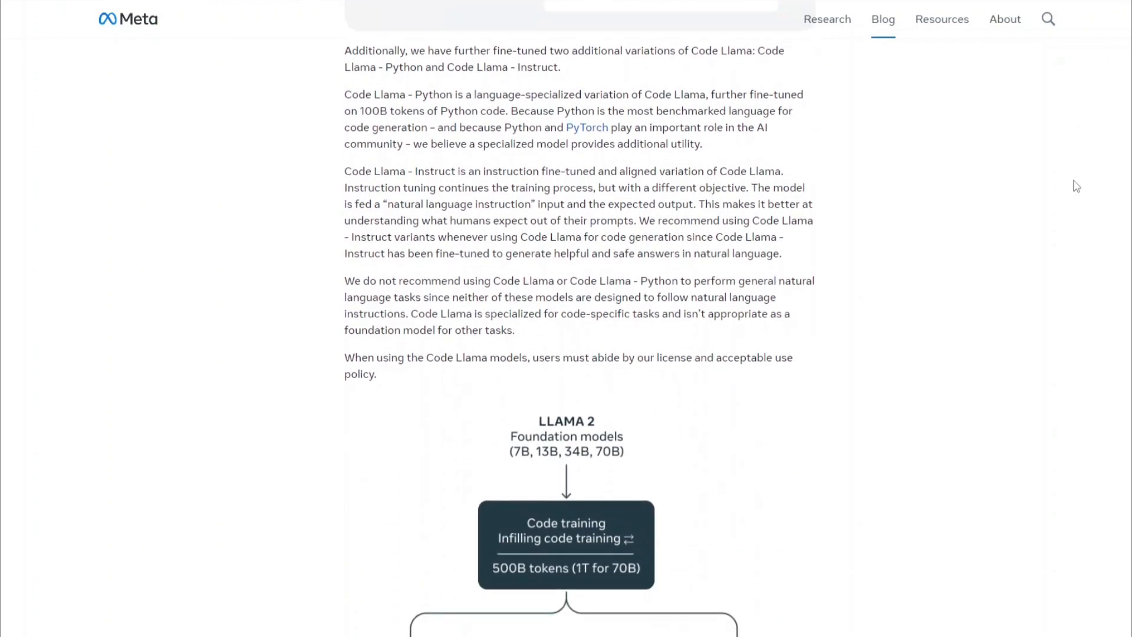
scroll("down", 3)
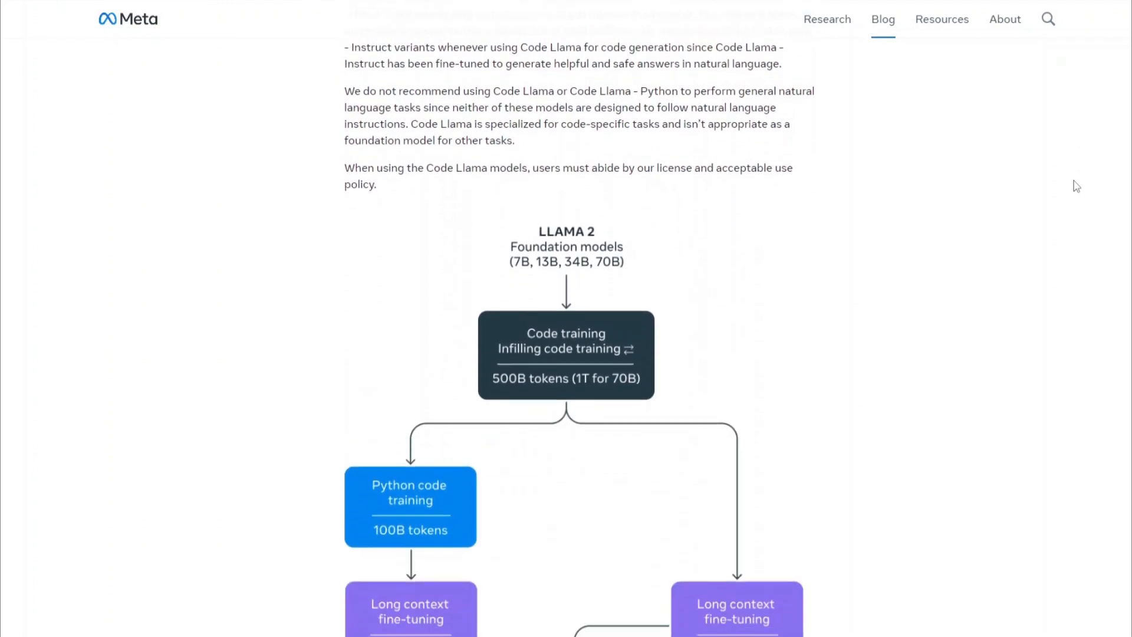
scroll("down", 3)
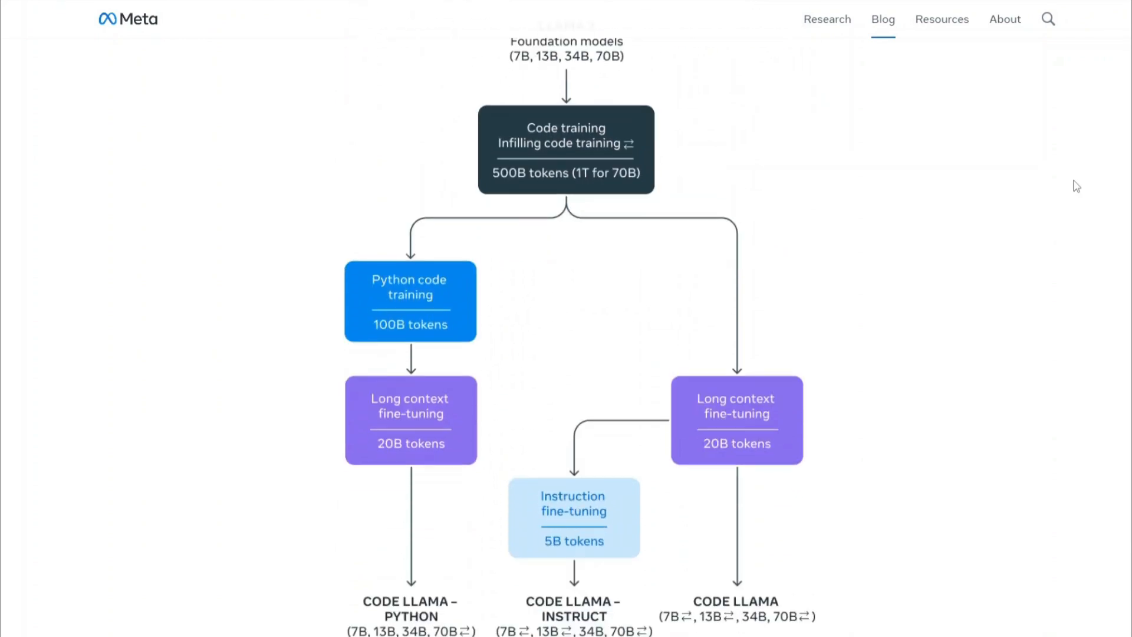
scroll("down", 3)
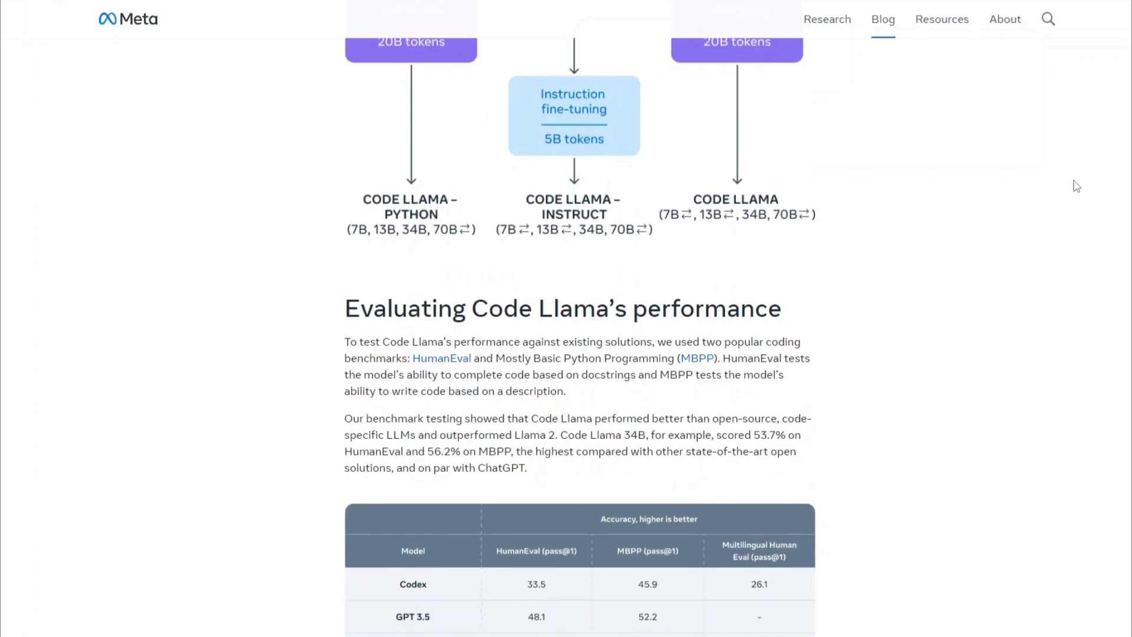
scroll("down", 3)
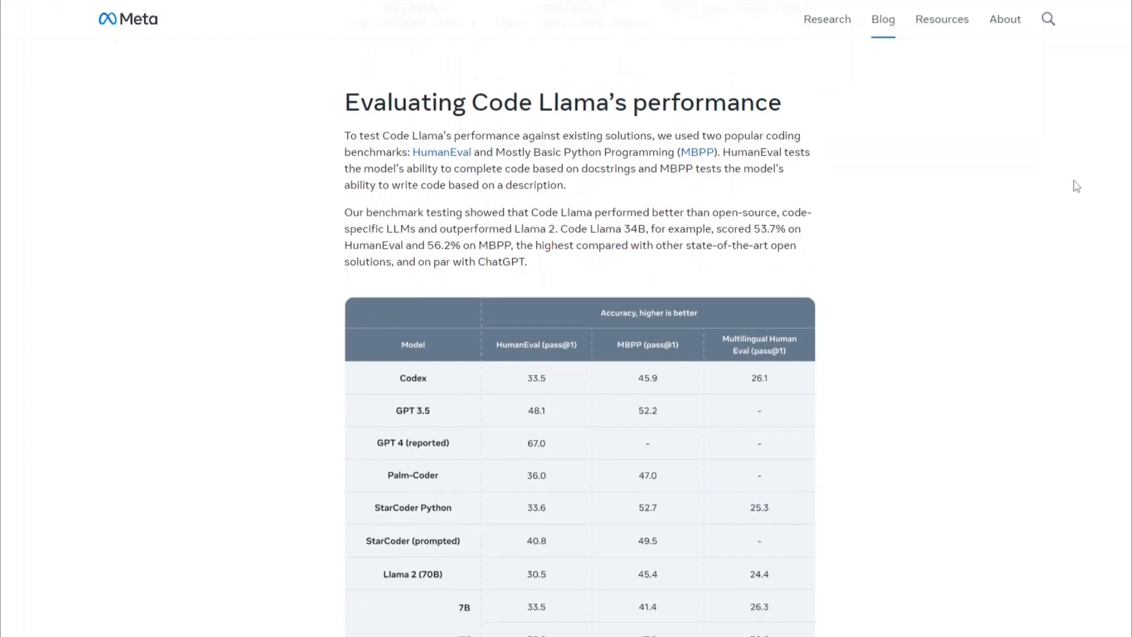
scroll("down", 3)
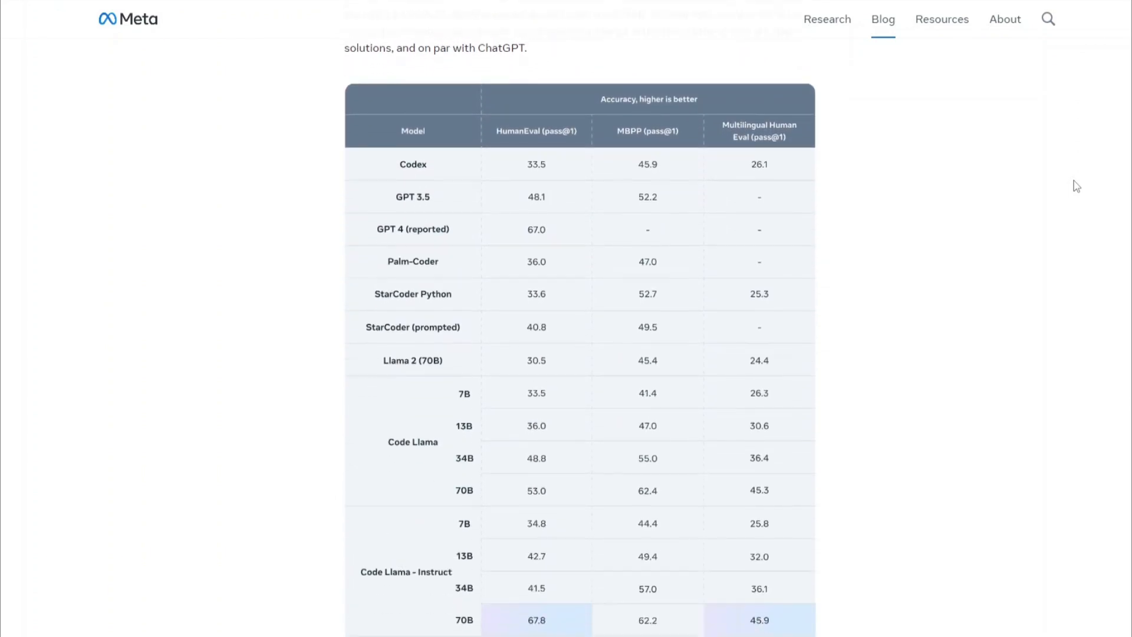